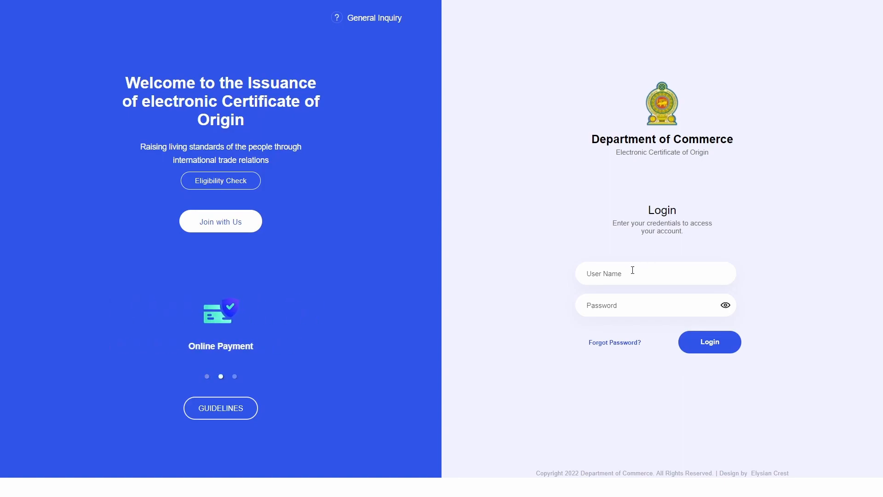
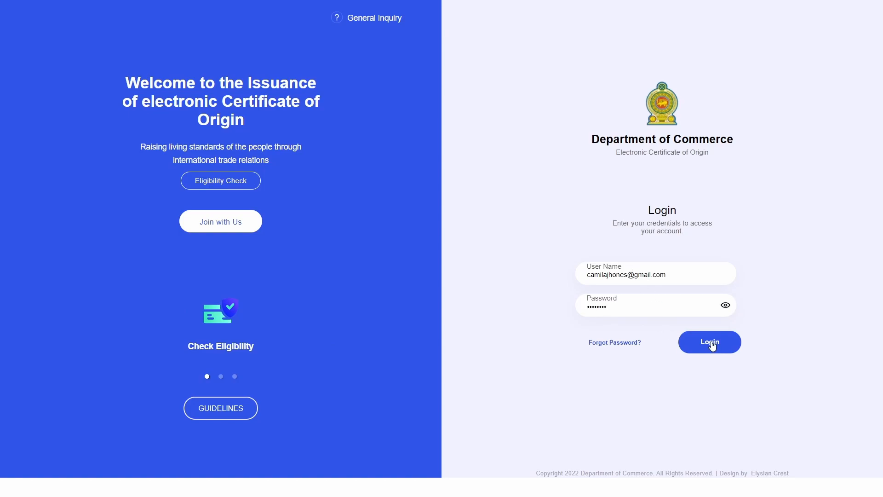
# Step: Log in as camila, glance at My Products, and return to the exporter dashboard
pyautogui.click(709, 341)
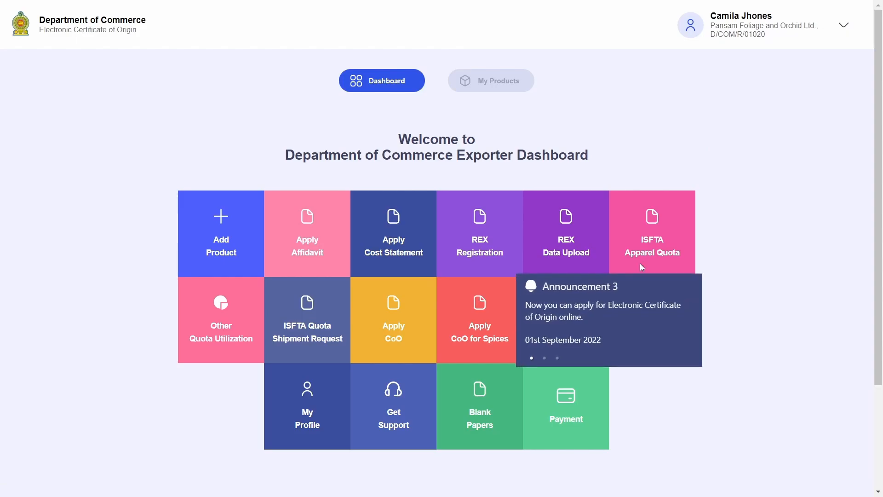
pyautogui.click(491, 81)
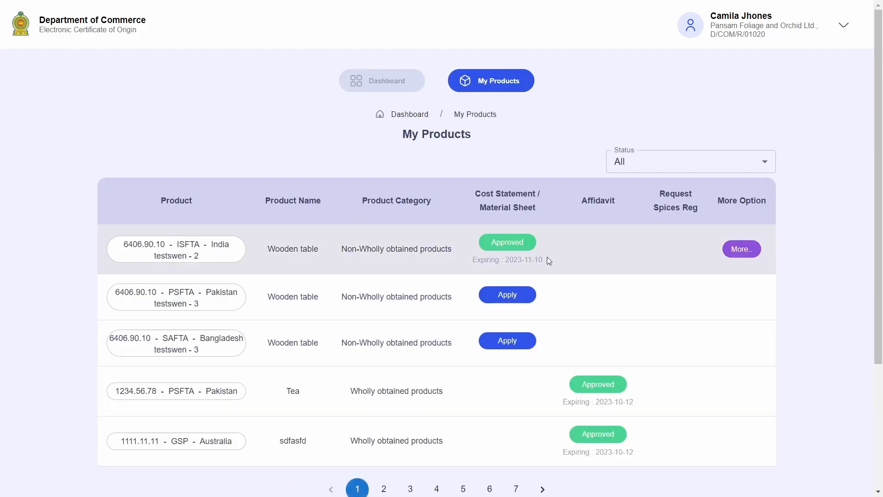
pyautogui.click(382, 81)
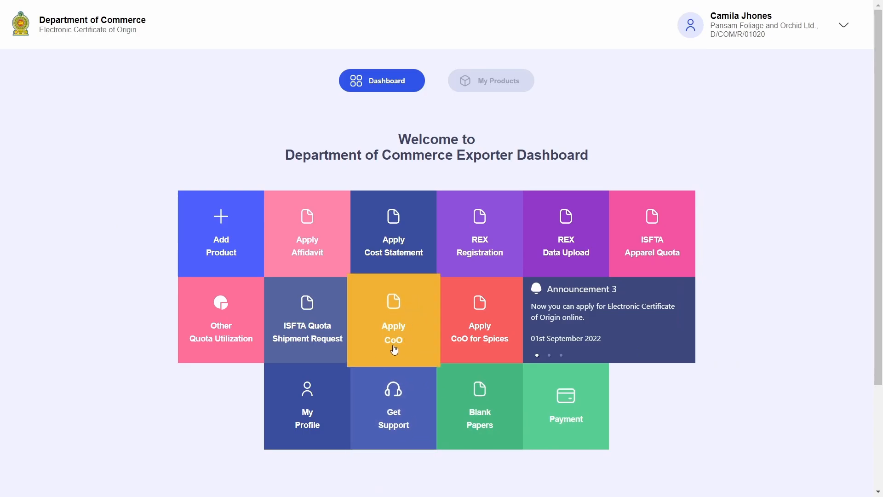
# Step: Open Certificate Of Origin Applications from Apply CoO and view a PSFTA certificate PDF copy
pyautogui.click(394, 320)
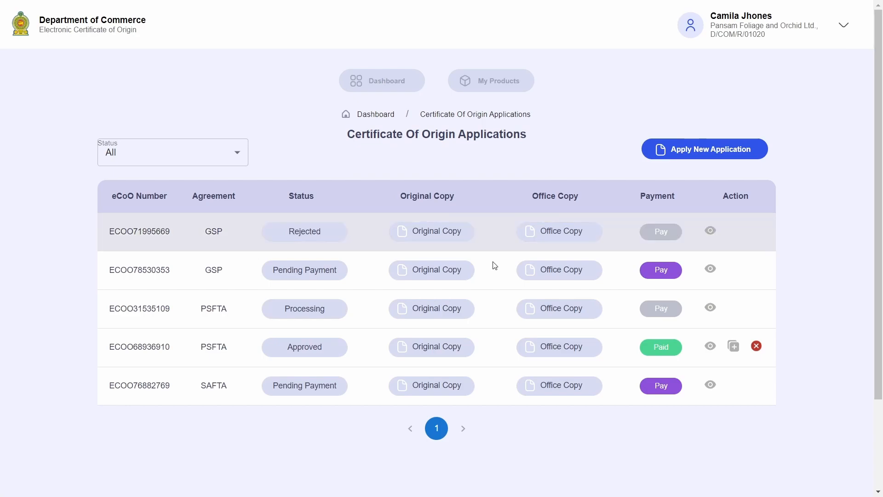
pyautogui.scroll(-3)
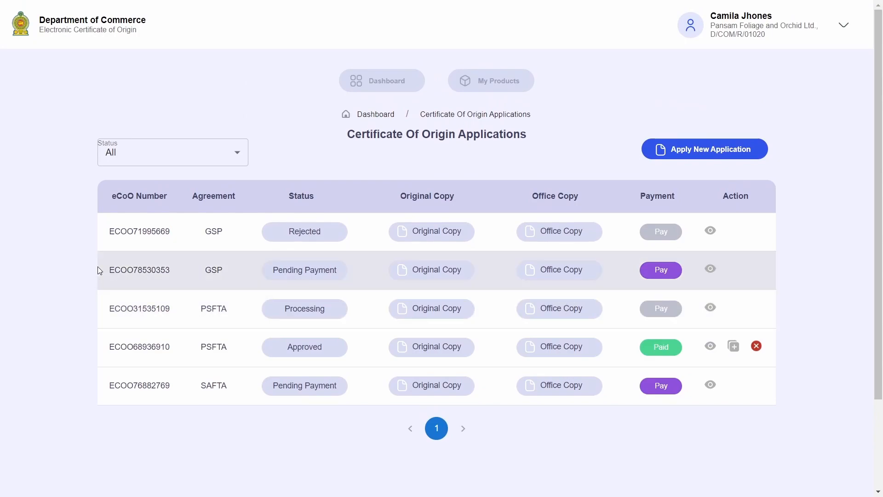
pyautogui.doubleClick(139, 196)
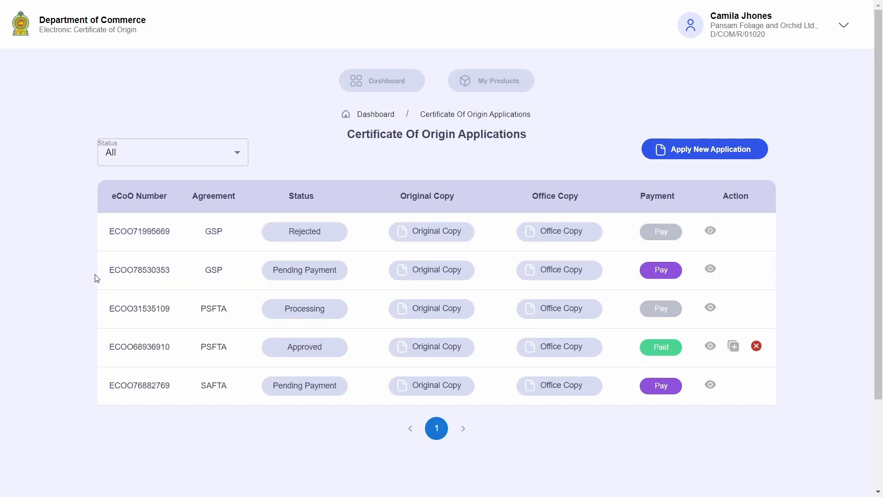
pyautogui.moveTo(104, 312)
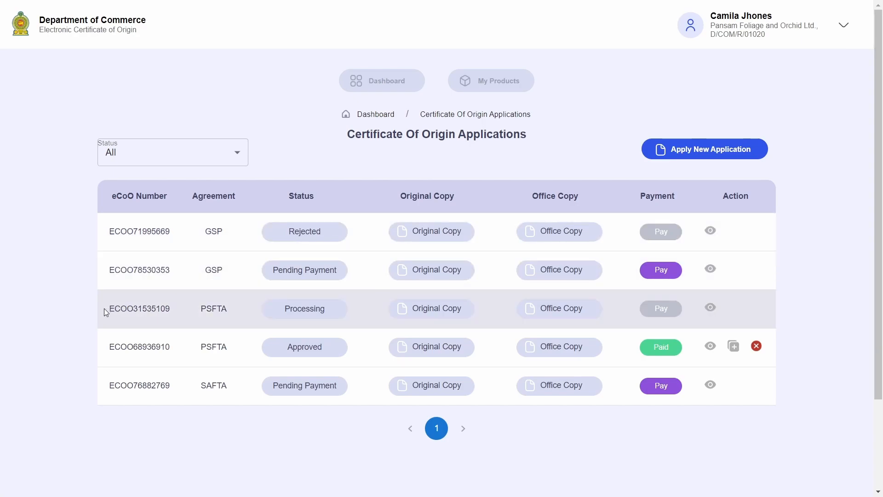
pyautogui.doubleClick(139, 347)
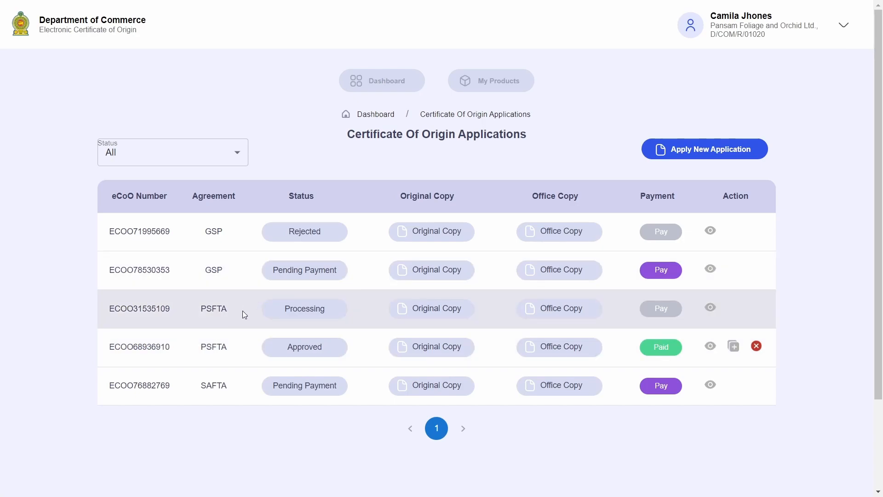
pyautogui.moveTo(195, 387)
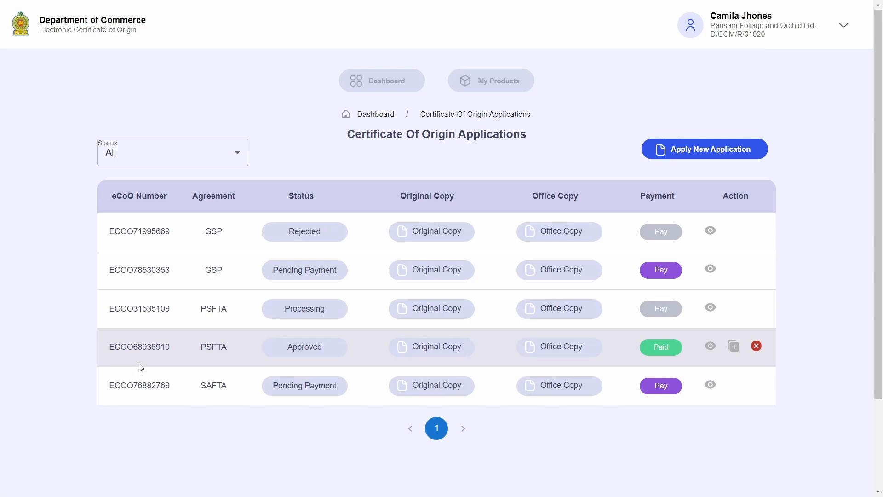
pyautogui.doubleClick(213, 196)
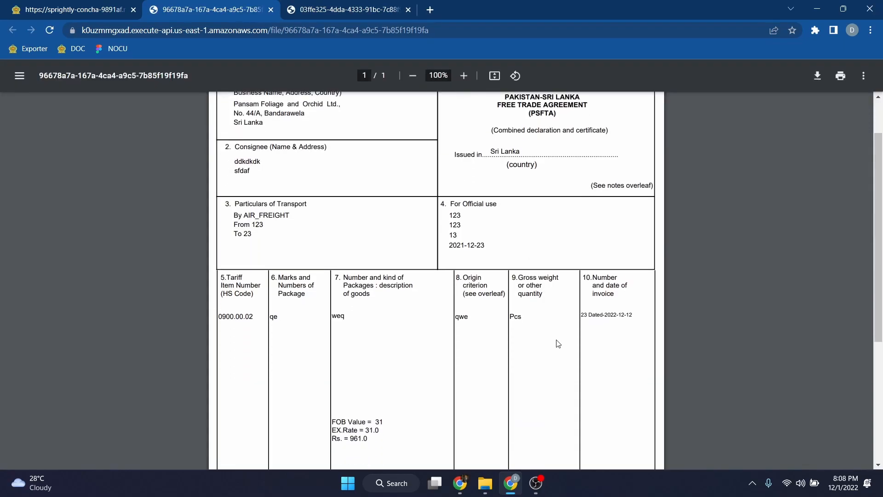
# Step: Return to the portal's applications tab and show it full screen with F11
pyautogui.click(69, 10)
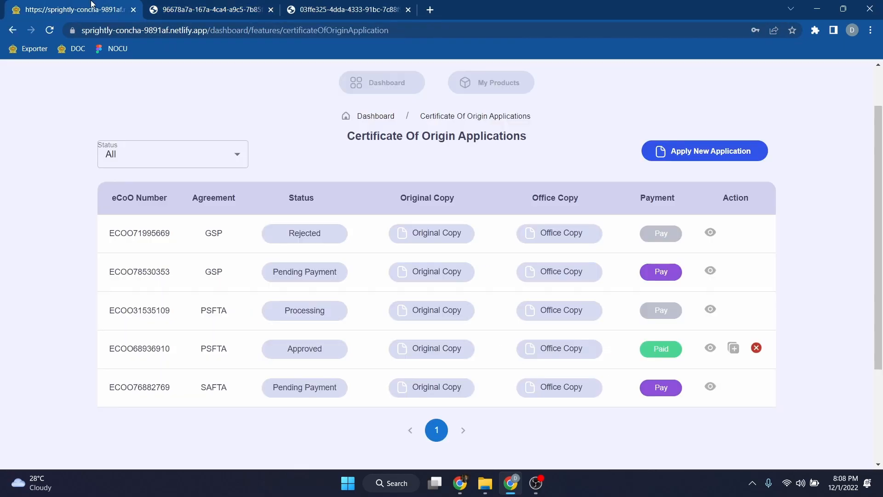
pyautogui.press('F11')
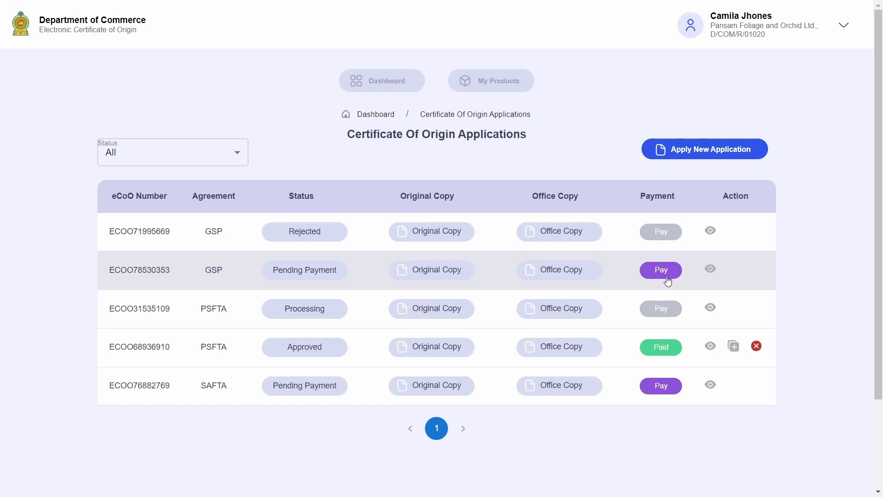
pyautogui.moveTo(648, 286)
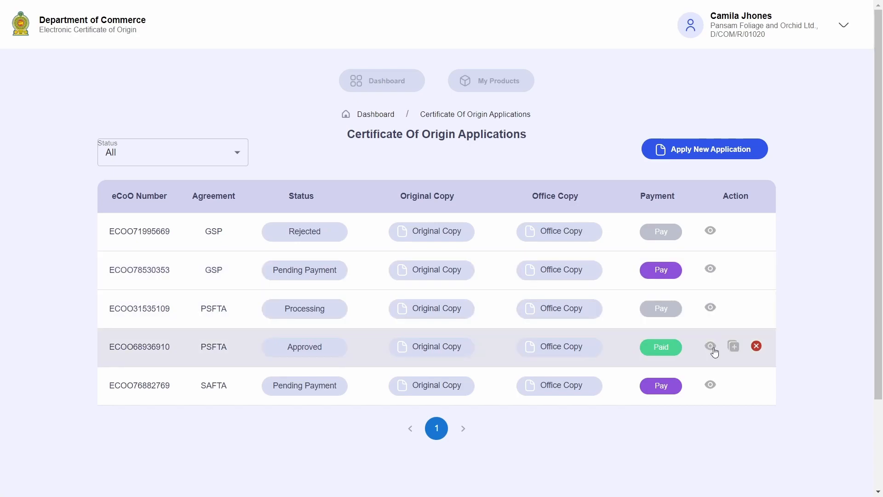
pyautogui.moveTo(317, 350)
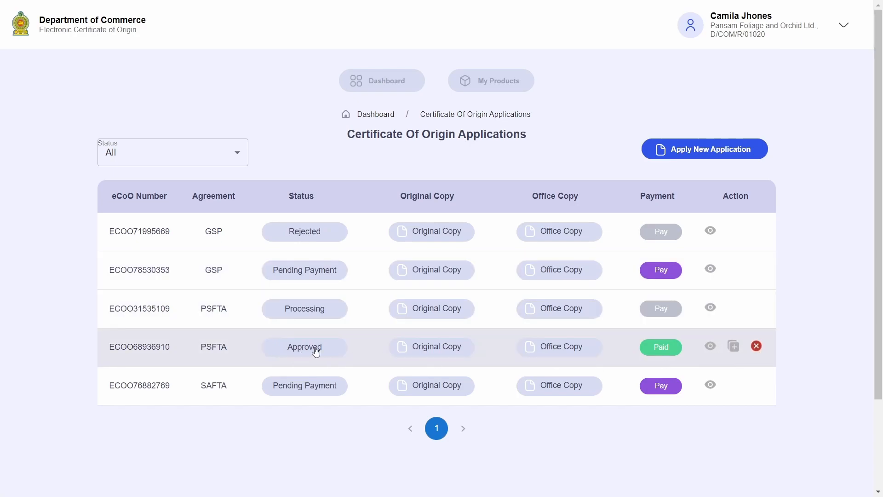
pyautogui.moveTo(655, 339)
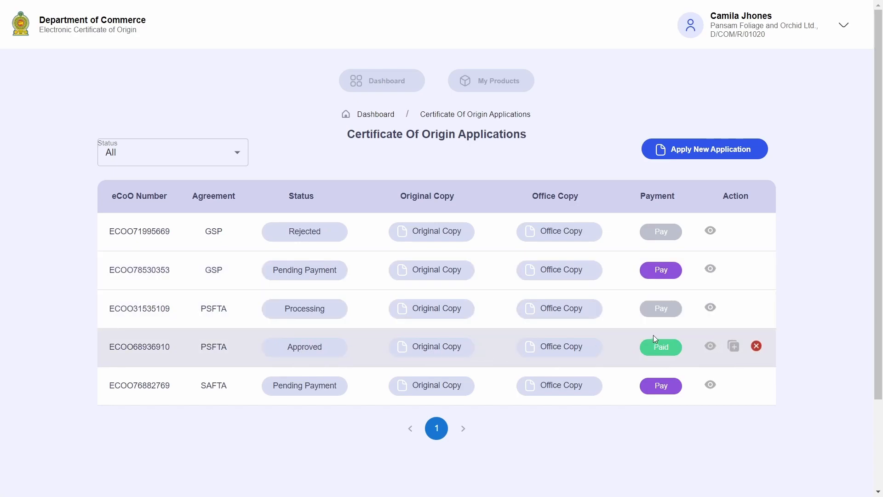
pyautogui.click(710, 346)
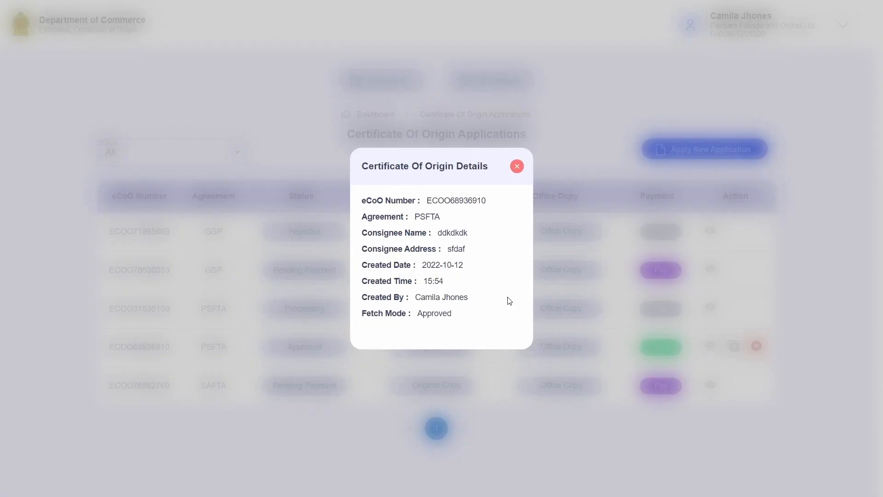
pyautogui.moveTo(410, 216)
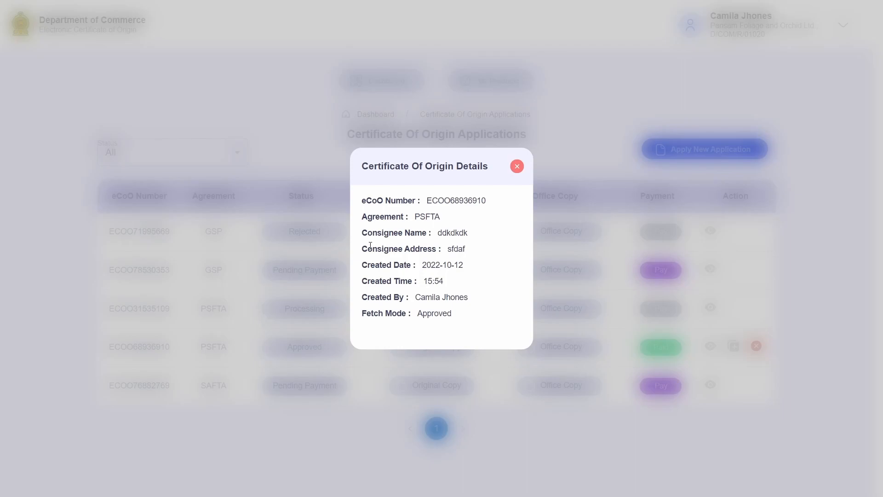
pyautogui.moveTo(369, 267)
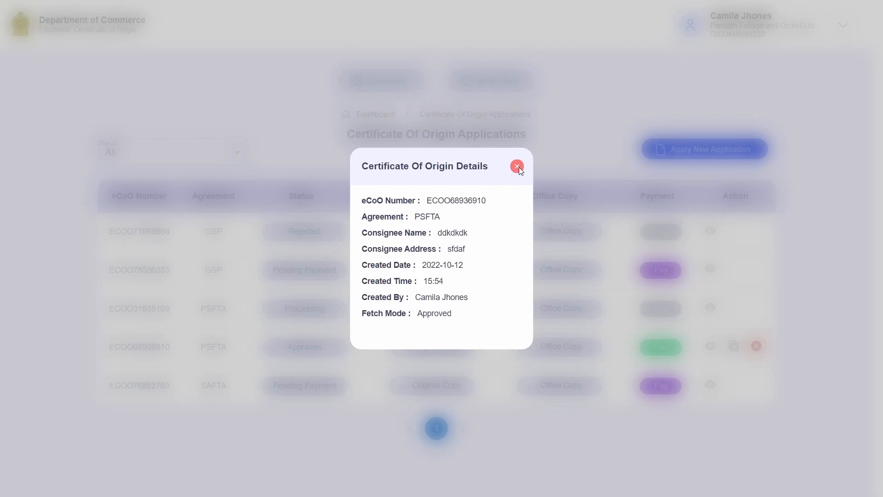
pyautogui.click(517, 166)
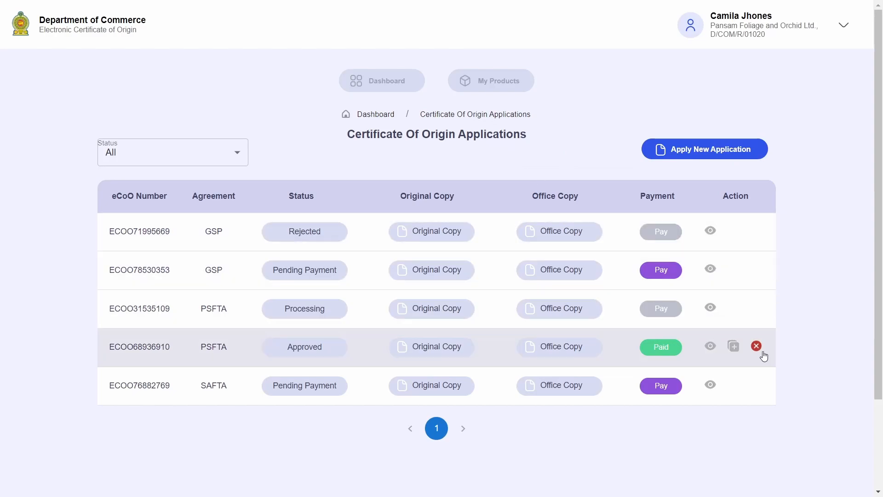
pyautogui.click(756, 346)
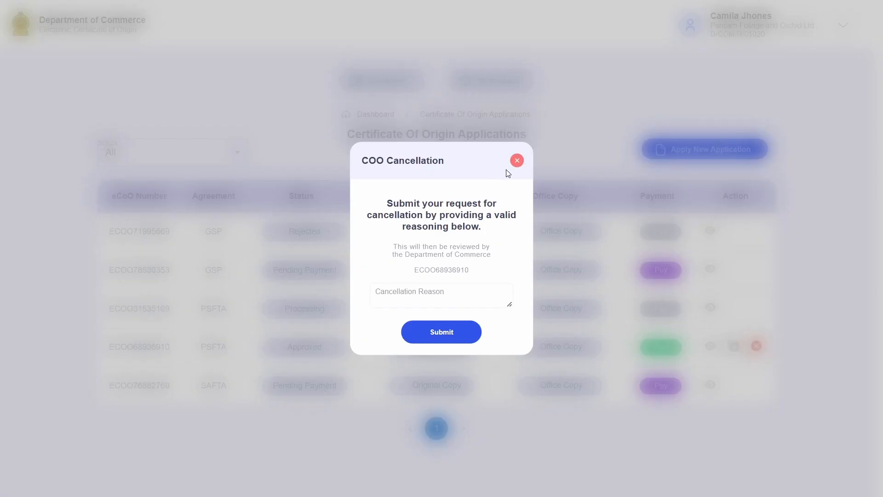
pyautogui.click(517, 160)
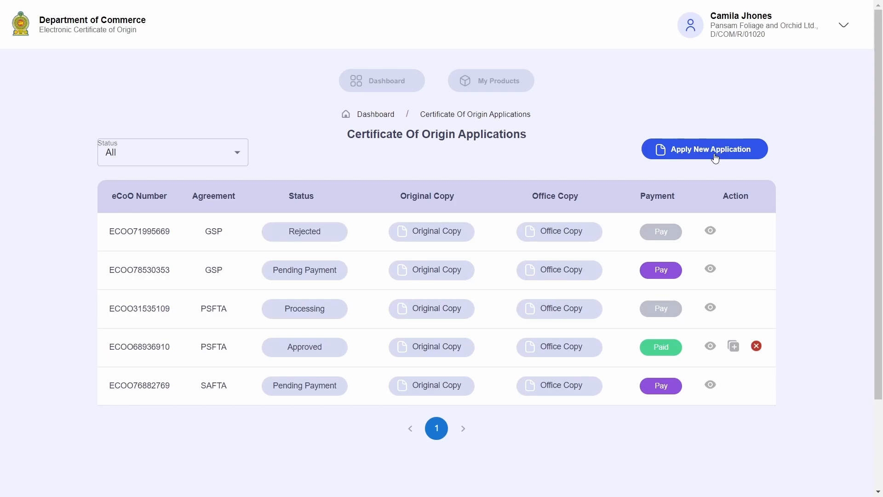
# Step: Start a new Certificate of Origin application under the ISFTA agreement
pyautogui.click(711, 149)
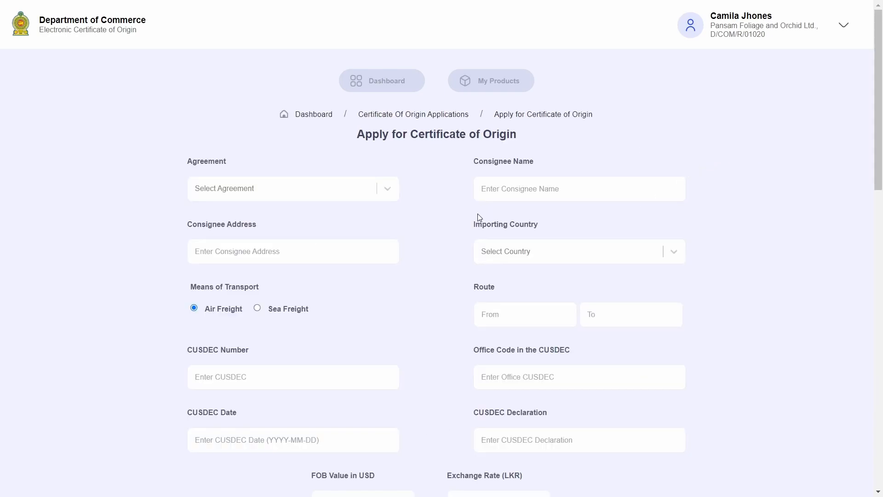
pyautogui.scroll(-3)
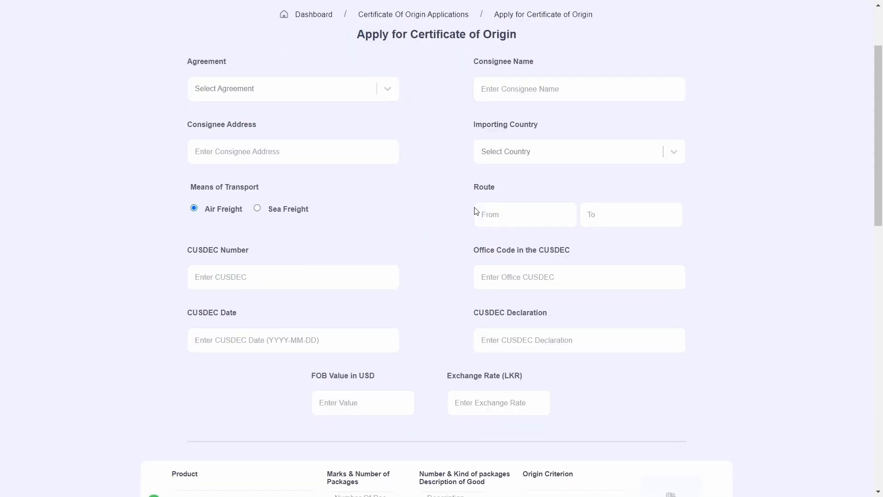
pyautogui.click(293, 89)
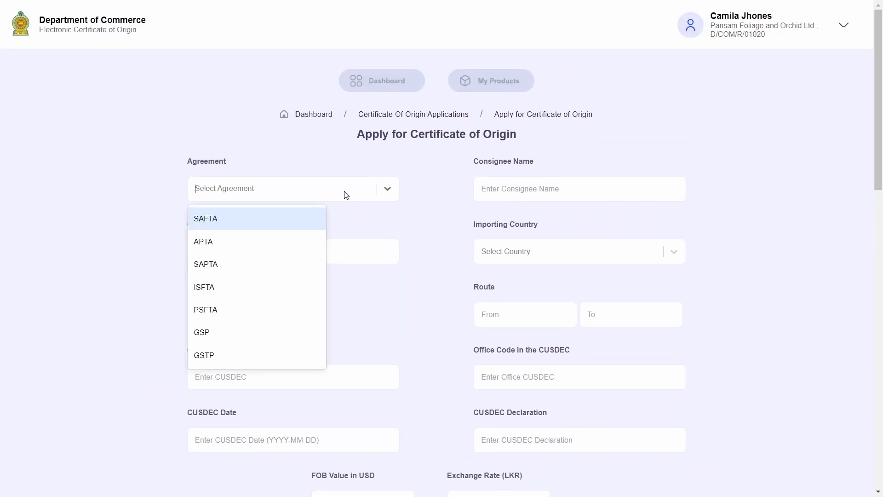
pyautogui.click(204, 287)
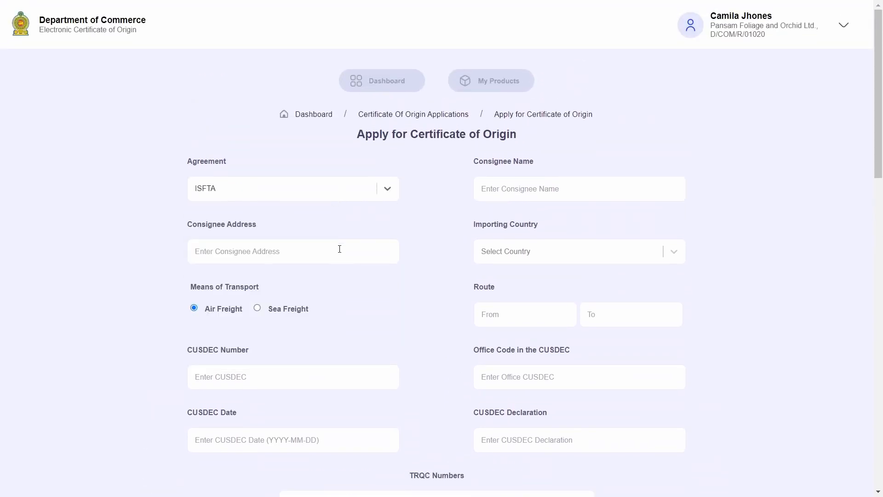
pyautogui.click(579, 188)
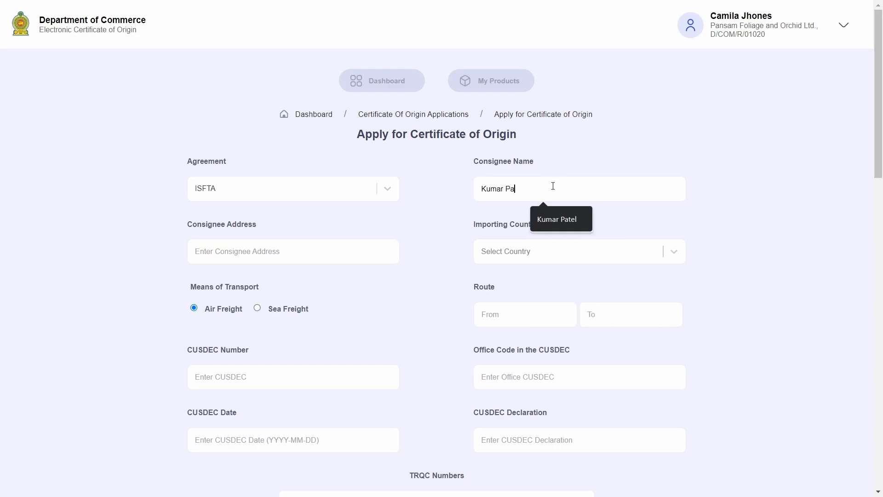
pyautogui.click(556, 219)
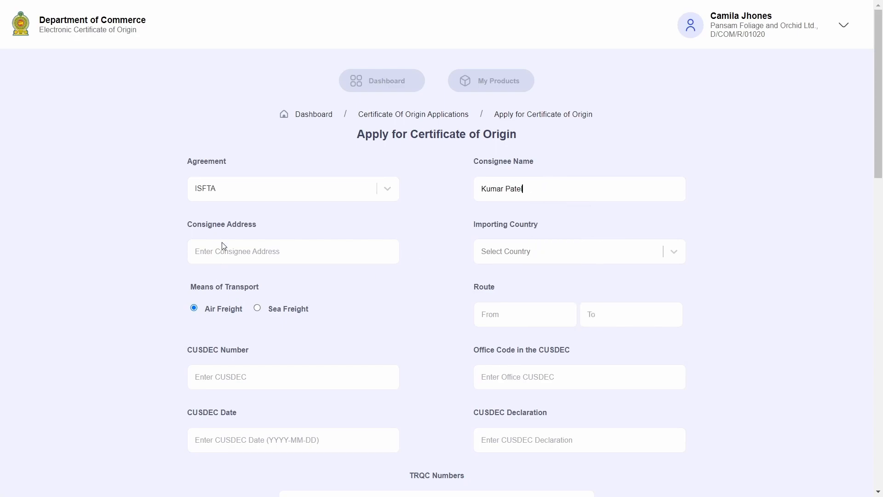
pyautogui.write('Kolkata, India')
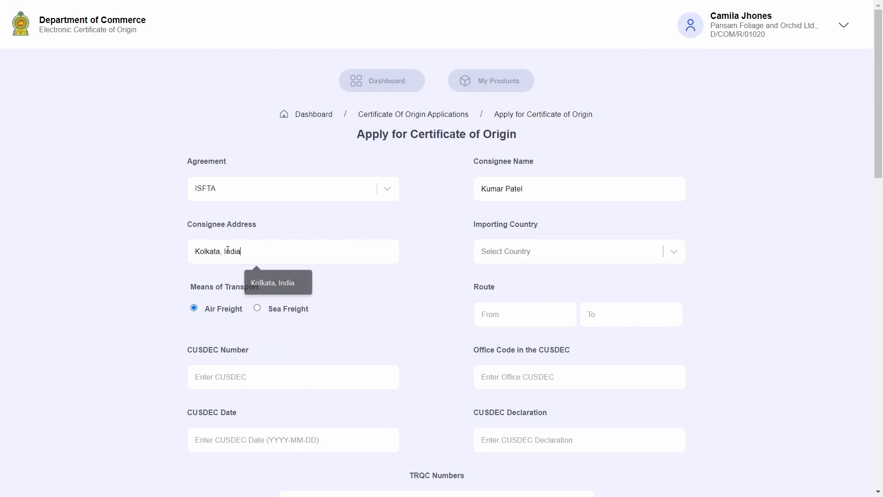
pyautogui.click(574, 251)
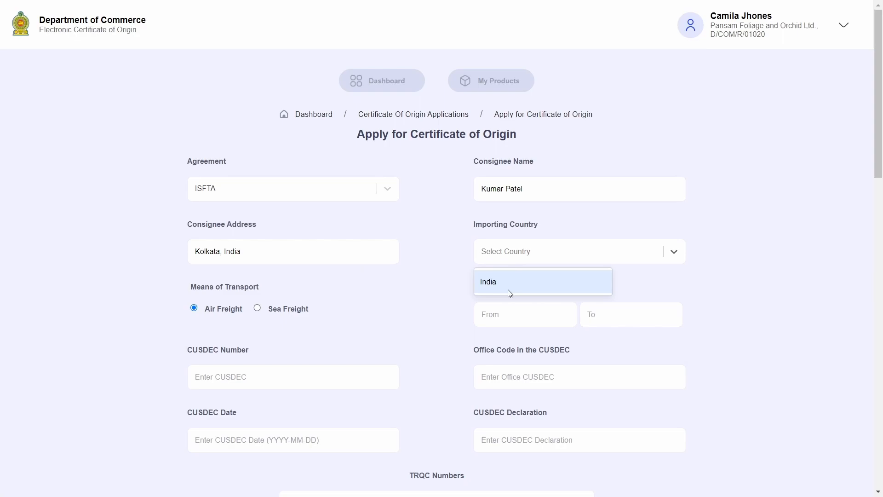
pyautogui.click(487, 282)
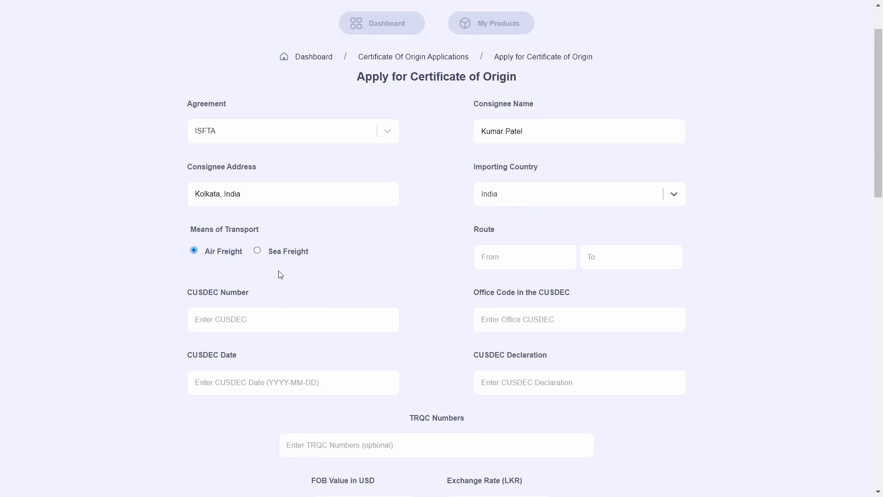
pyautogui.moveTo(258, 252)
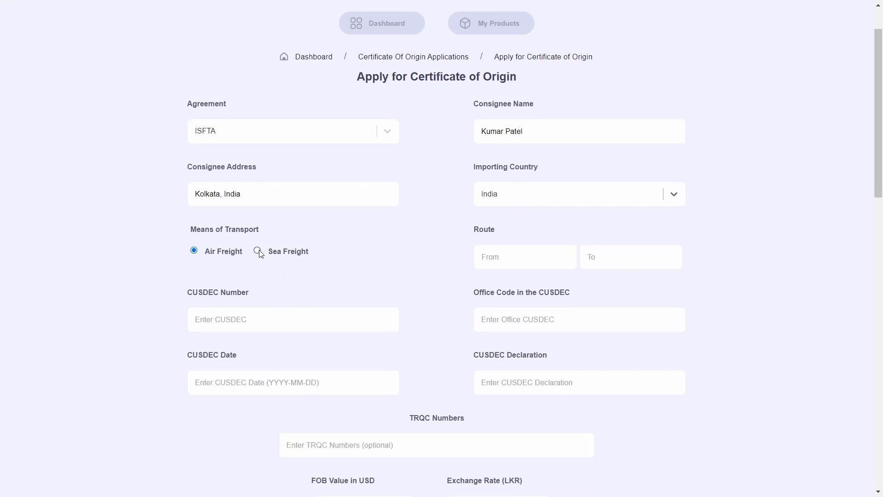
pyautogui.click(525, 257)
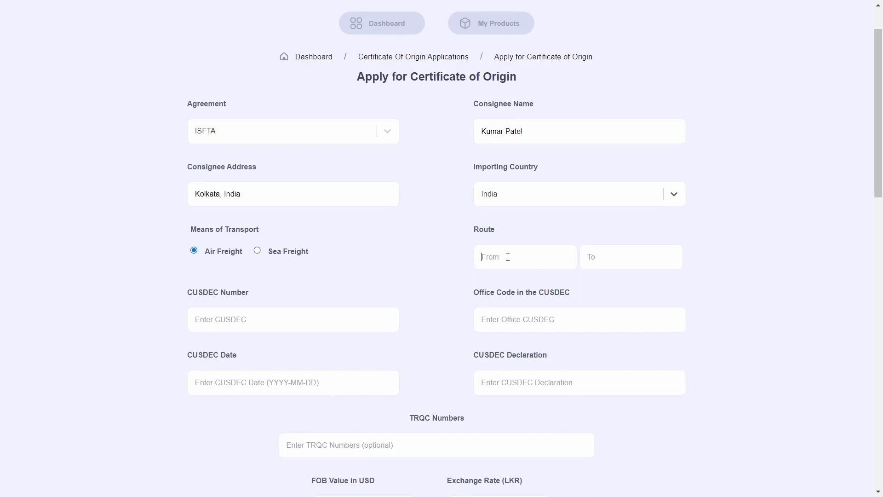
pyautogui.write('Colo')
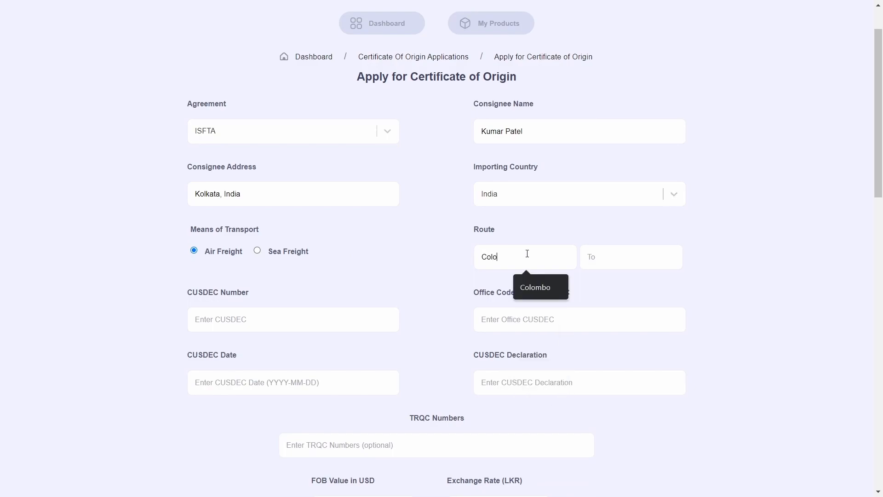
pyautogui.write('Kolkata')
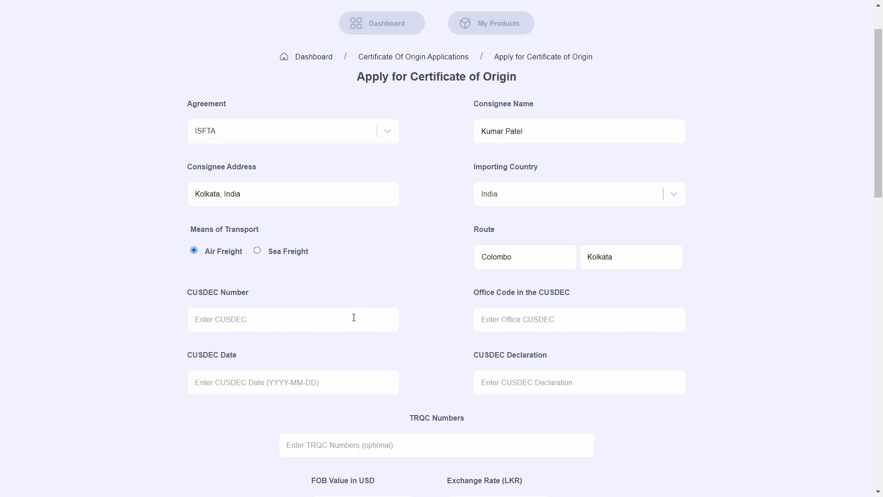
# Step: Fill CUSDEC number E 12345678, office code 23, date 2021-12-20 and declaration Abc
pyautogui.click(294, 319)
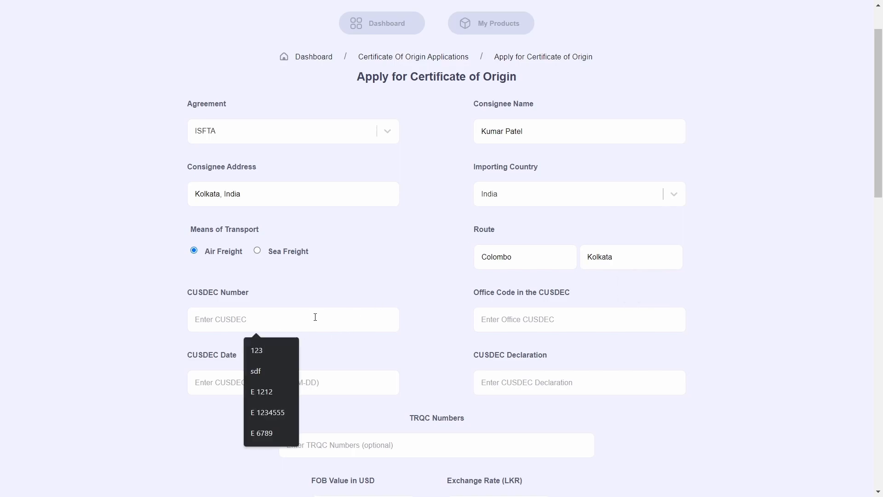
pyautogui.write('E 12345678')
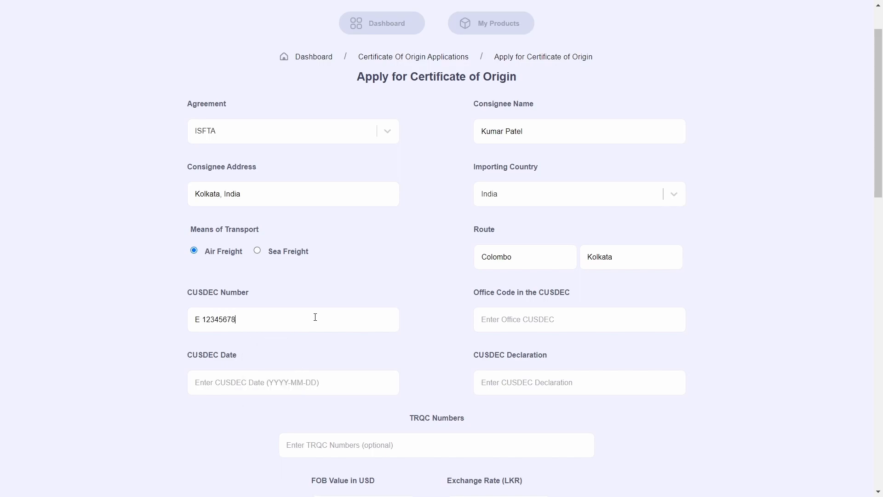
pyautogui.click(579, 319)
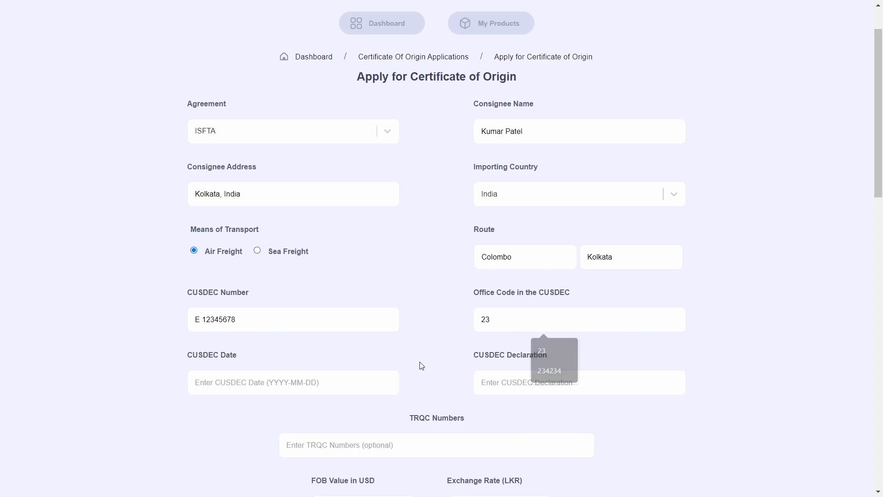
pyautogui.click(294, 382)
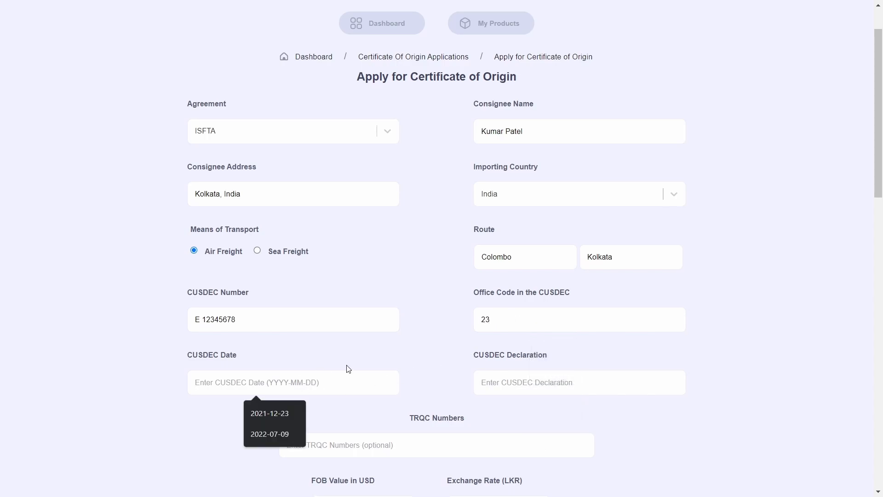
pyautogui.write('2021-12-20')
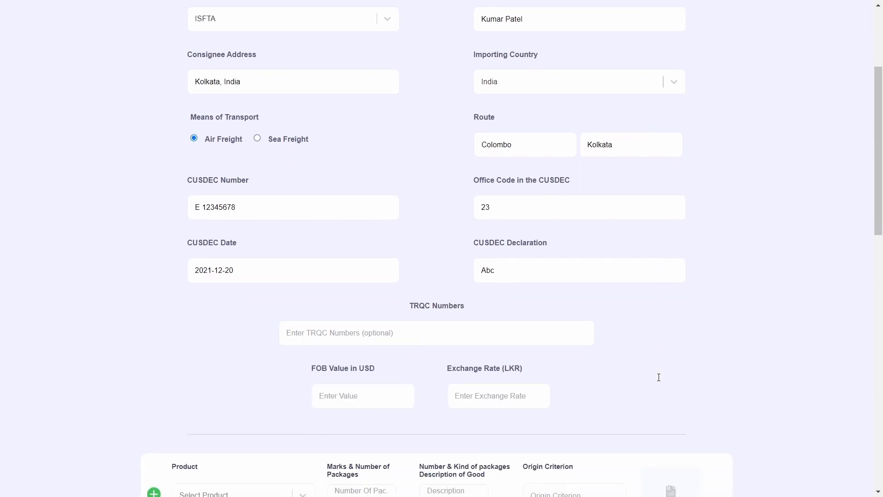
# Step: Enter FOB value 123 USD and exchange rate 456, giving LKR 56,088.00
pyautogui.scroll(-3)
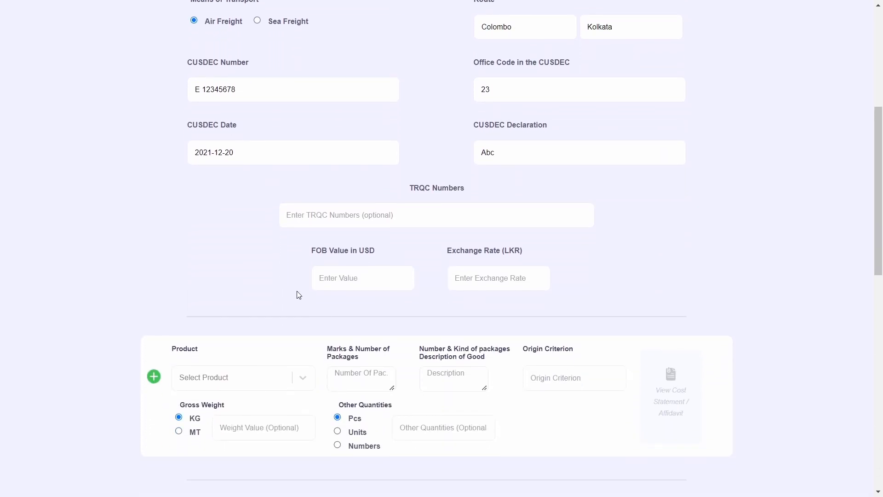
pyautogui.write('123')
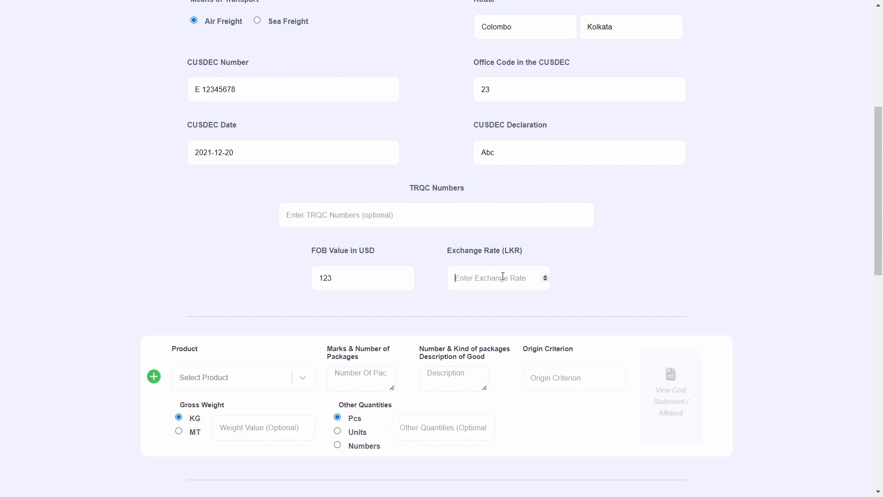
pyautogui.write('456')
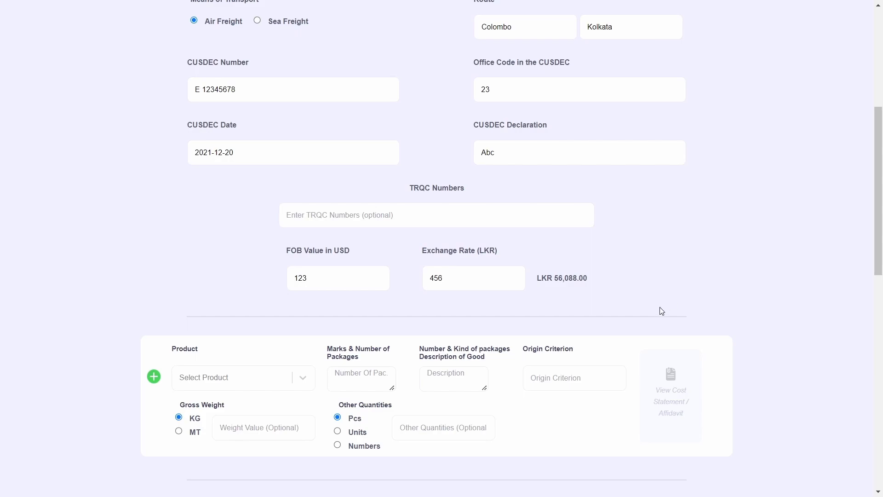
pyautogui.scroll(-3)
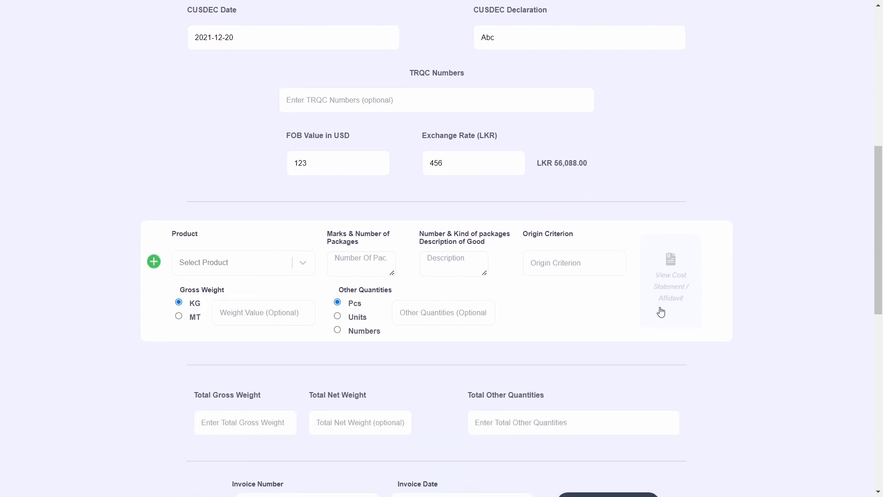
pyautogui.scroll(-3)
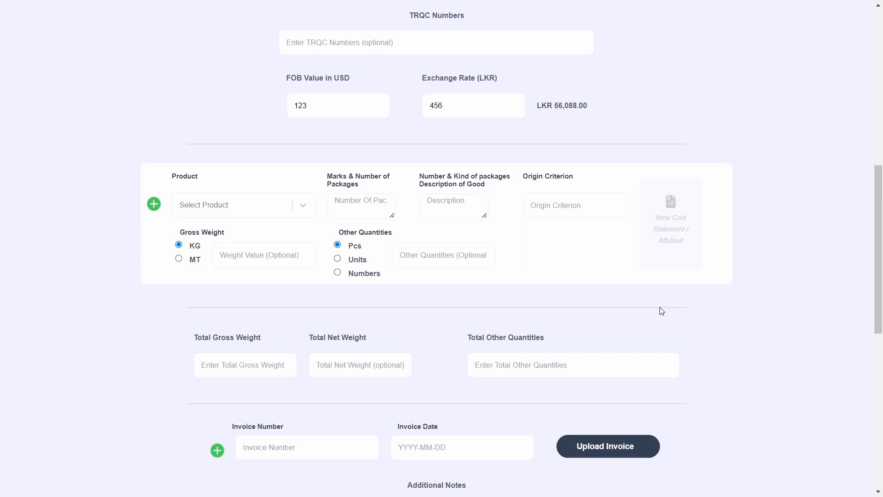
pyautogui.moveTo(525, 173)
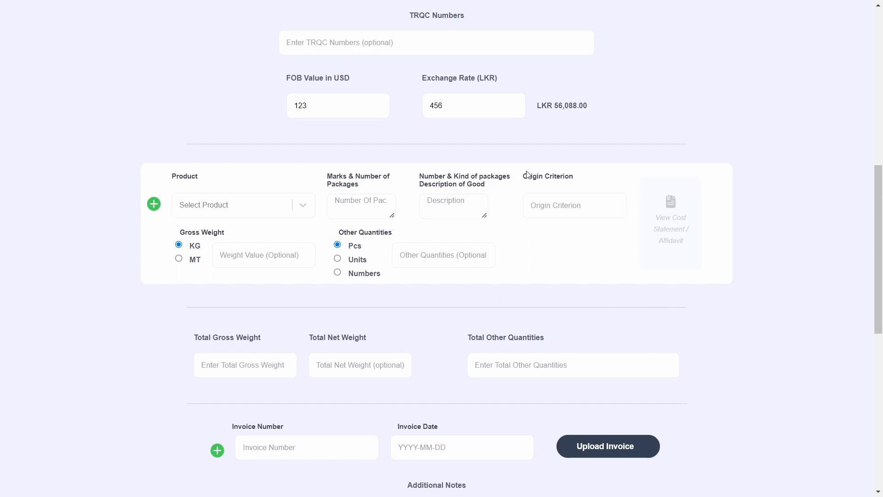
pyautogui.moveTo(782, 261)
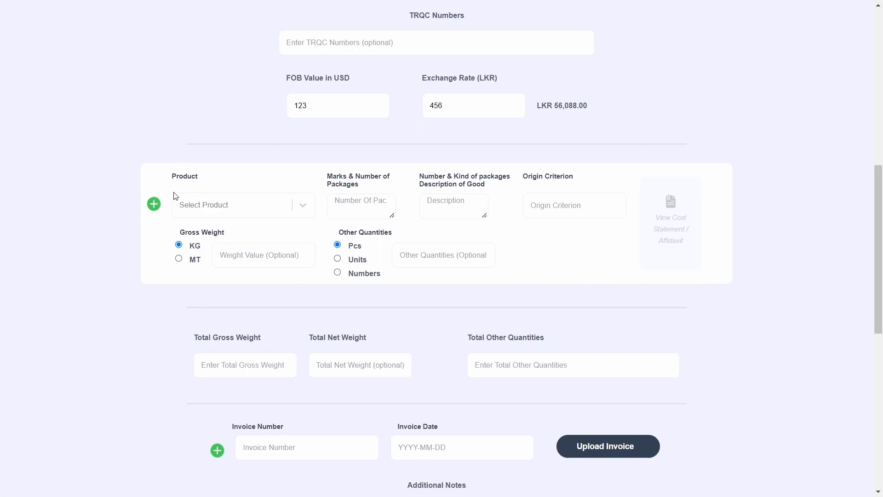
pyautogui.click(153, 203)
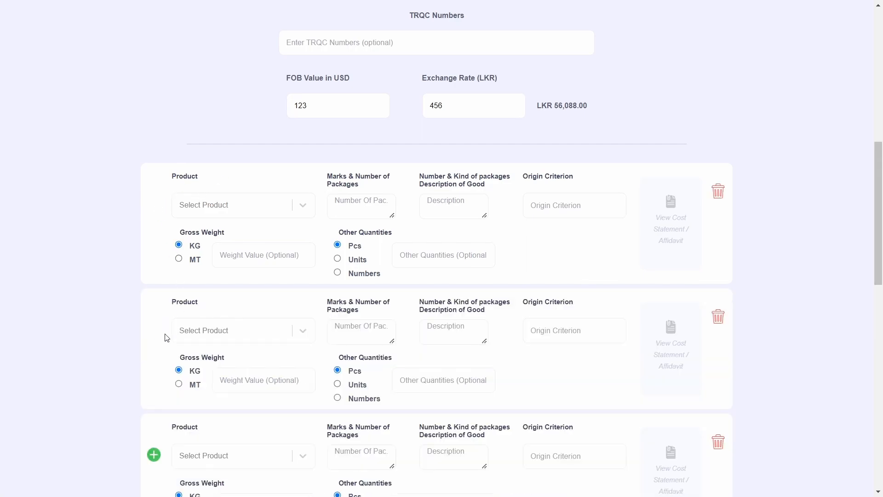
pyautogui.scroll(-3)
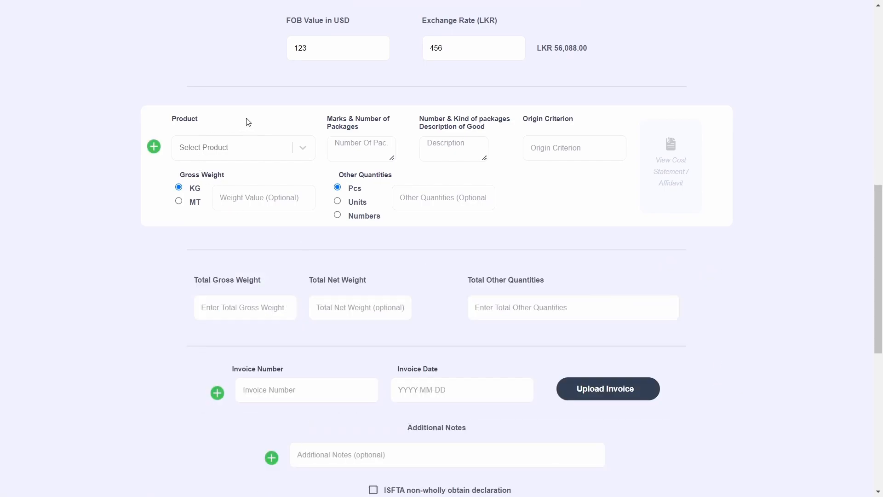
# Step: Select product 1211.11.11 - ISFTA - India and check the My Products list
pyautogui.click(243, 147)
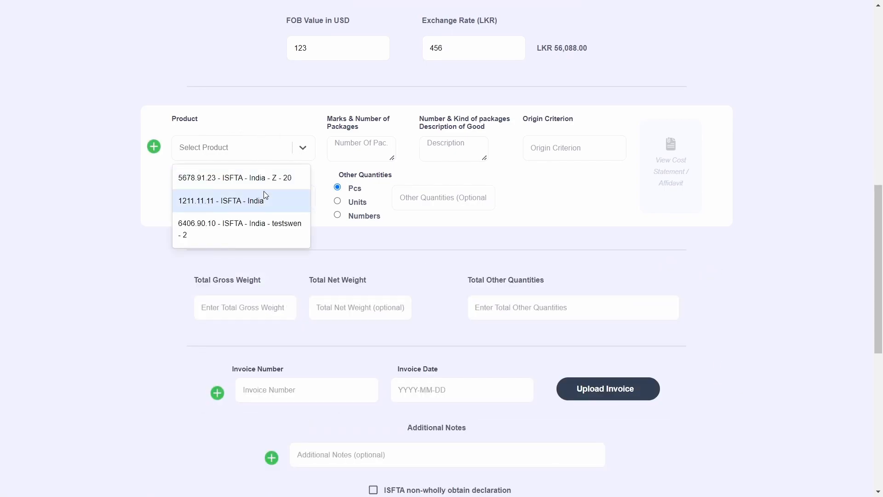
pyautogui.click(222, 200)
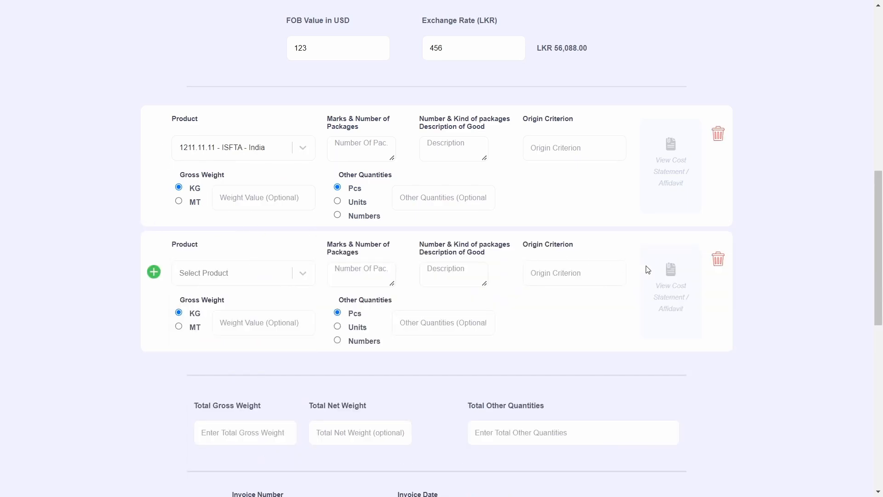
pyautogui.click(717, 259)
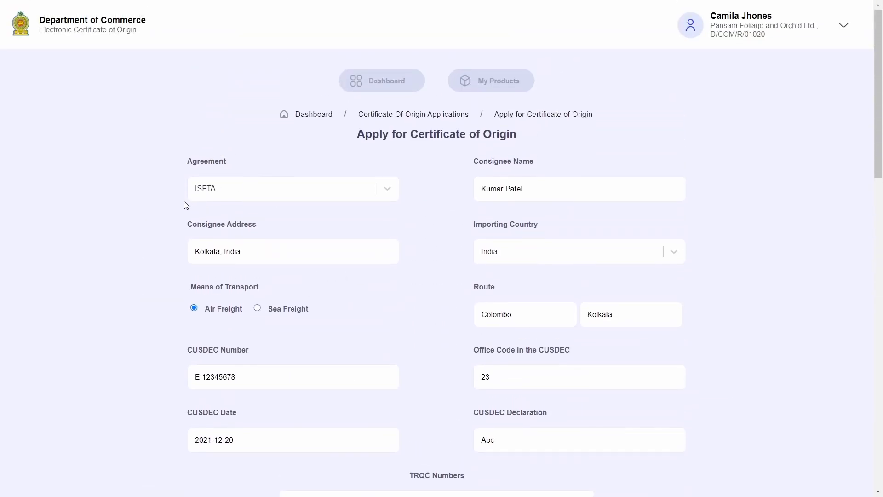
pyautogui.click(491, 81)
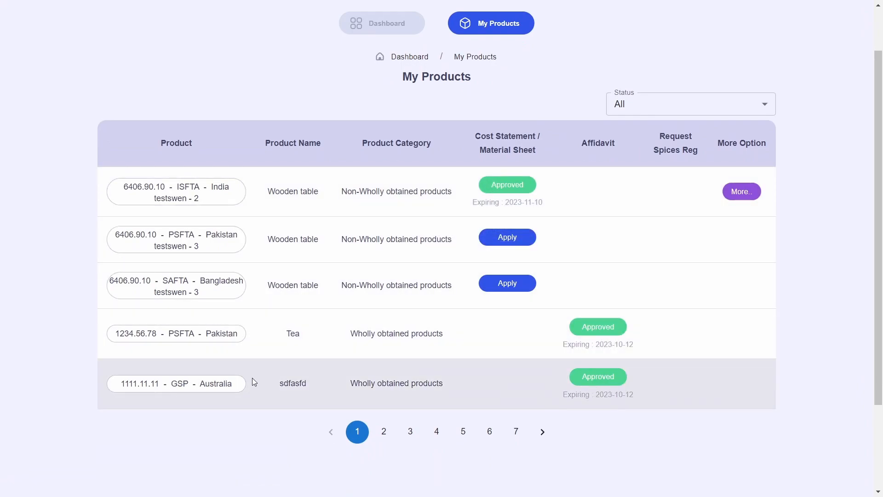
pyautogui.moveTo(263, 382)
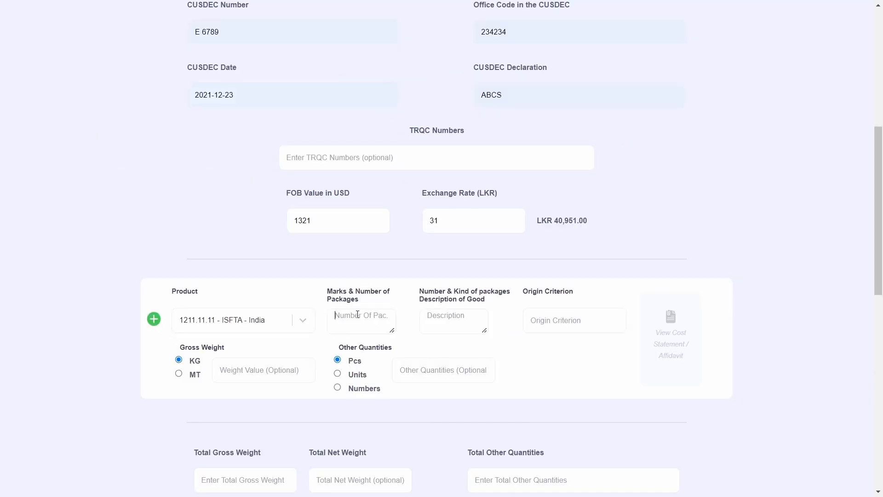
# Step: Enter marks OCRS/2022 and description Organic Coconut 1100 Pliars for the product line
pyautogui.write('OCRS2022')
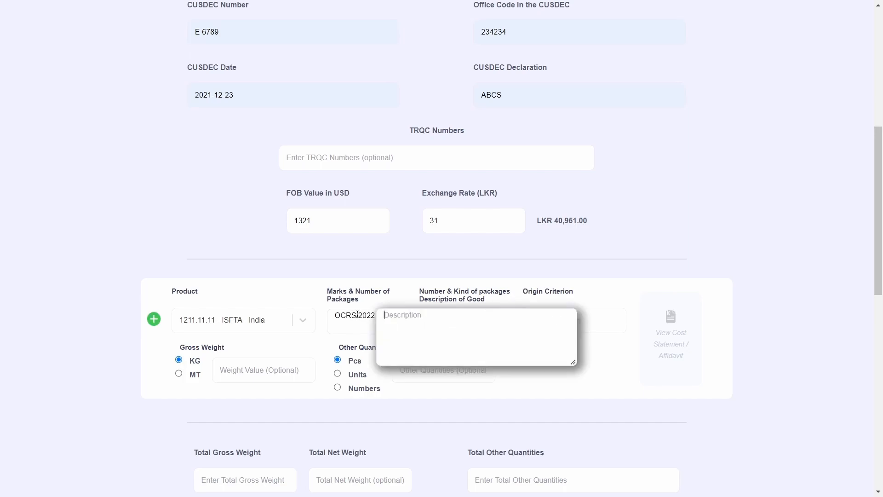
pyautogui.write('Organic')
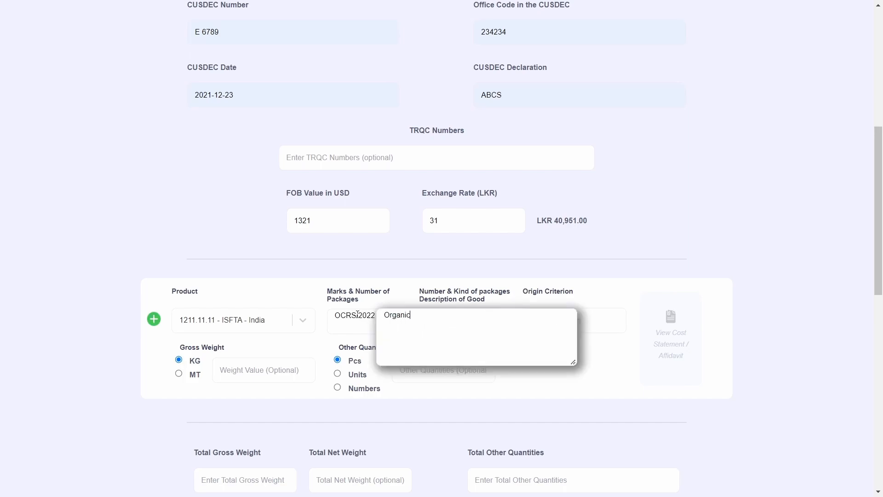
pyautogui.write('Coconut 1')
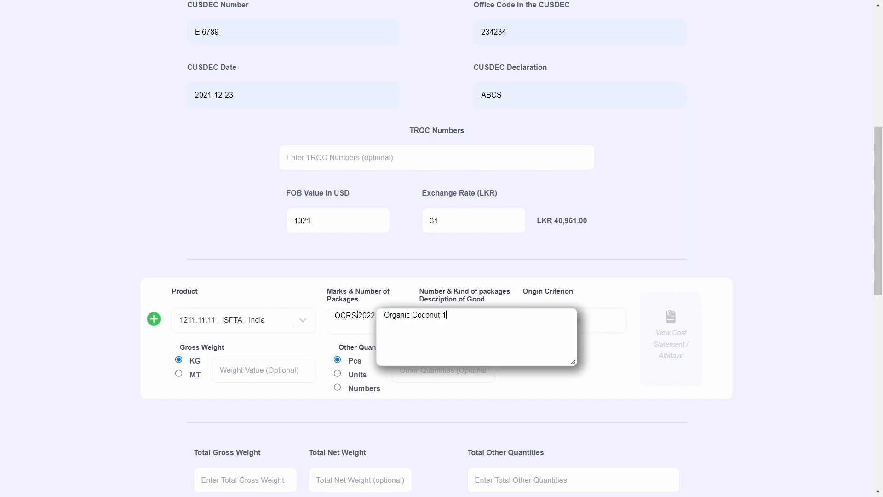
pyautogui.write('100 Pliars')
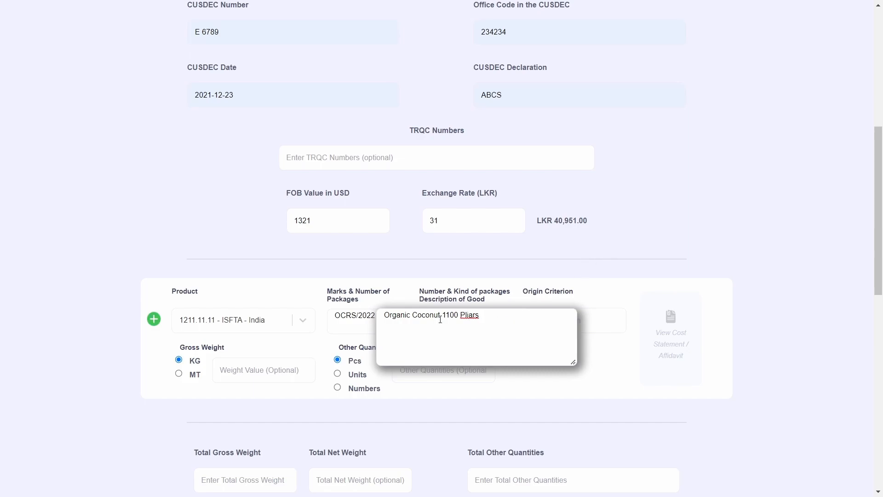
pyautogui.press('Enter')
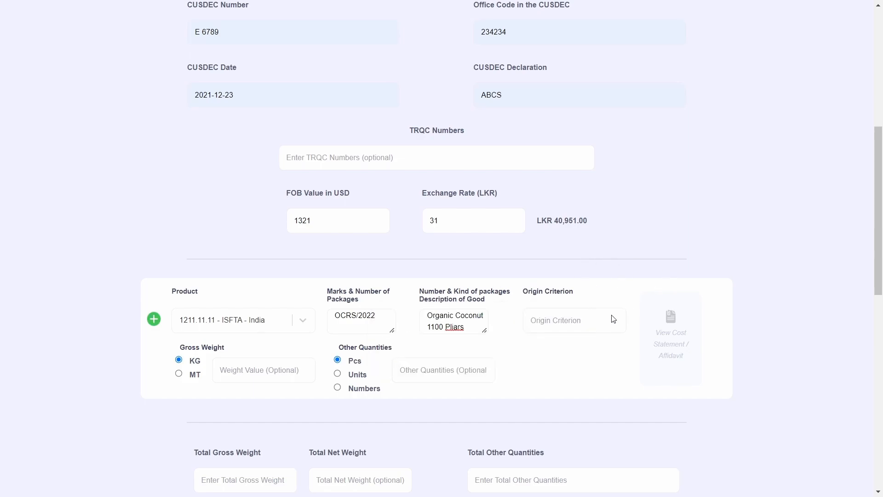
# Step: Set origin criterion B 25% and gross weight 10000 KG
pyautogui.write('B 2')
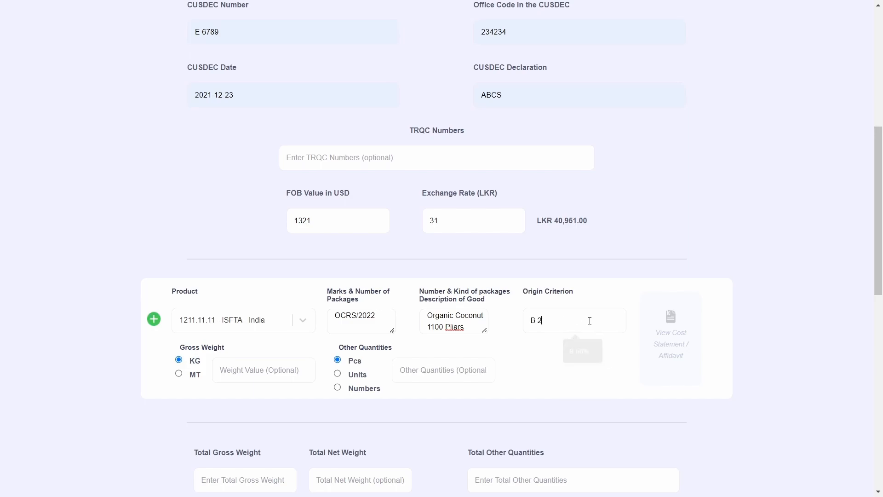
pyautogui.write('5')
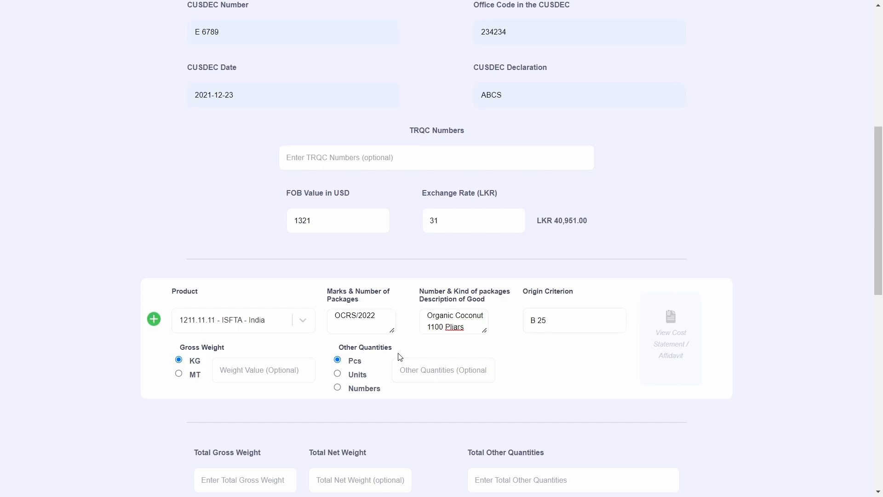
pyautogui.write('%')
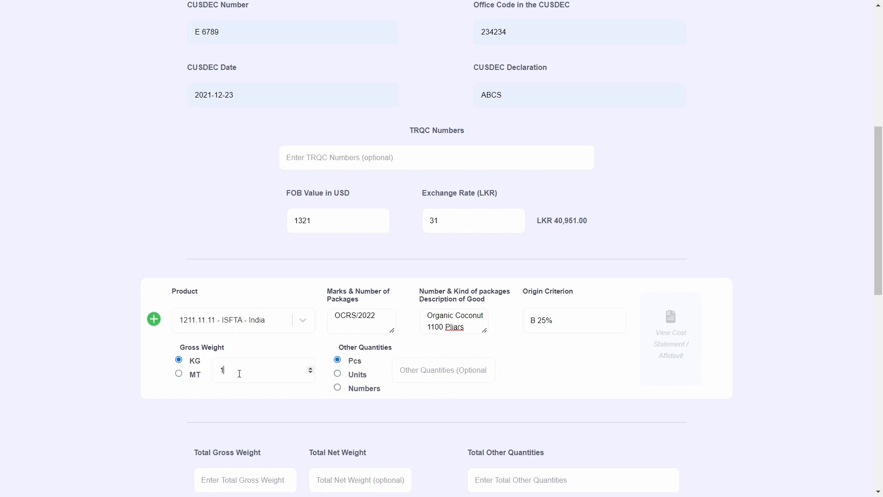
pyautogui.write('10000')
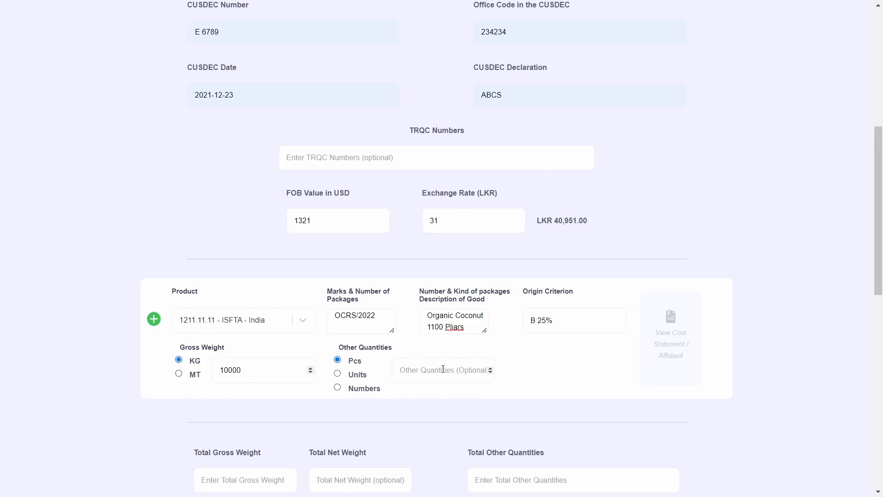
pyautogui.moveTo(415, 378)
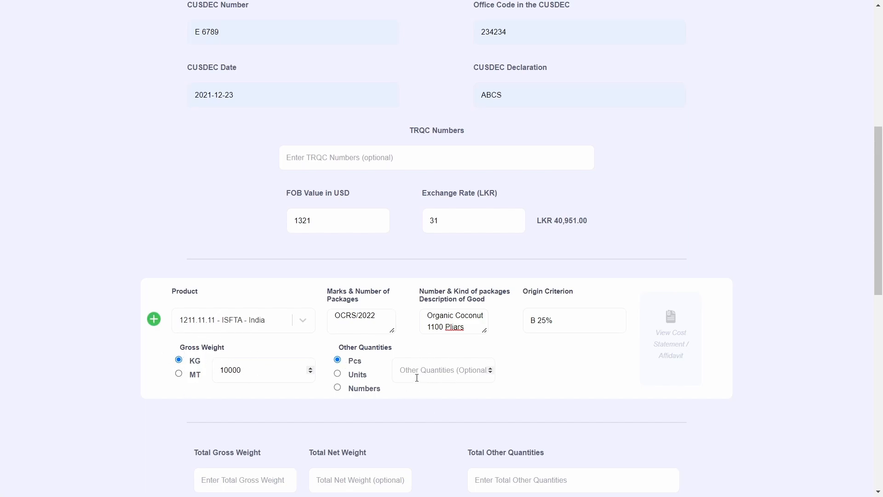
pyautogui.scroll(-3)
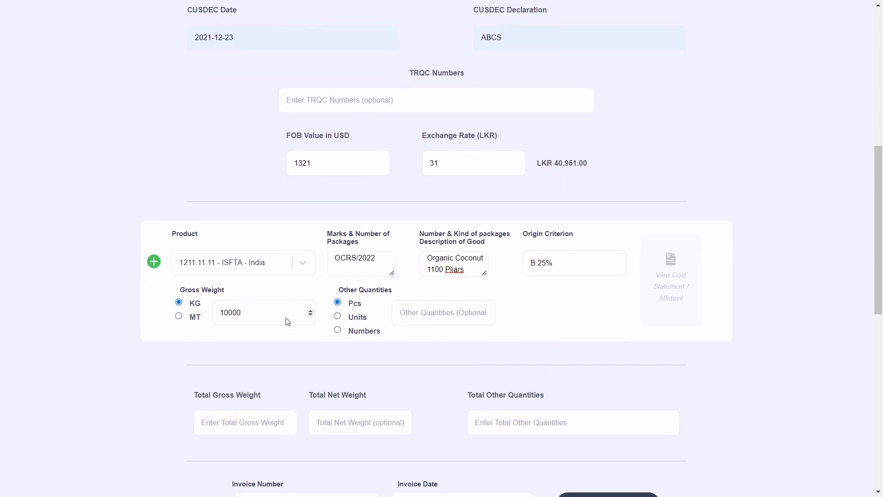
pyautogui.scroll(-3)
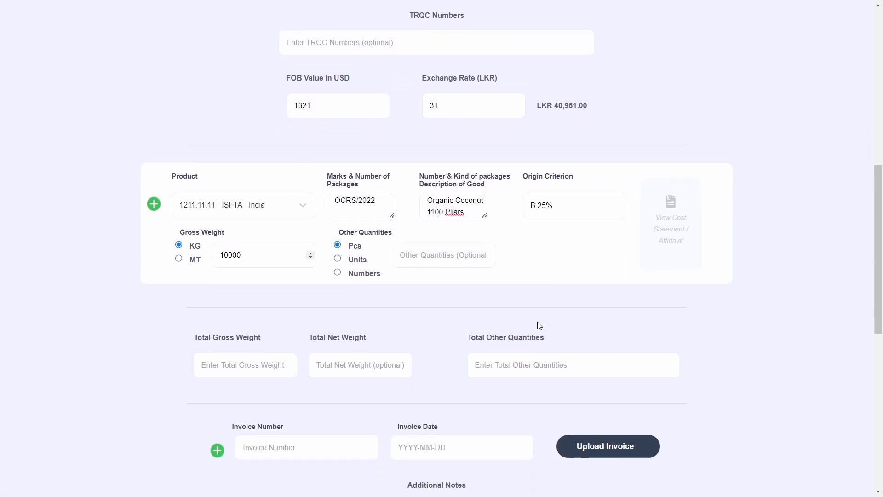
pyautogui.moveTo(686, 236)
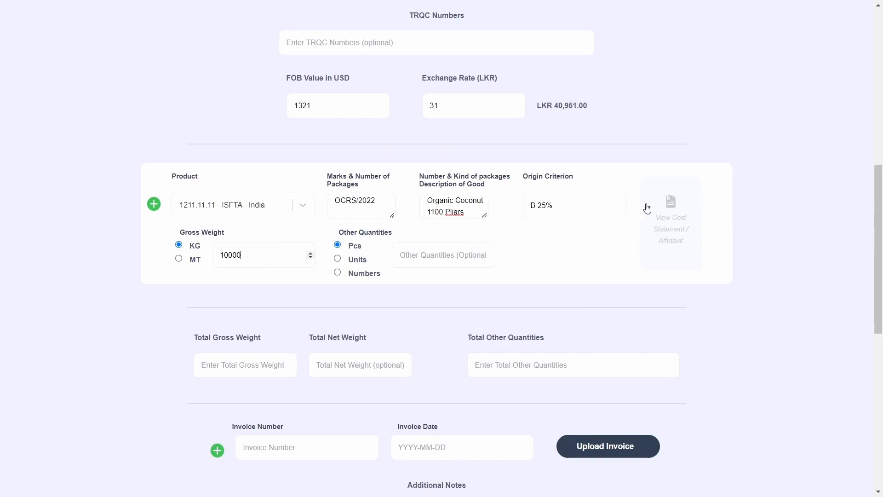
pyautogui.moveTo(661, 235)
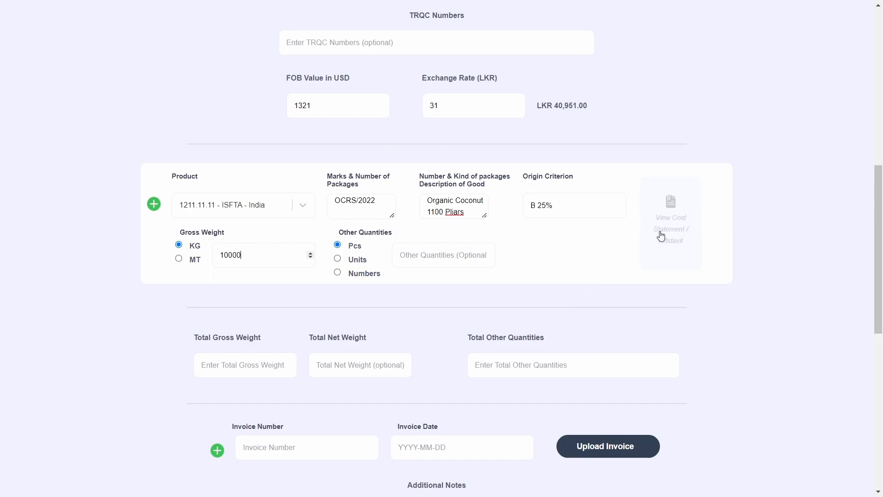
pyautogui.moveTo(693, 247)
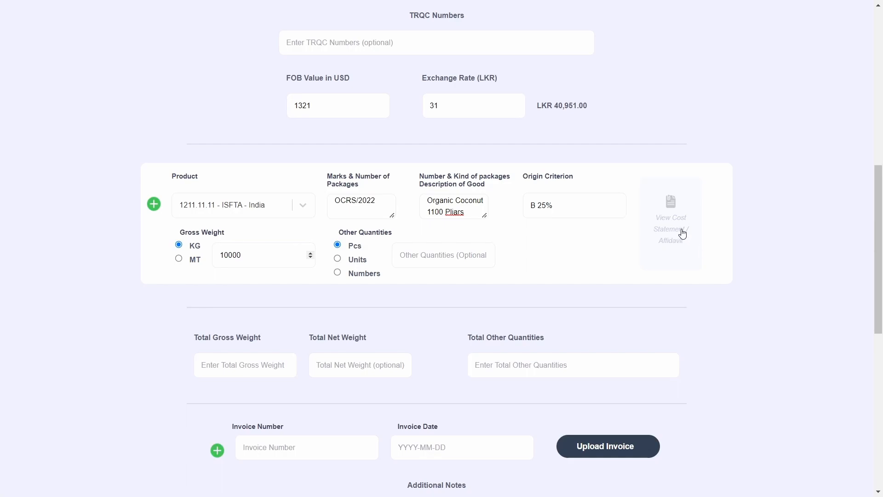
pyautogui.scroll(-3)
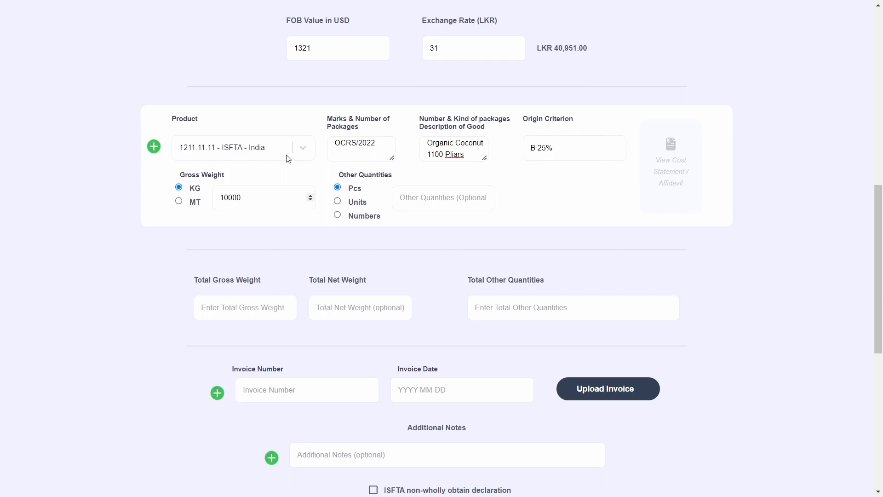
pyautogui.moveTo(319, 161)
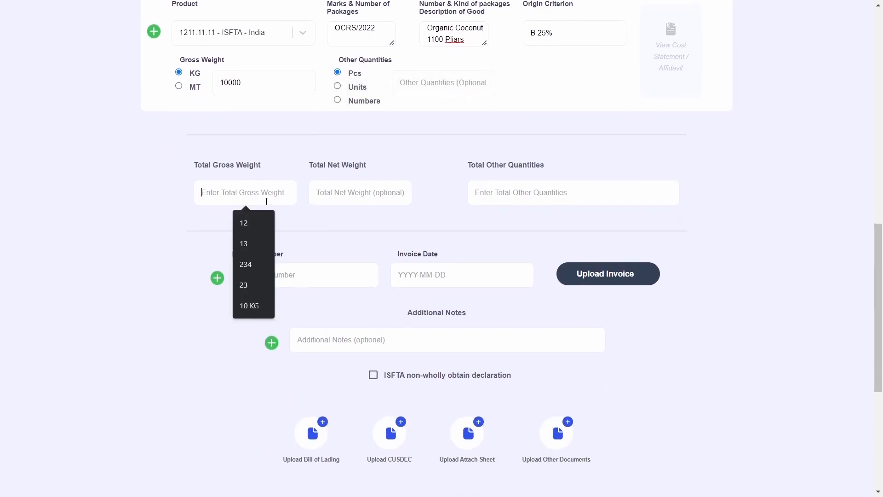
# Step: Enter total gross weight 10000, invoice JLG12334567 dated 2021-03-23, and start the invoice upload
pyautogui.write('10000')
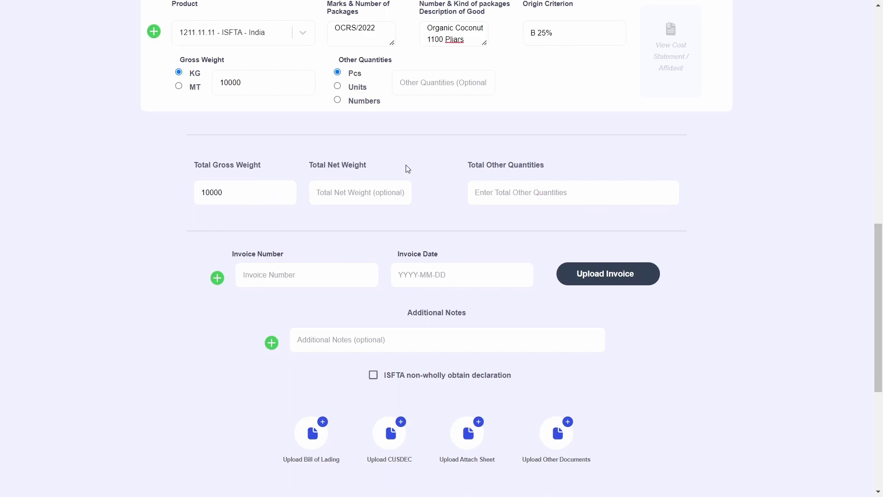
pyautogui.moveTo(511, 227)
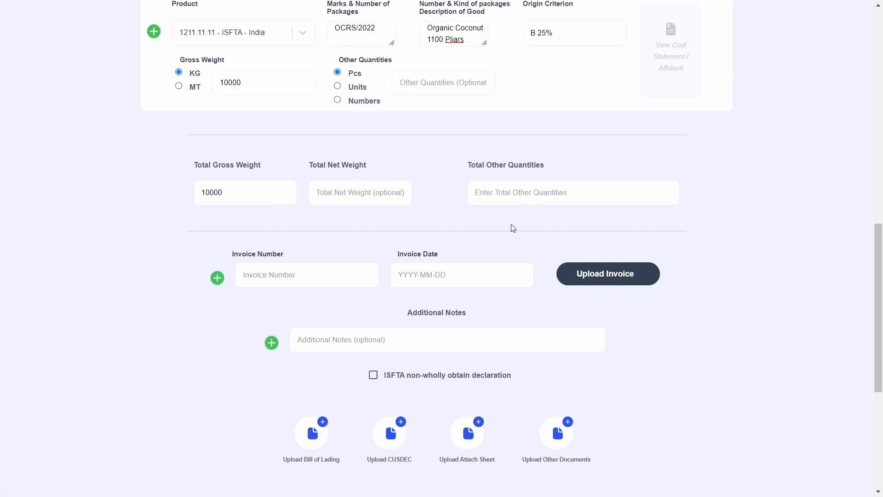
pyautogui.click(307, 275)
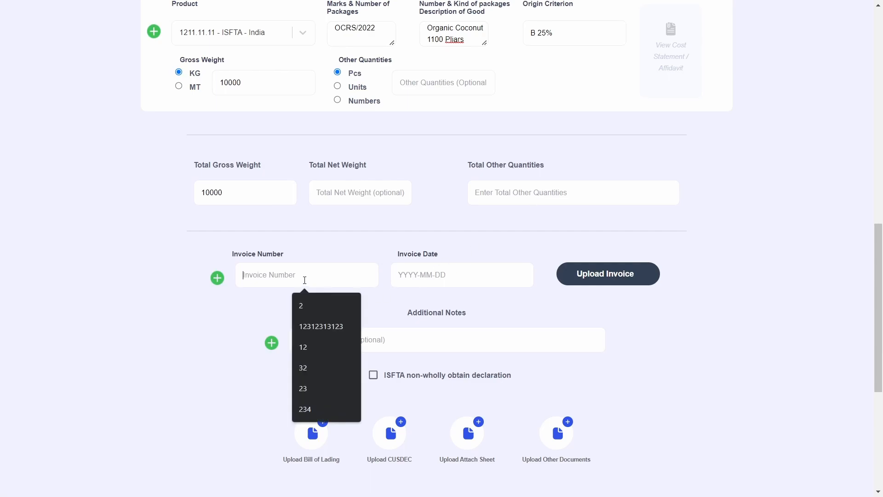
pyautogui.write('JLG12334567')
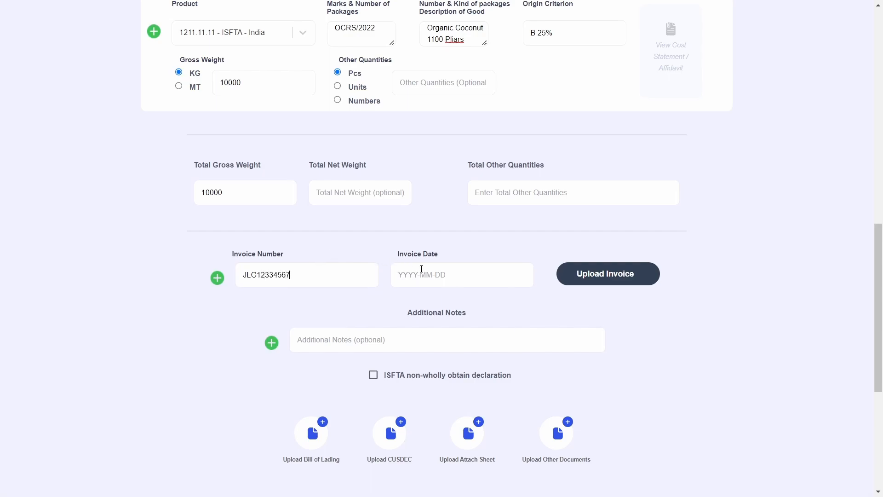
pyautogui.write('2021-4')
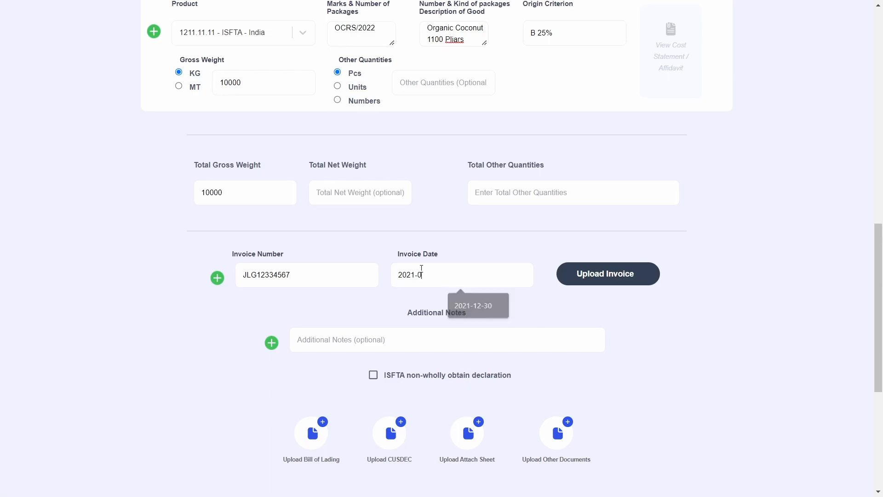
pyautogui.write('2021-03-23')
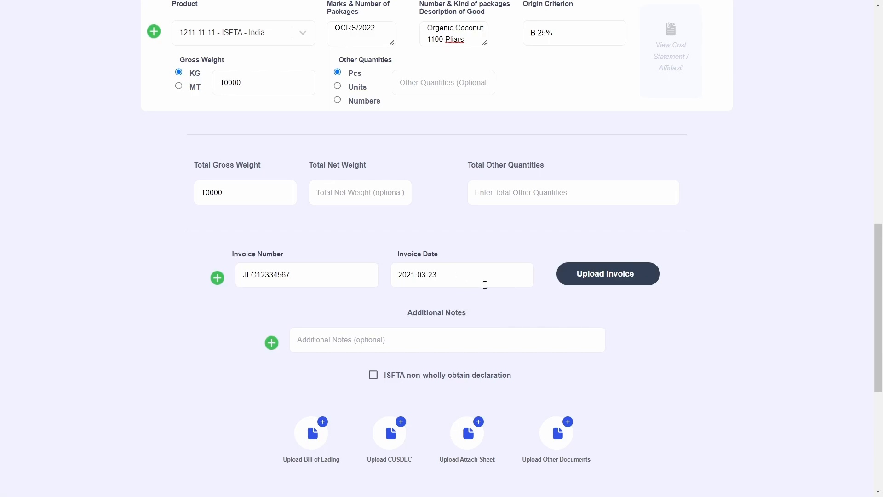
pyautogui.click(607, 274)
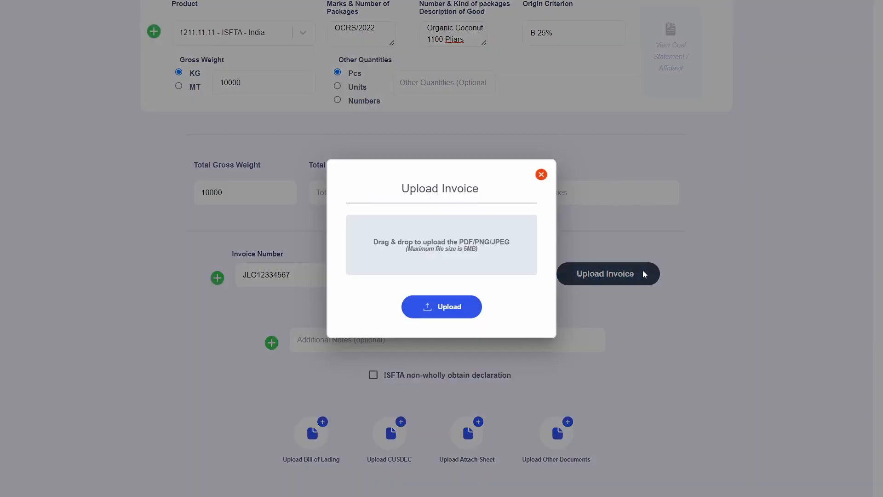
# Step: Upload Invoice A.pdf and confirm, then add and remove an empty second invoice row
pyautogui.click(442, 245)
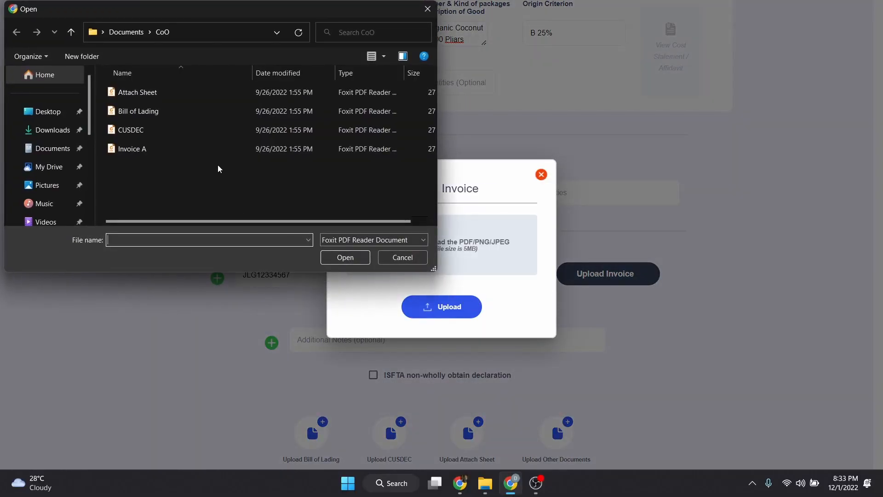
pyautogui.doubleClick(133, 149)
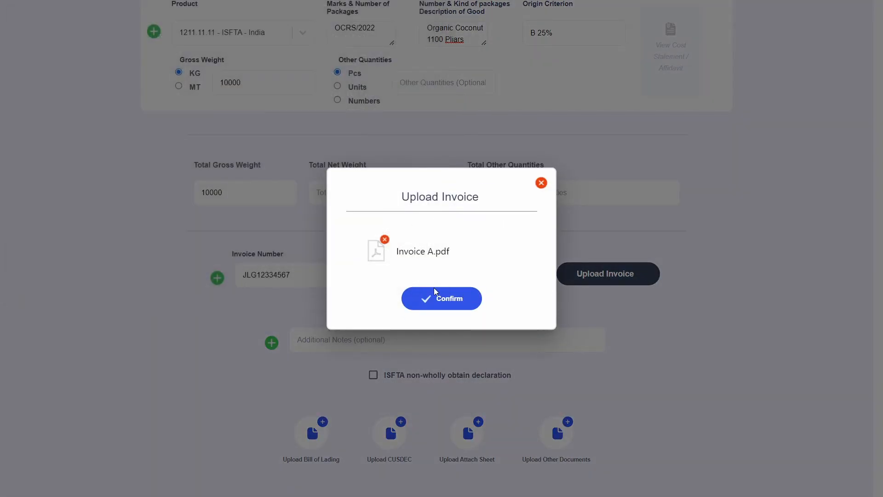
pyautogui.click(442, 298)
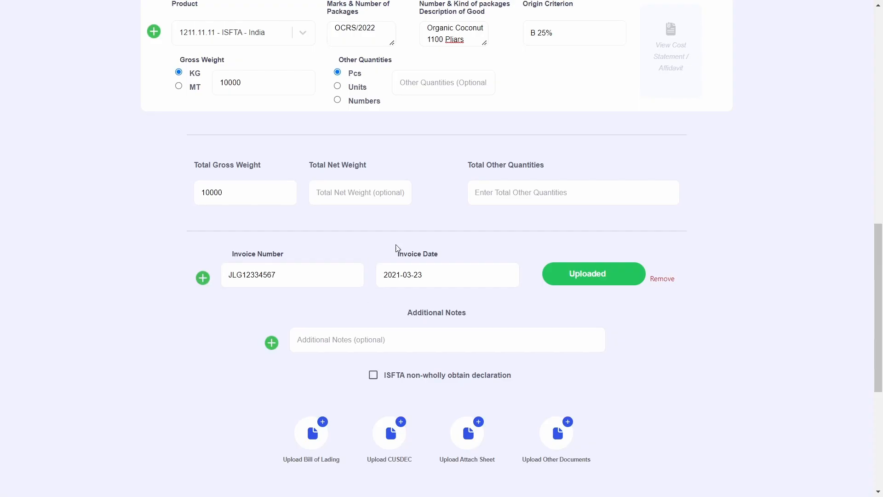
pyautogui.click(202, 278)
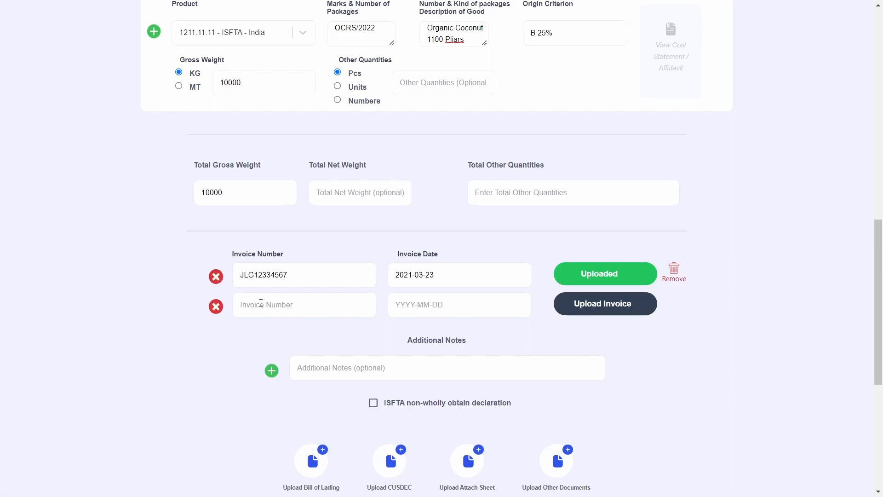
pyautogui.click(215, 306)
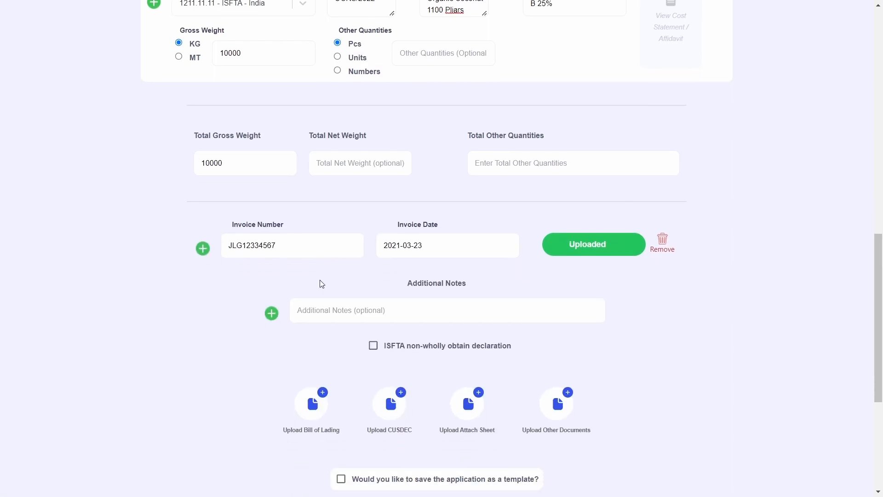
# Step: Enter 'Note 1' as the additional note, discard extra note rows, and tick the ISFTA non-wholly obtain declaration
pyautogui.scroll(-3)
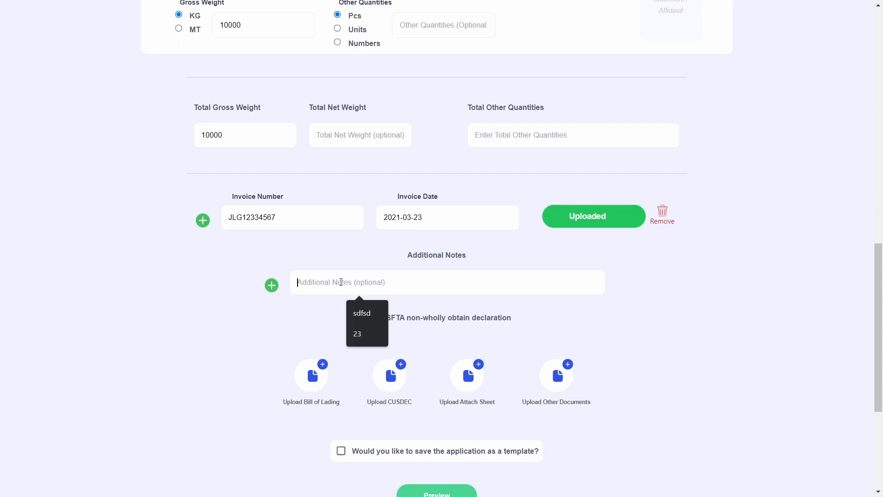
pyautogui.write('Note 1')
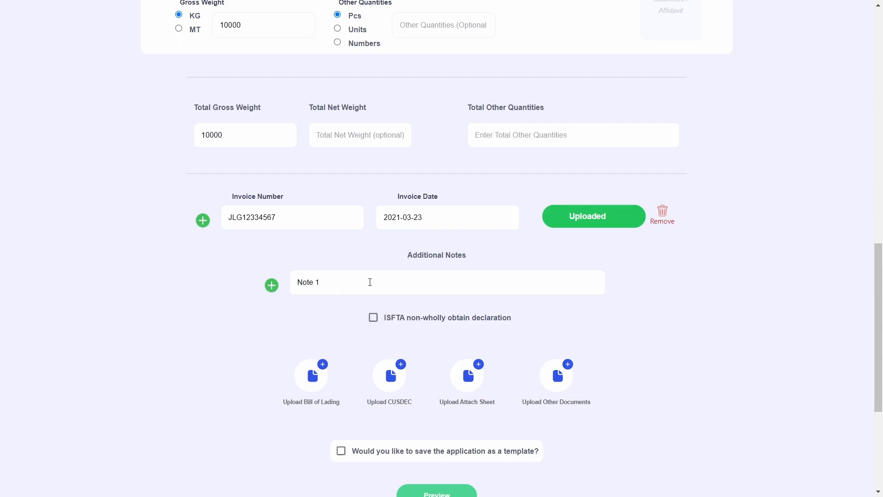
pyautogui.click(272, 286)
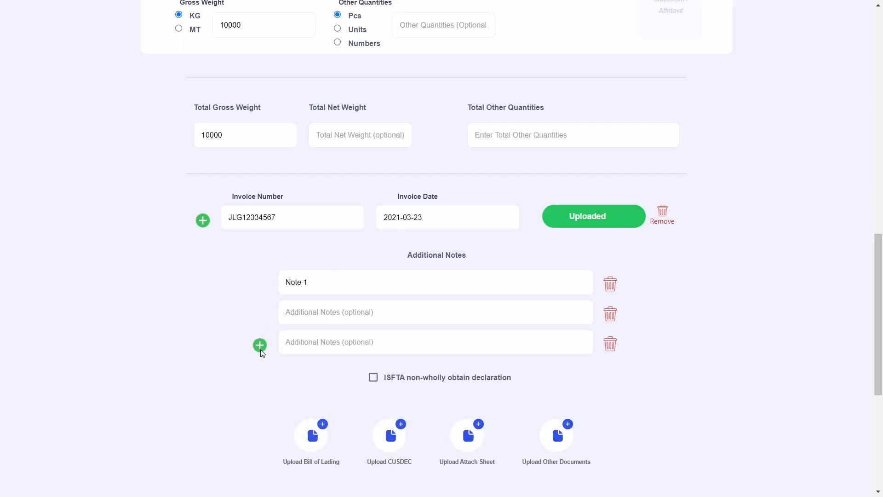
pyautogui.click(260, 344)
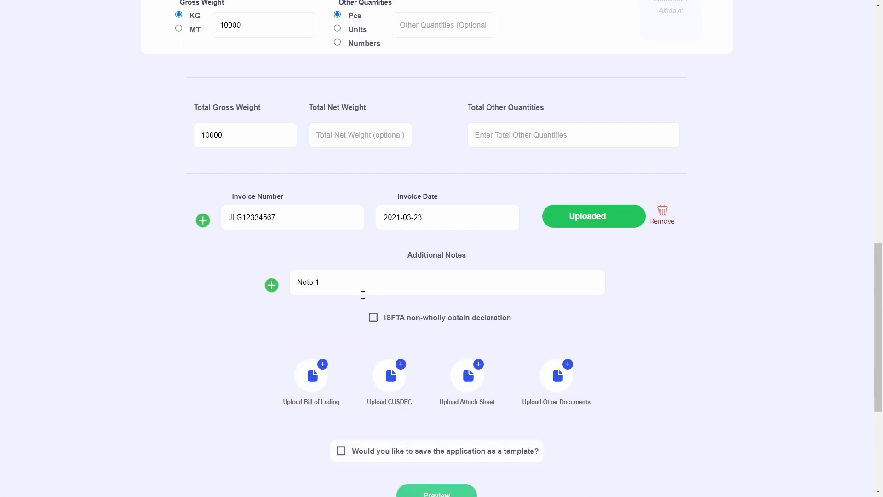
pyautogui.click(372, 317)
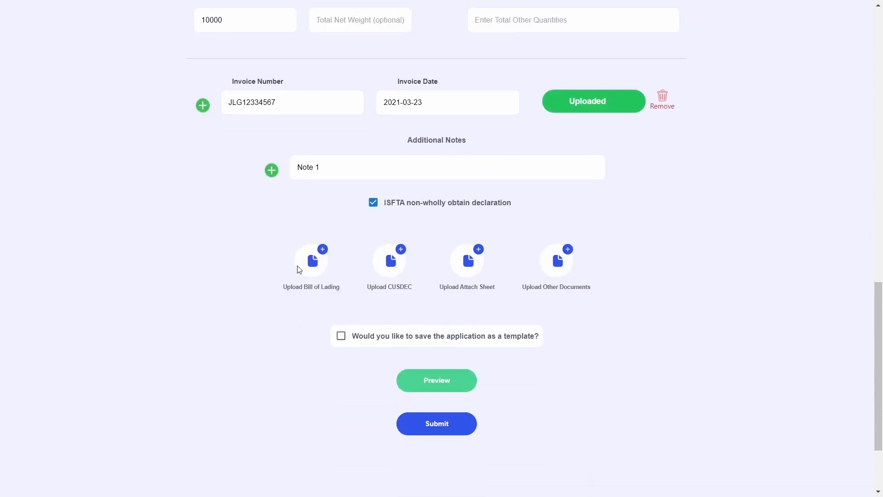
# Step: Upload the Bill of Lading, CUSDEC.pdf and Attach Sheet documents to the application
pyautogui.click(311, 260)
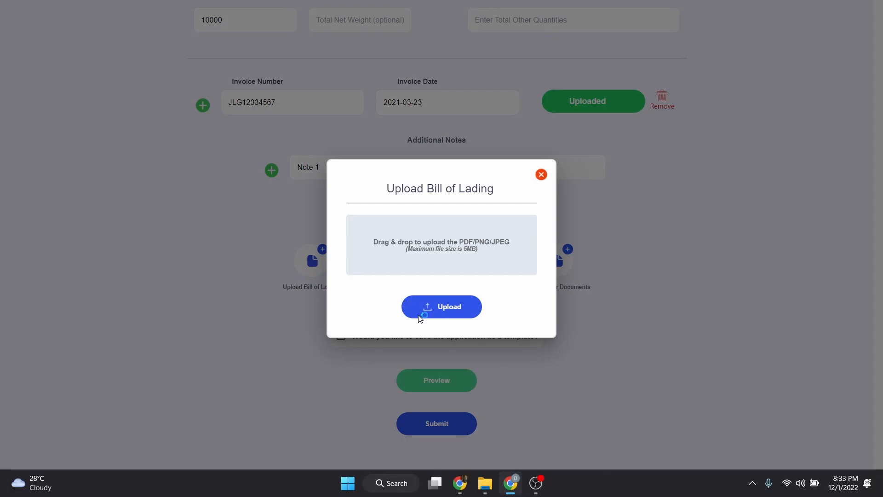
pyautogui.click(441, 307)
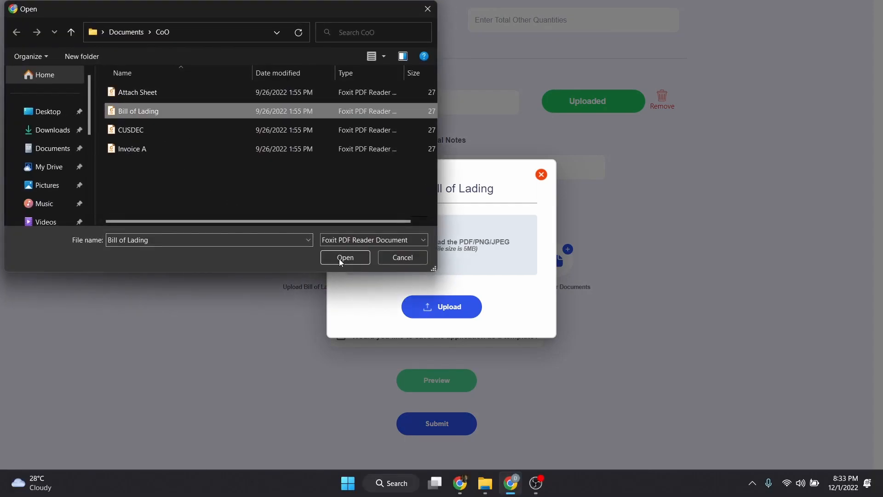
pyautogui.click(345, 257)
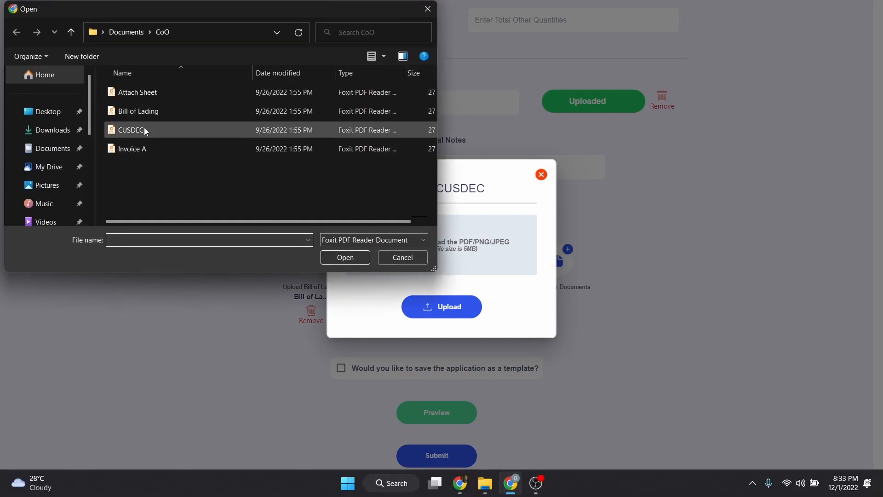
pyautogui.click(345, 257)
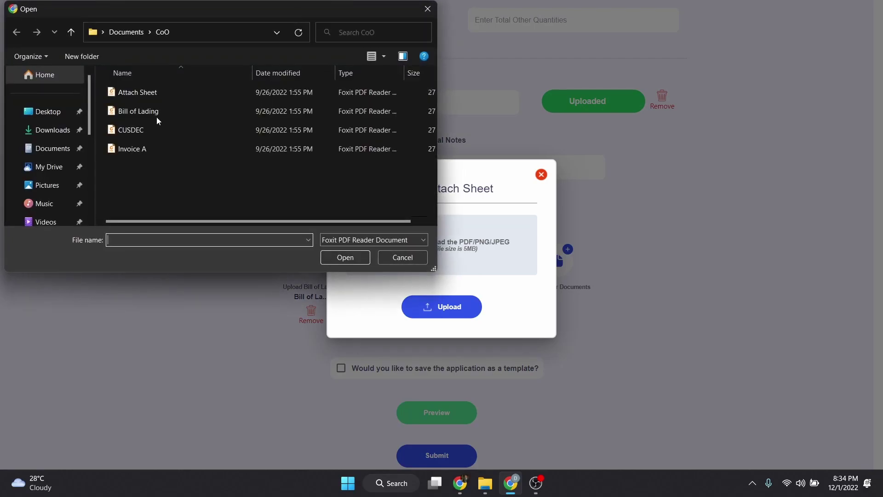
pyautogui.click(345, 257)
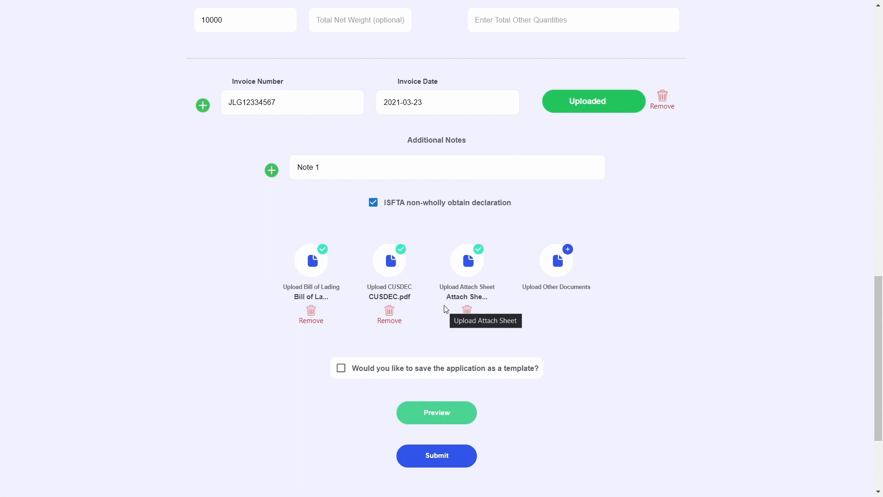
# Step: Opt to save the application as a template and name it ISFTA
pyautogui.scroll(-3)
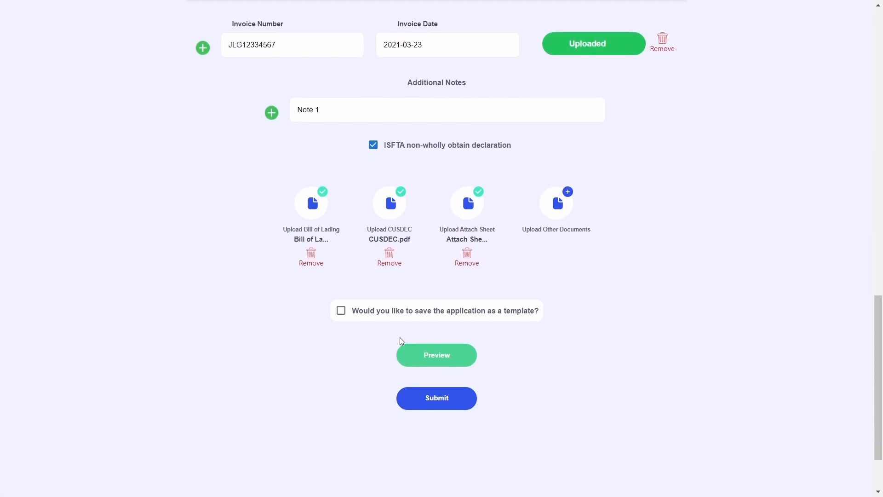
pyautogui.moveTo(414, 327)
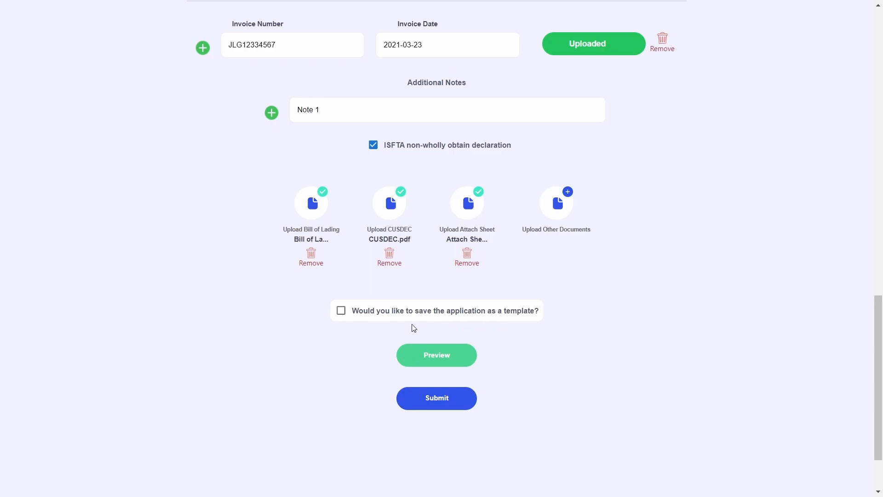
pyautogui.click(340, 311)
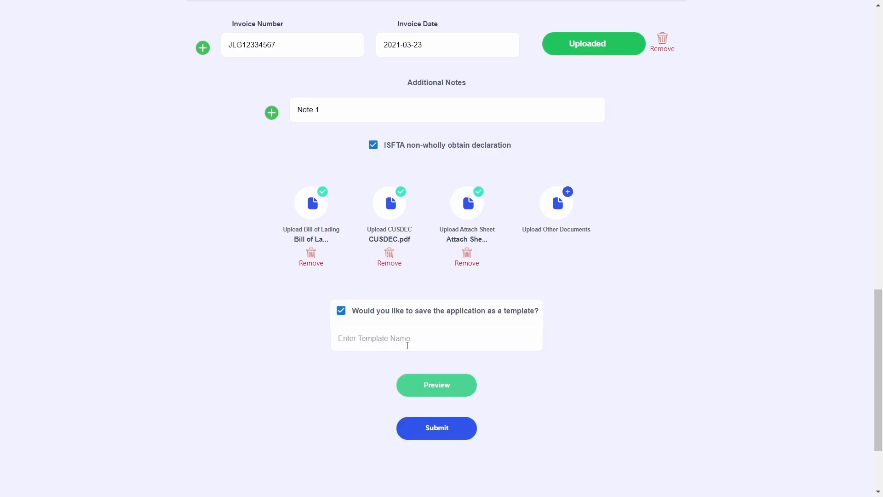
pyautogui.write('ISFTA')
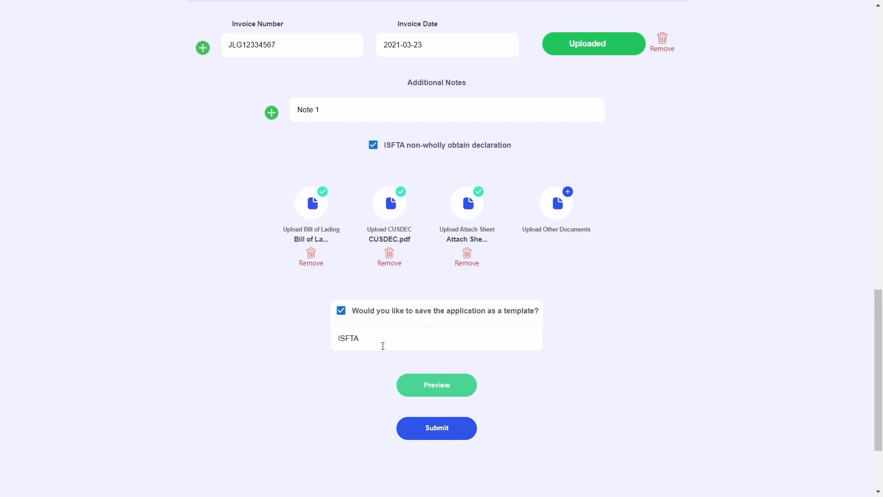
pyautogui.moveTo(585, 339)
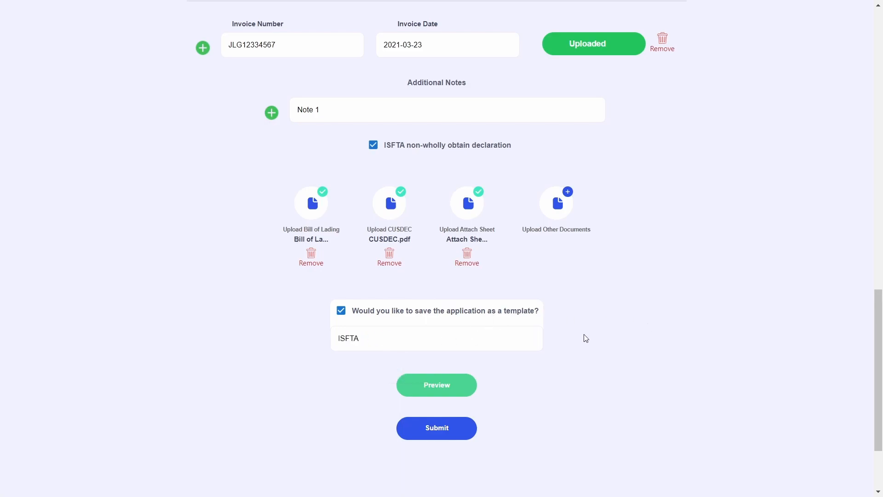
pyautogui.scroll(-3)
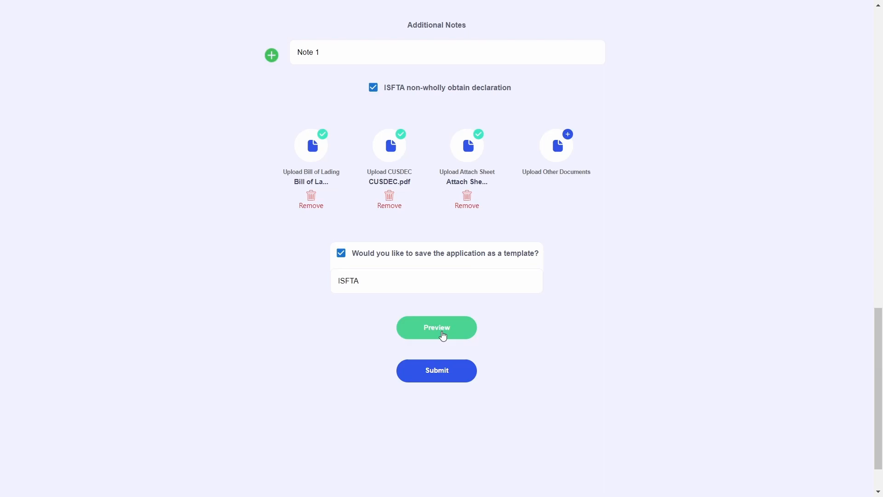
pyautogui.click(436, 328)
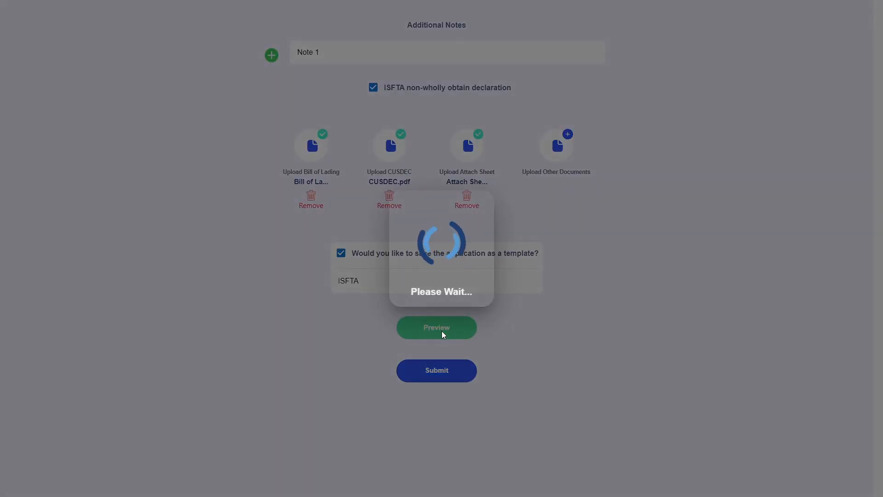
pyautogui.click(436, 327)
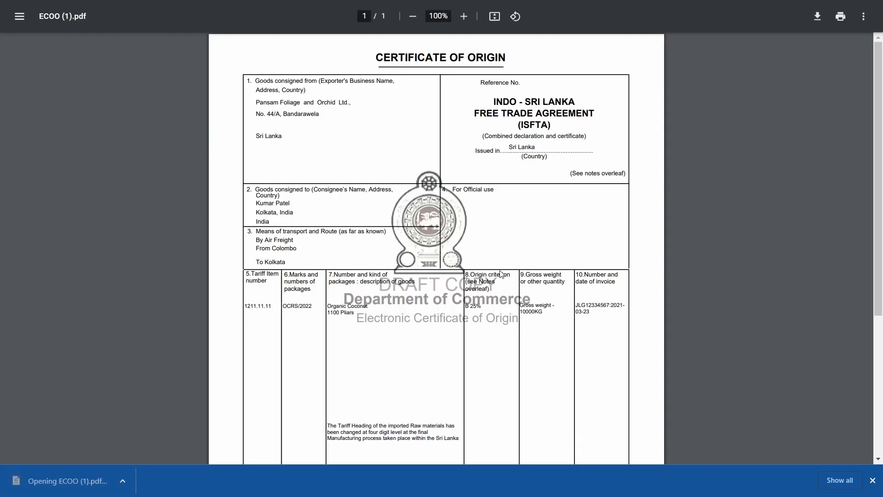
pyautogui.scroll(-3)
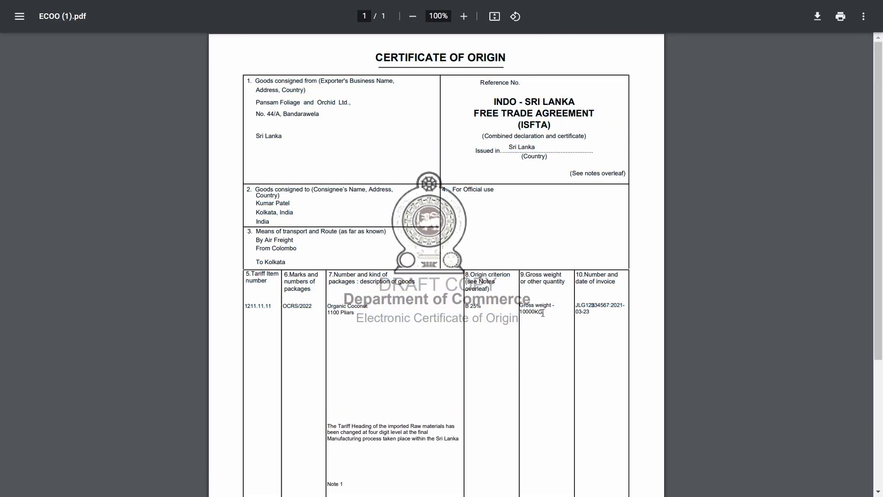
pyautogui.click(69, 9)
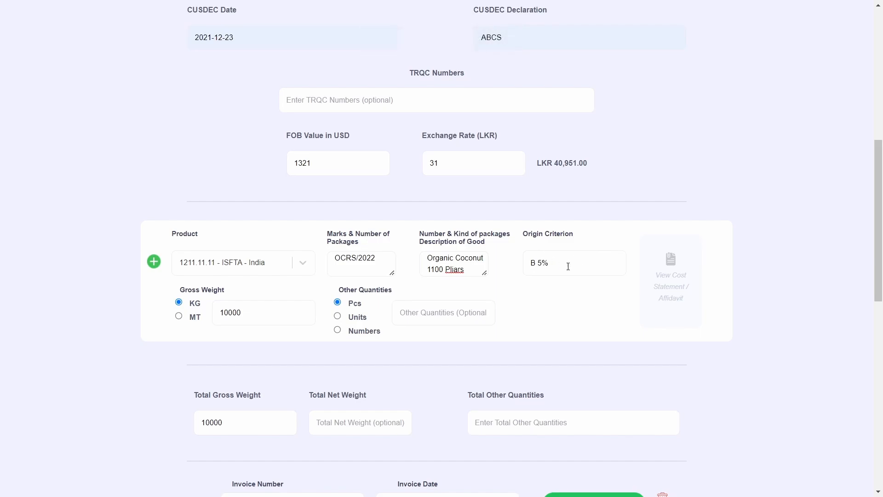
pyautogui.scroll(-3)
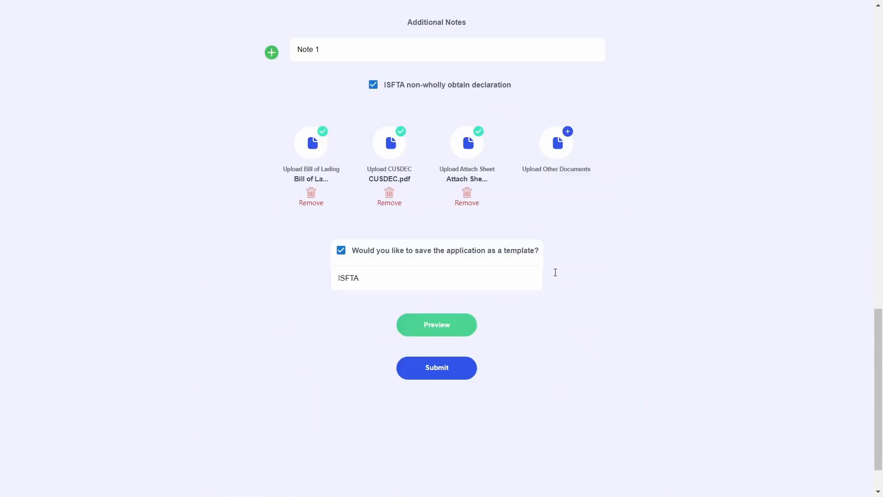
pyautogui.scroll(-3)
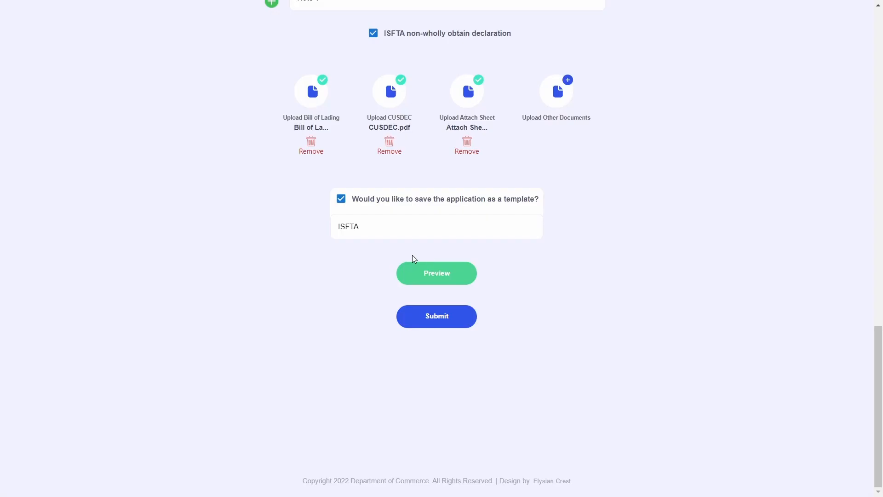
pyautogui.click(436, 272)
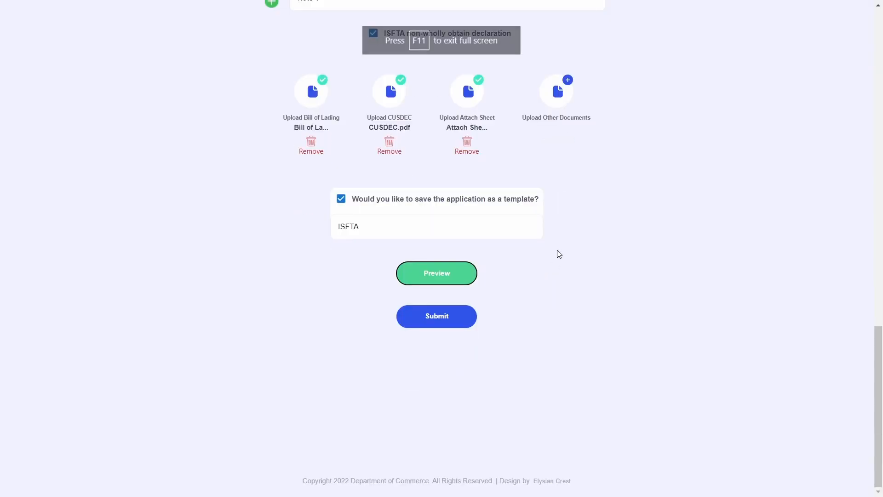
pyautogui.click(436, 316)
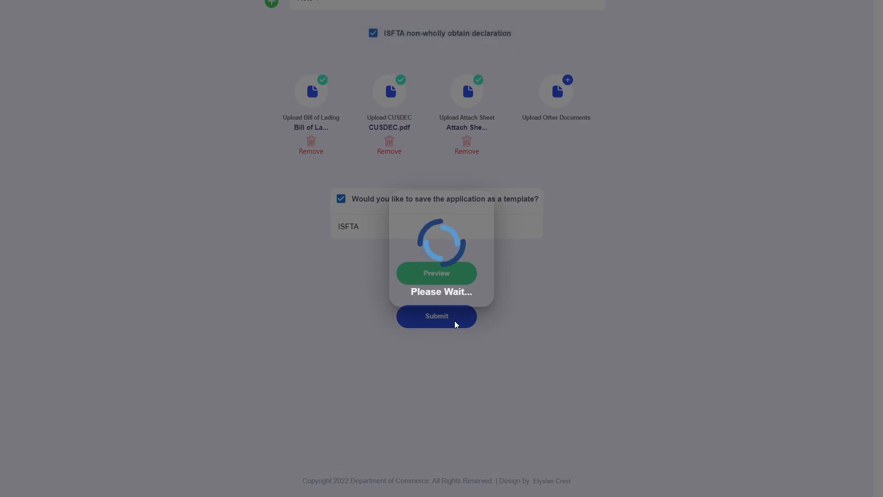
pyautogui.click(436, 316)
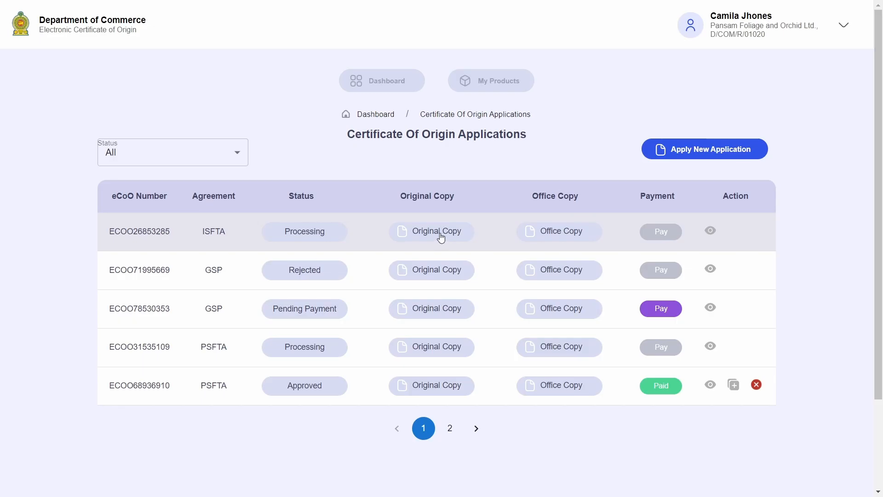
pyautogui.click(436, 231)
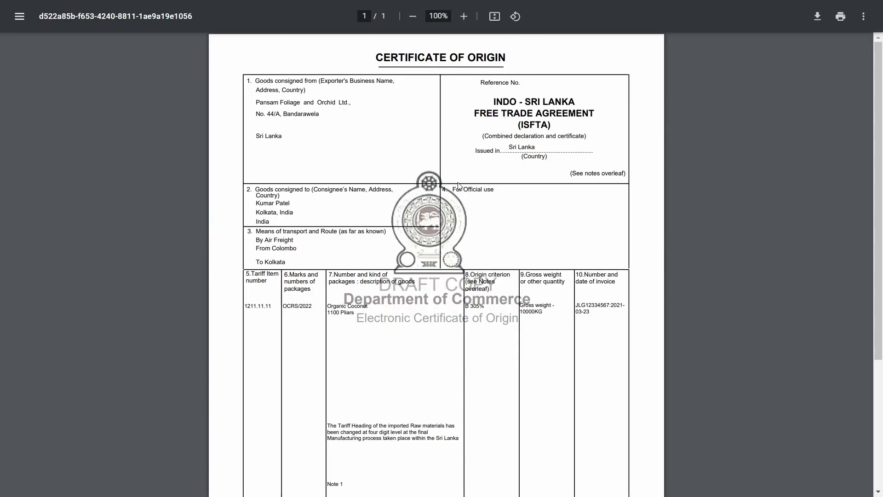
pyautogui.moveTo(348, 206)
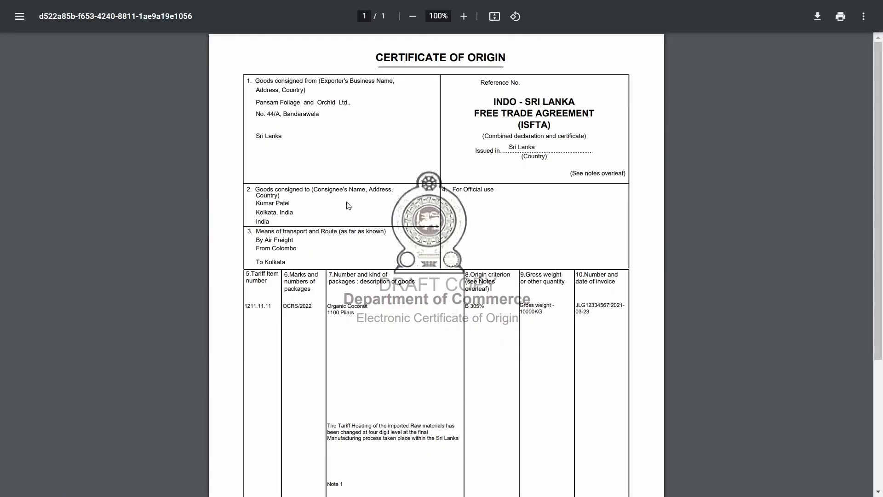
pyautogui.click(69, 9)
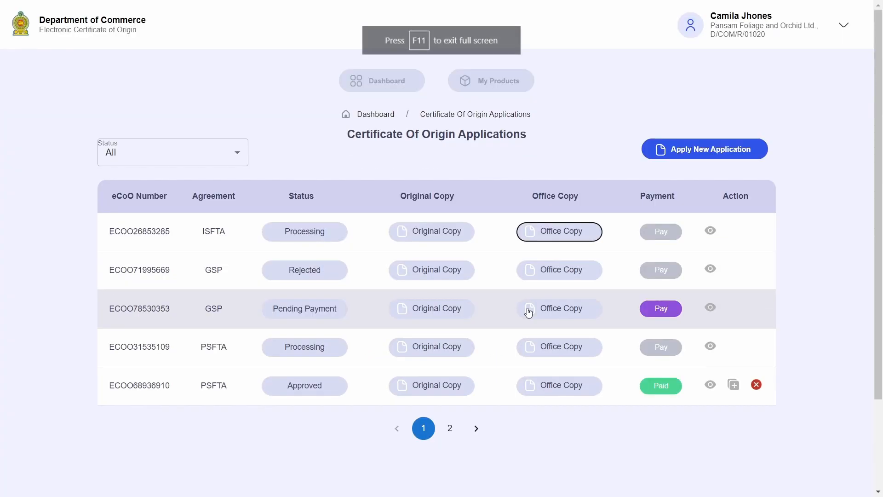
pyautogui.moveTo(632, 243)
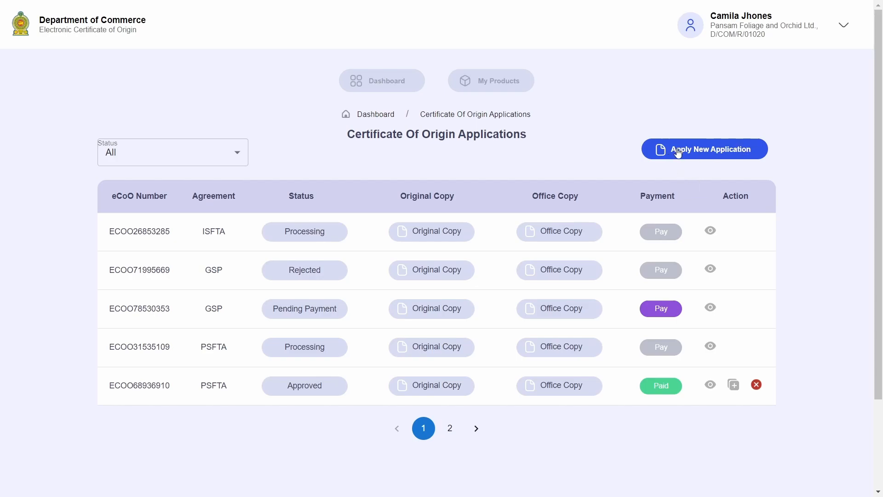
# Step: Apply for a new application based on the ISFTA template and review the prefilled form
pyautogui.click(705, 149)
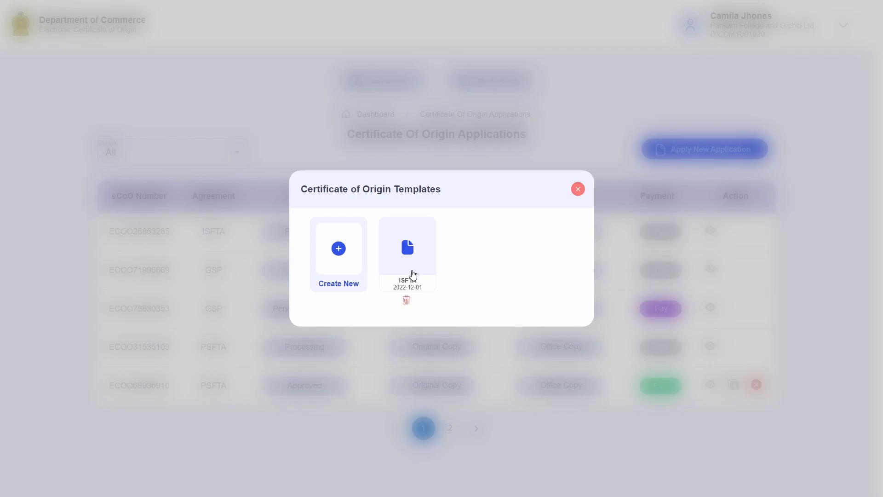
pyautogui.click(338, 253)
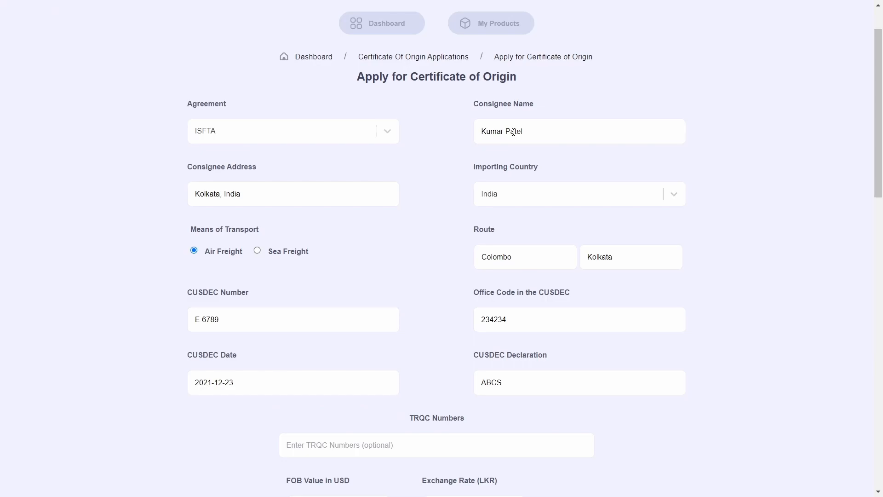
pyautogui.scroll(-3)
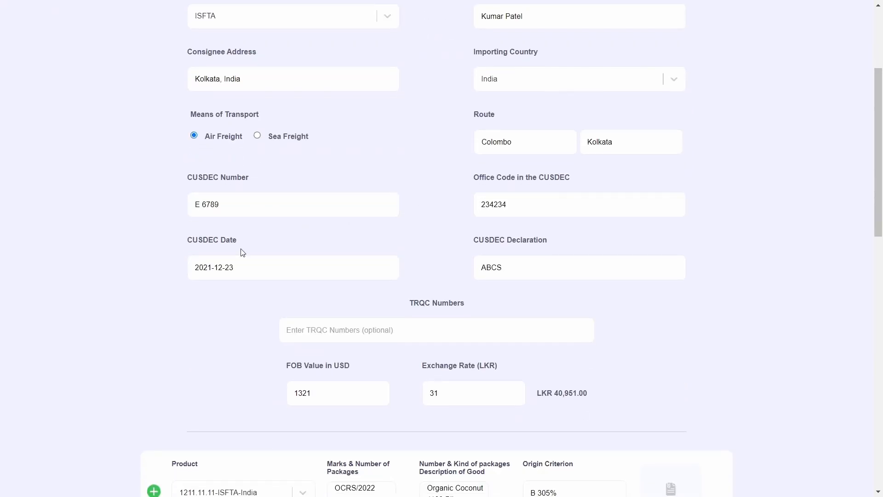
pyautogui.scroll(-3)
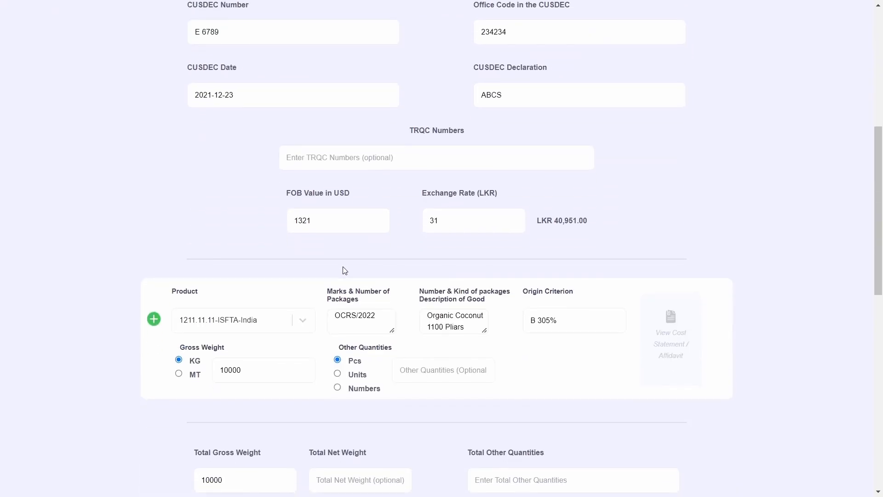
pyautogui.scroll(-3)
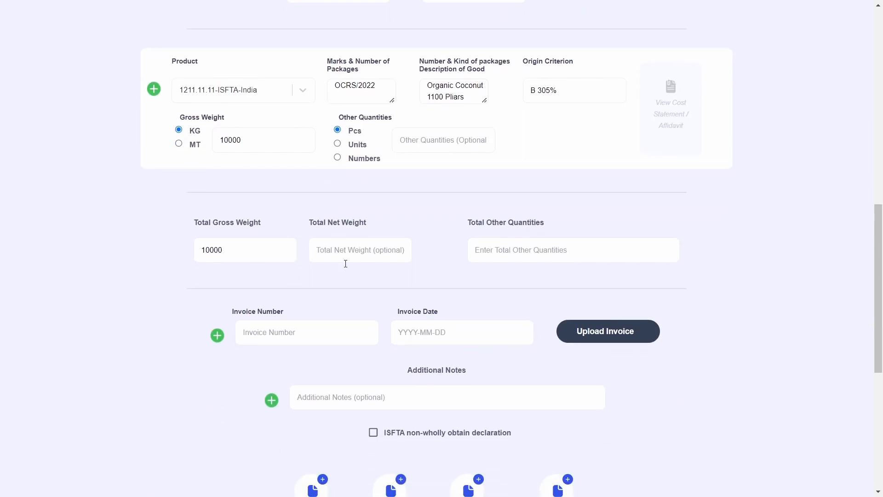
pyautogui.scroll(-3)
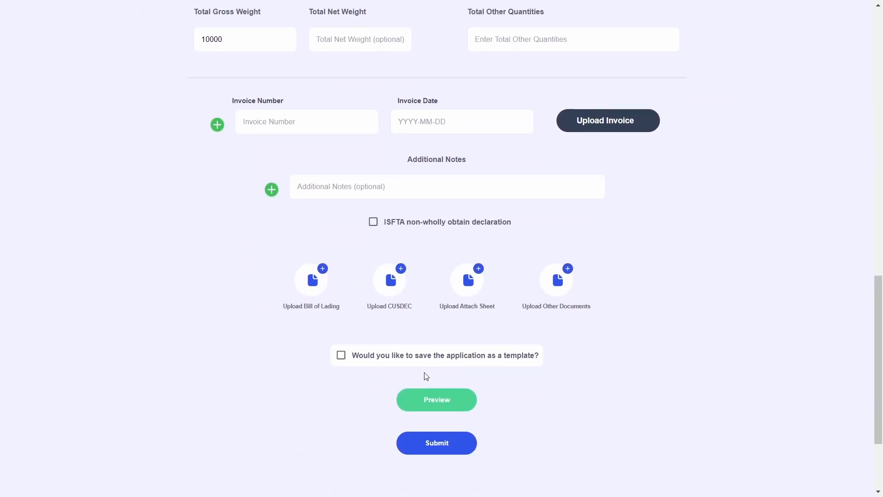
pyautogui.scroll(3)
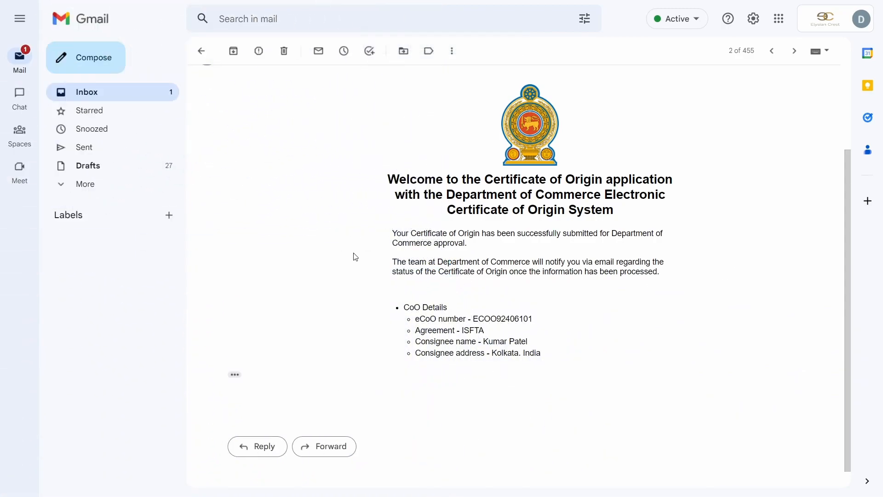
pyautogui.moveTo(392, 243); pyautogui.dragTo(477, 261)
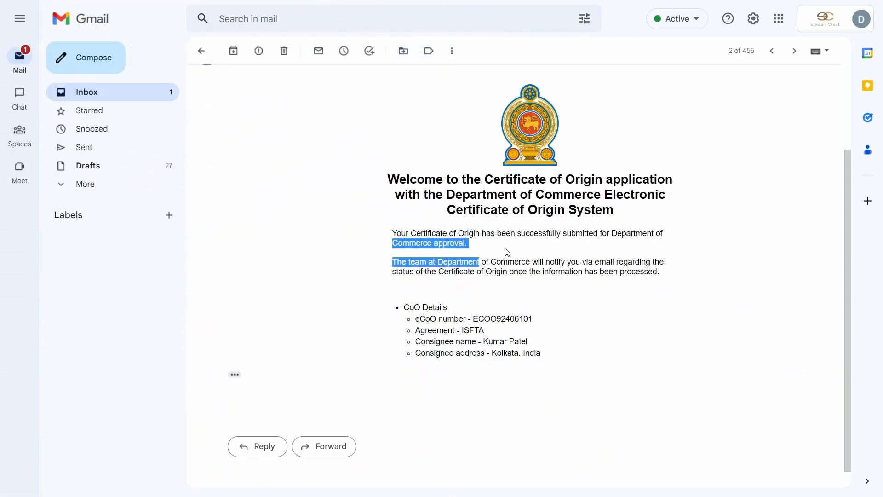
pyautogui.click(458, 348)
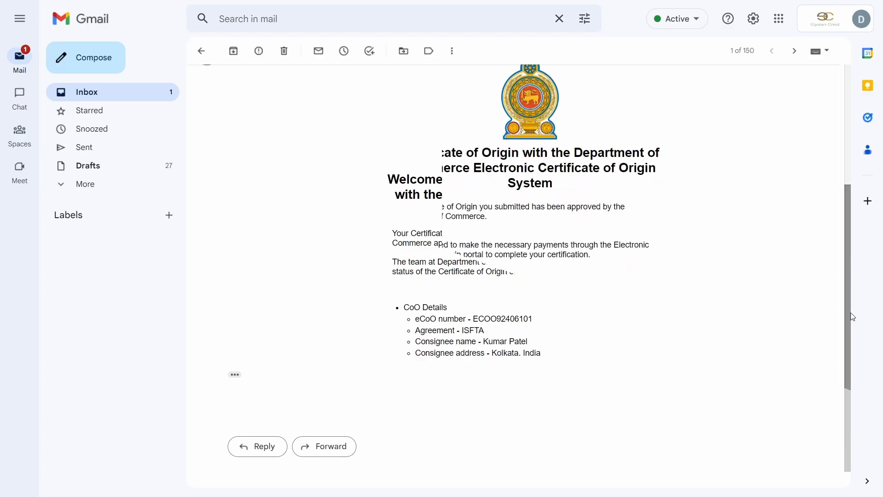
pyautogui.click(201, 51)
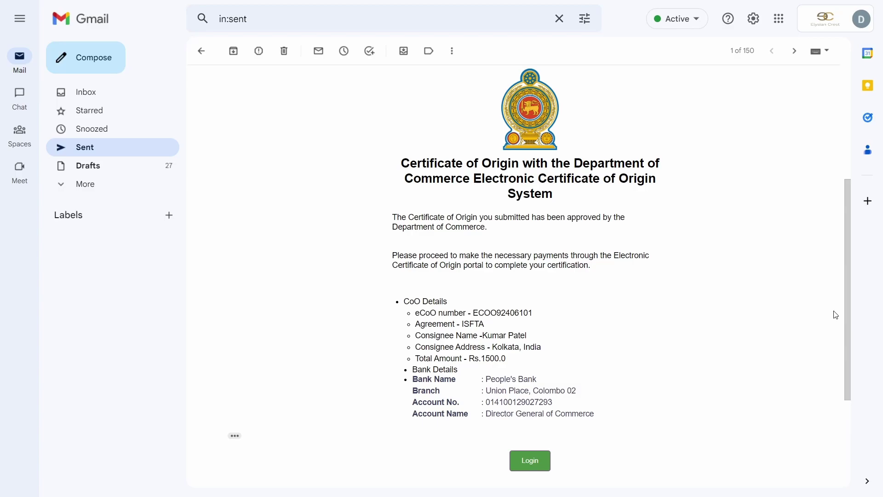
pyautogui.moveTo(805, 317)
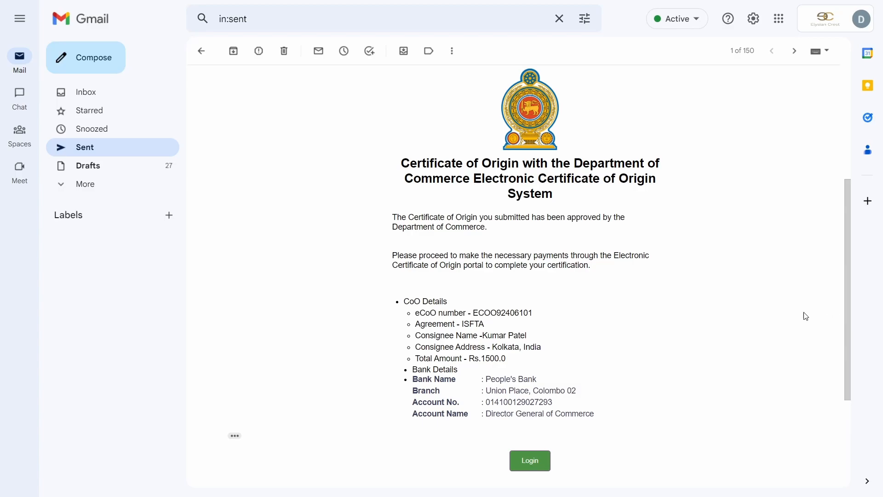
pyautogui.moveTo(360, 255)
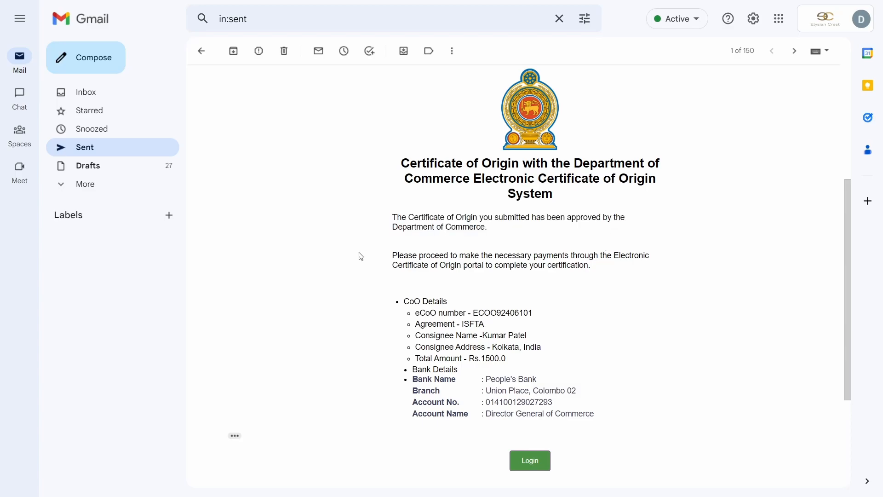
pyautogui.moveTo(397, 255); pyautogui.dragTo(642, 255)
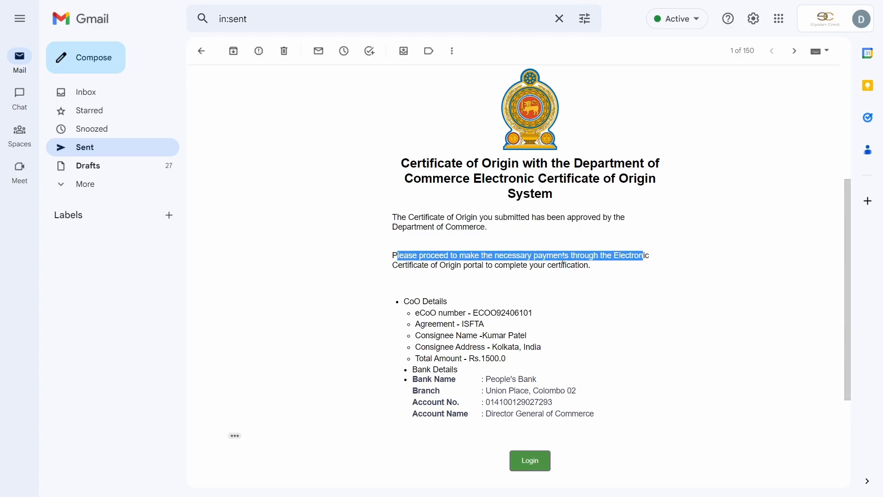
pyautogui.scroll(-3)
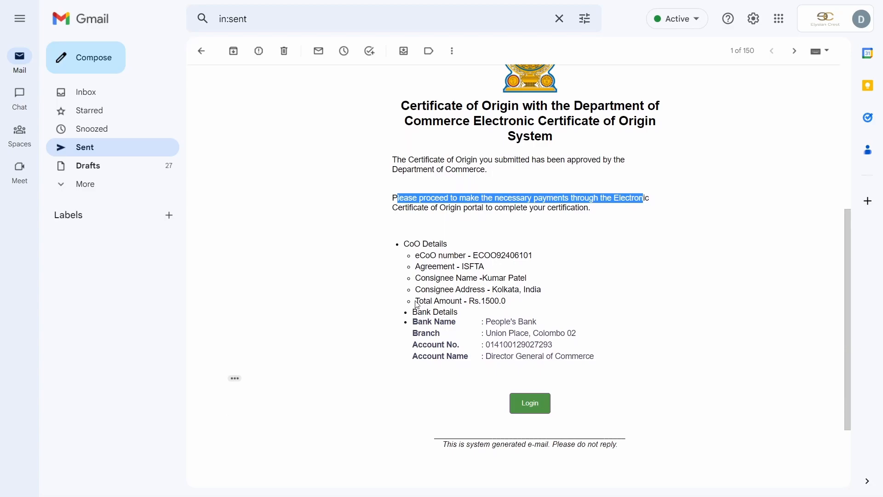
pyautogui.moveTo(413, 321); pyautogui.dragTo(591, 347)
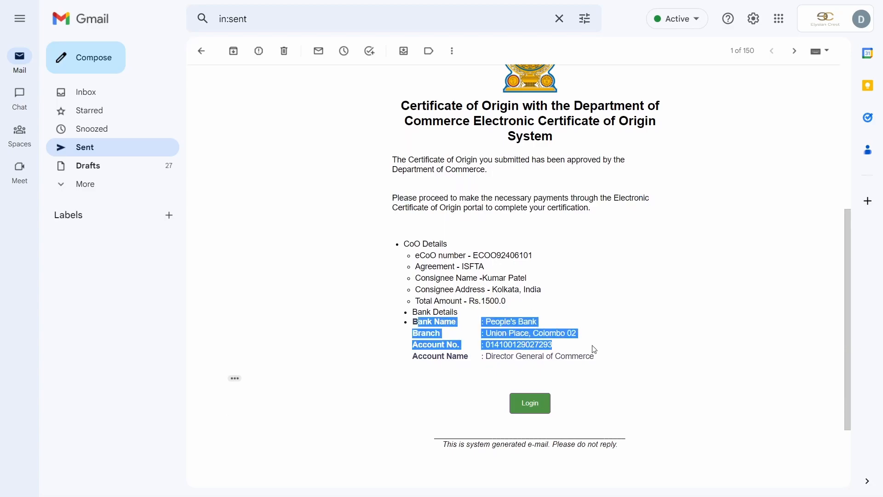
pyautogui.click(529, 403)
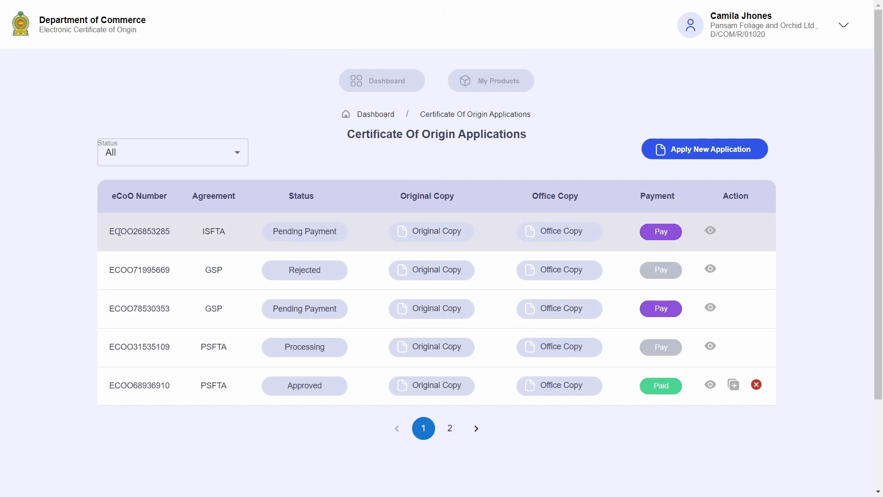
pyautogui.moveTo(302, 235)
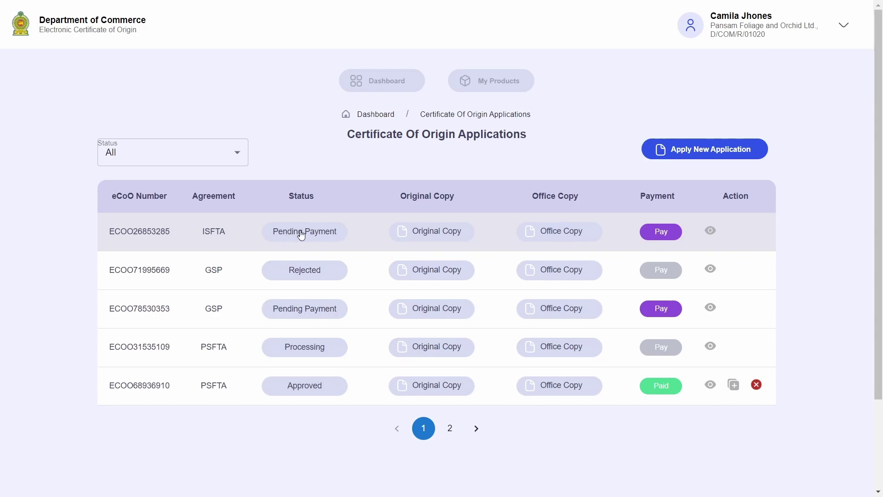
pyautogui.moveTo(316, 235)
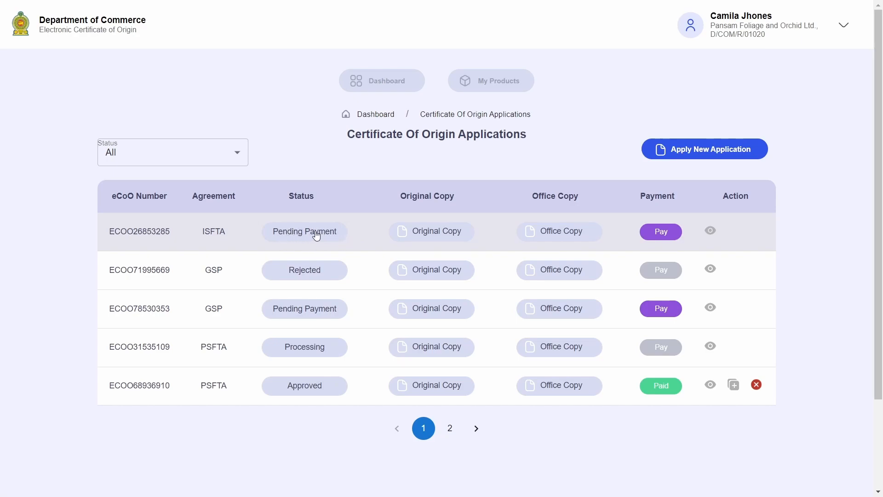
pyautogui.moveTo(668, 223)
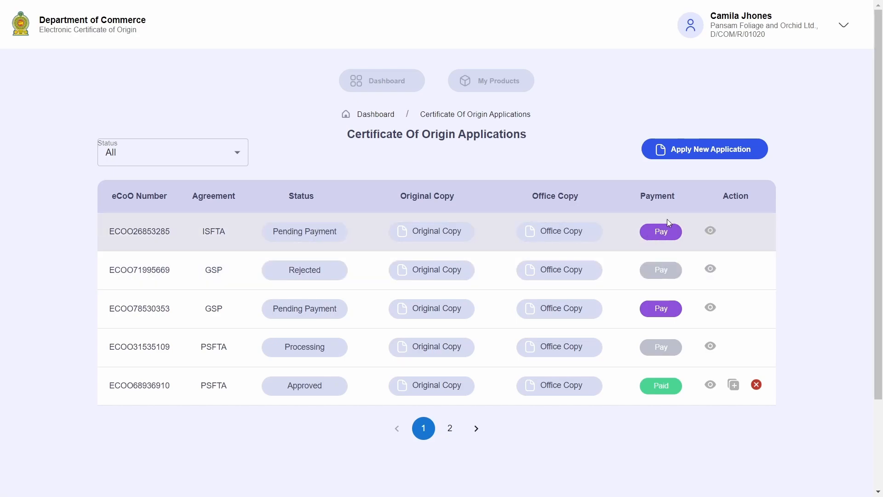
pyautogui.click(660, 232)
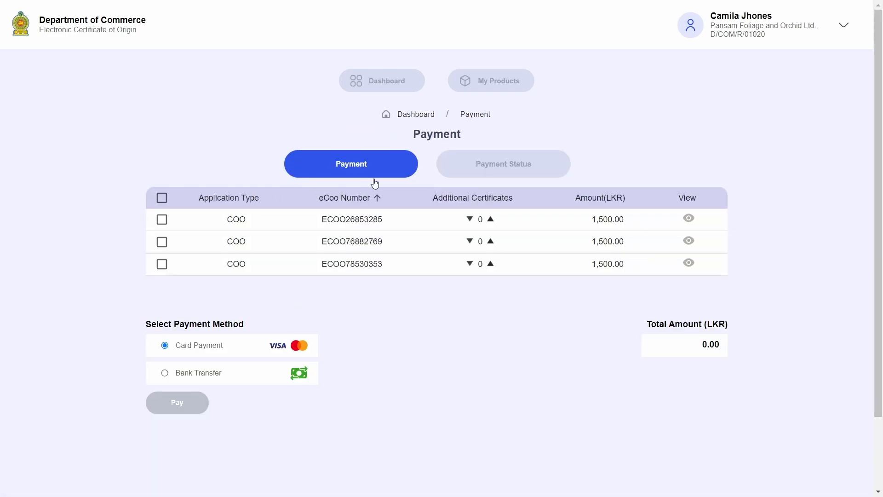
pyautogui.moveTo(239, 234)
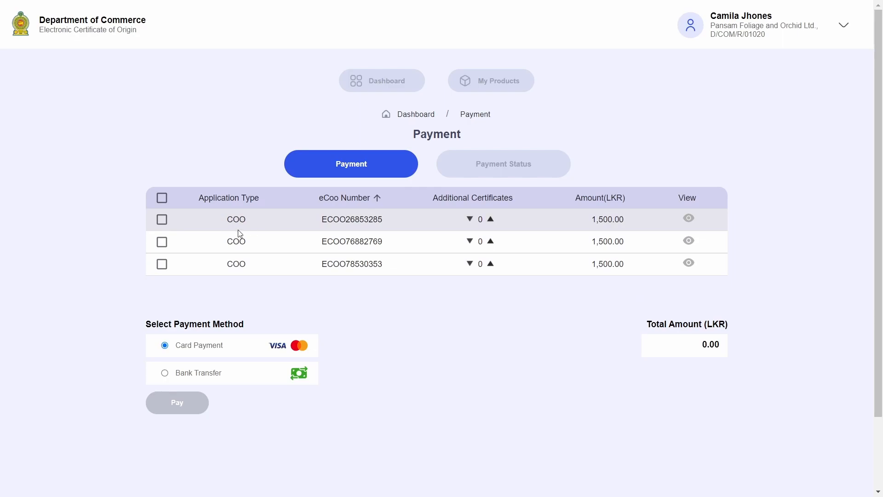
pyautogui.moveTo(375, 262)
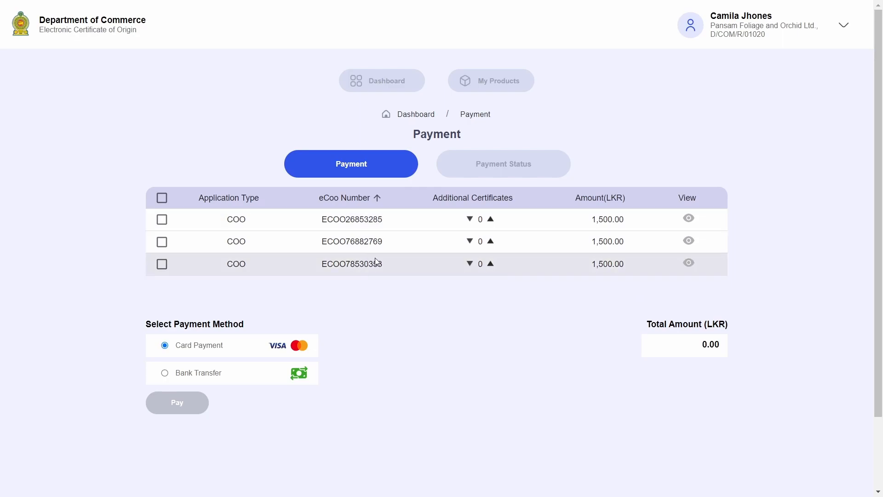
pyautogui.moveTo(572, 278)
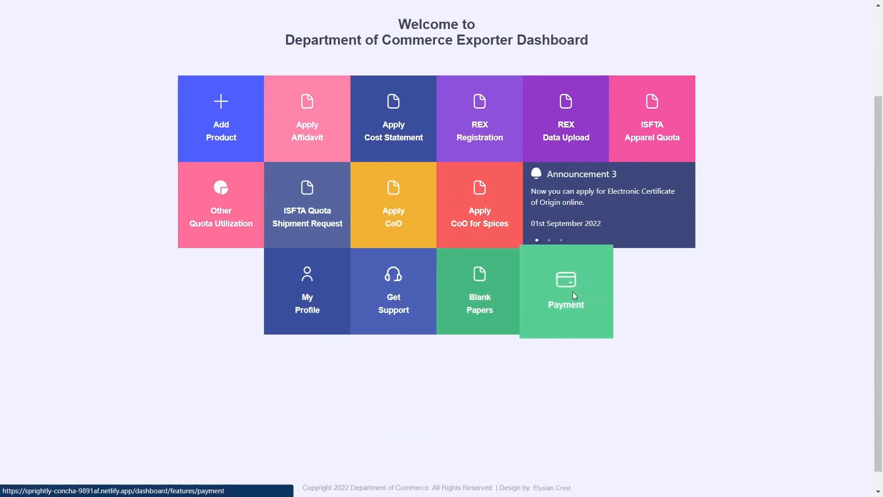
pyautogui.click(565, 290)
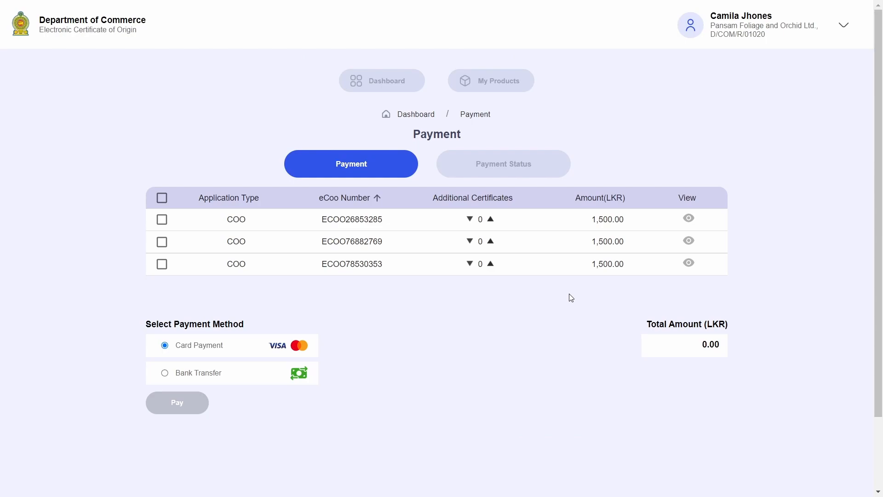
pyautogui.moveTo(275, 213)
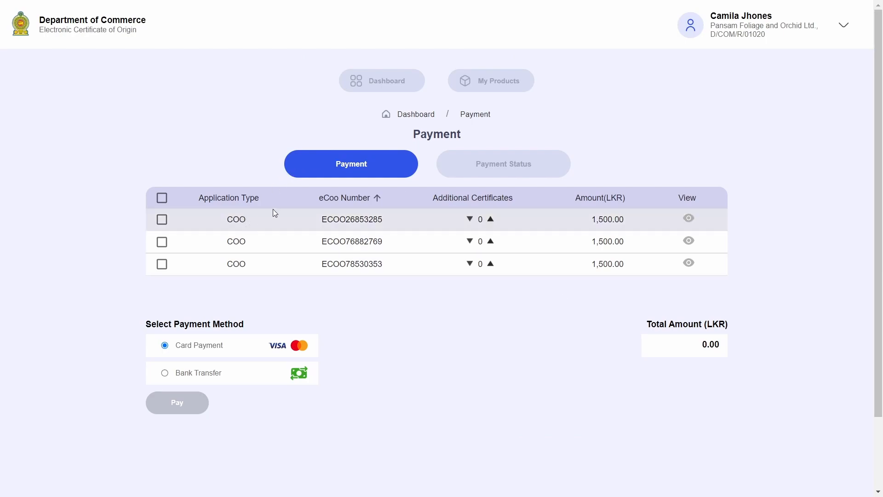
pyautogui.doubleClick(351, 219)
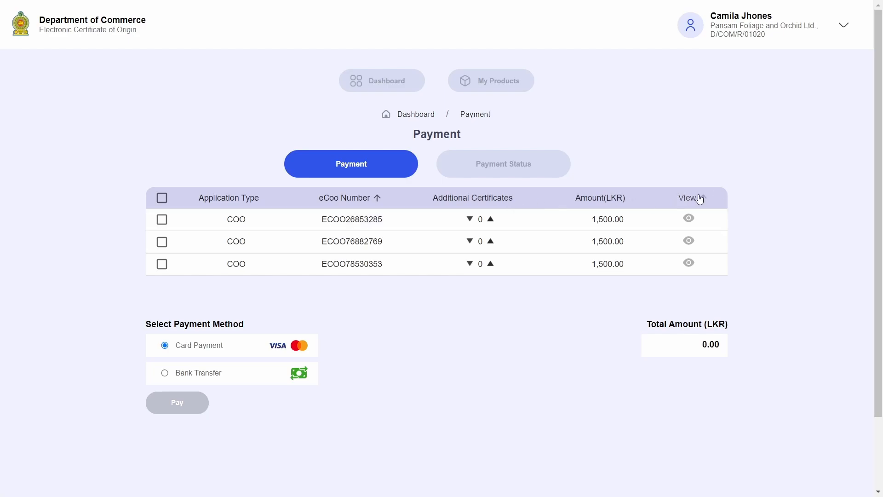
pyautogui.click(688, 217)
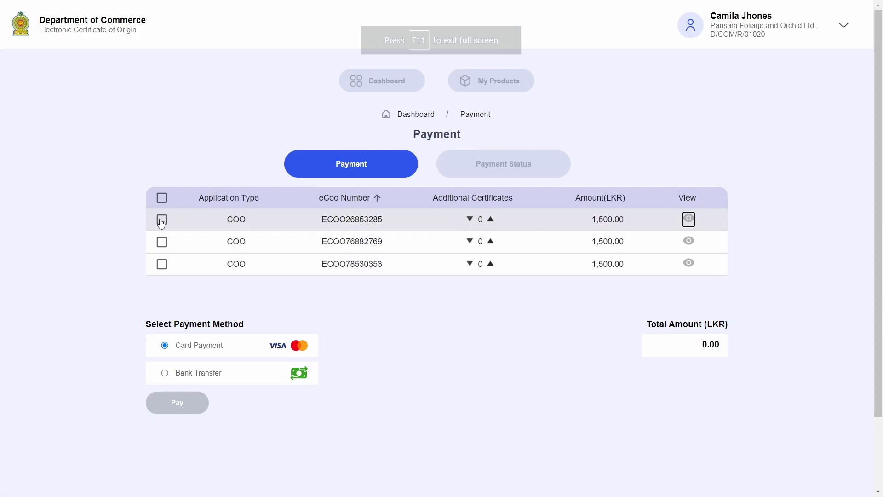
pyautogui.click(162, 219)
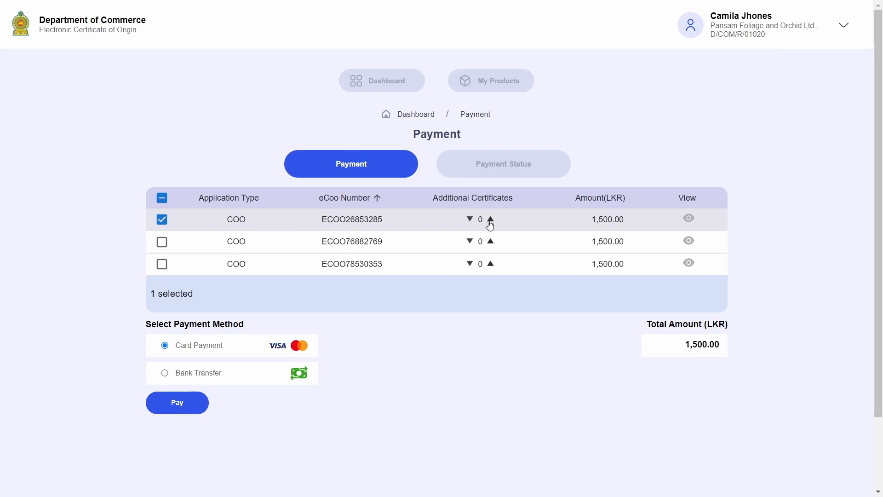
pyautogui.click(491, 219)
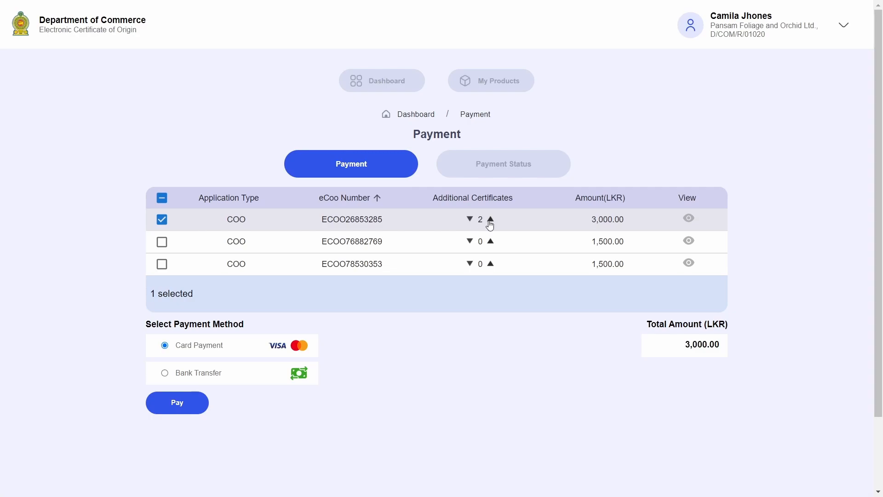
pyautogui.click(491, 219)
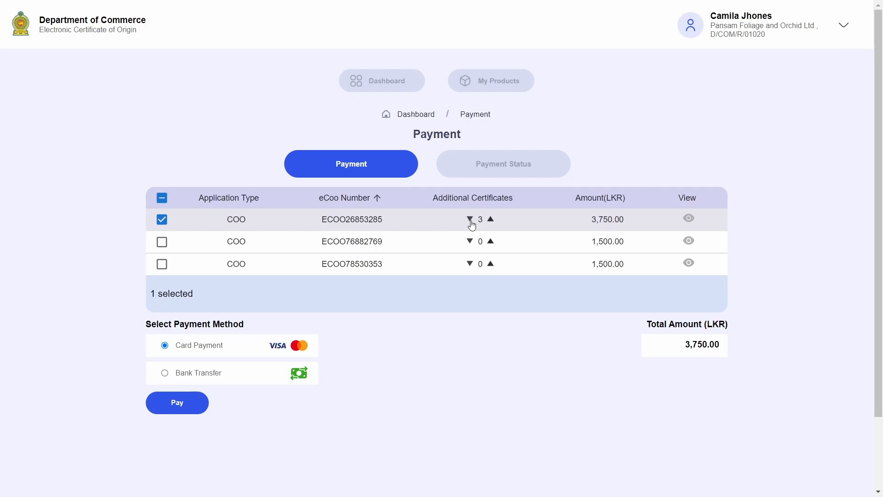
pyautogui.moveTo(472, 226)
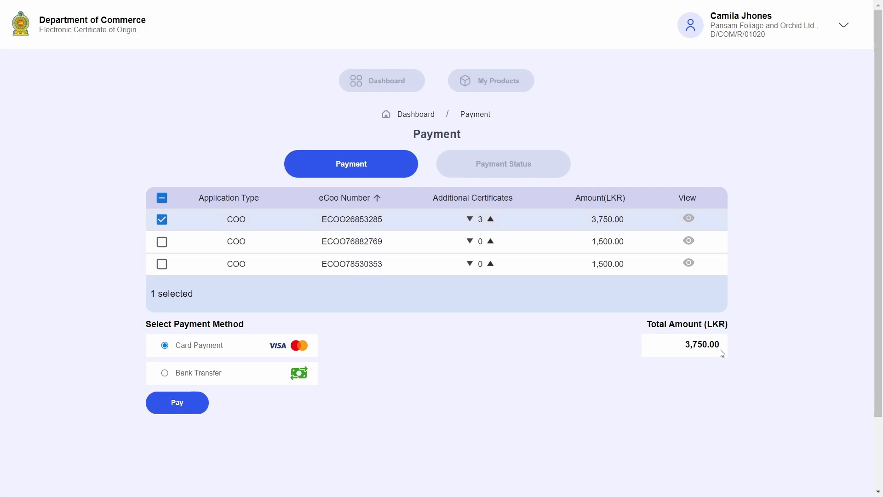
pyautogui.moveTo(732, 356)
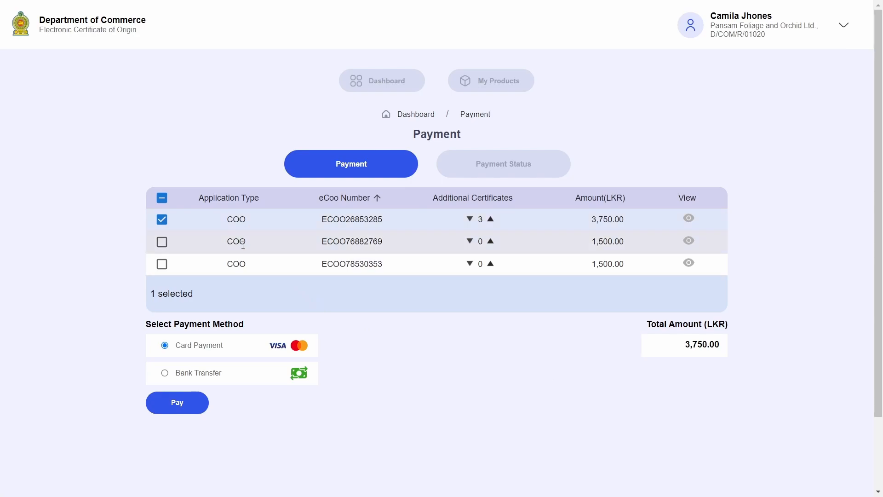
pyautogui.click(162, 241)
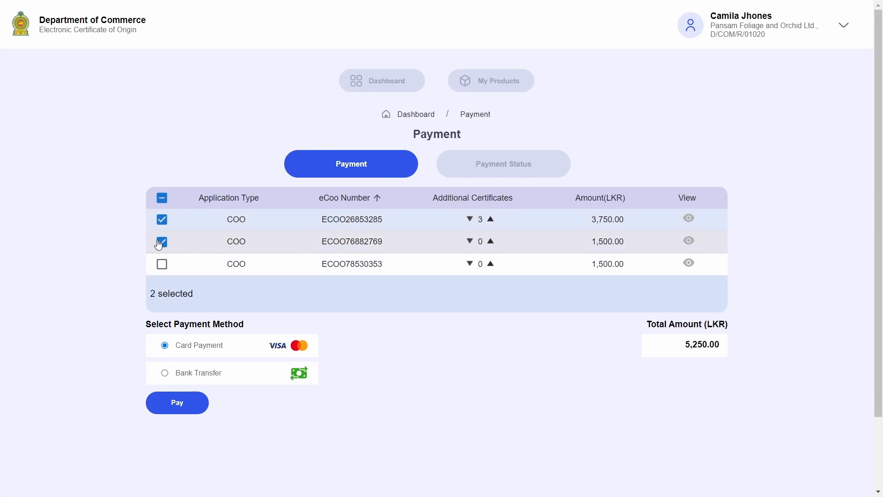
pyautogui.click(492, 241)
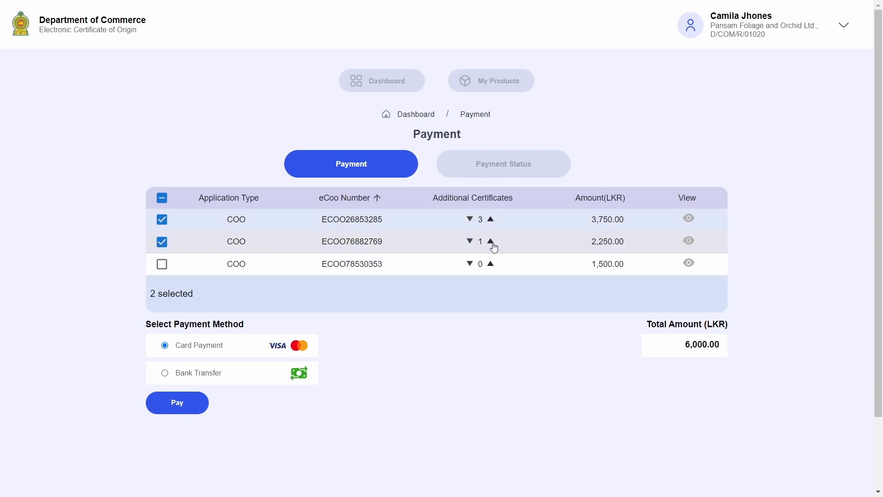
pyautogui.click(490, 241)
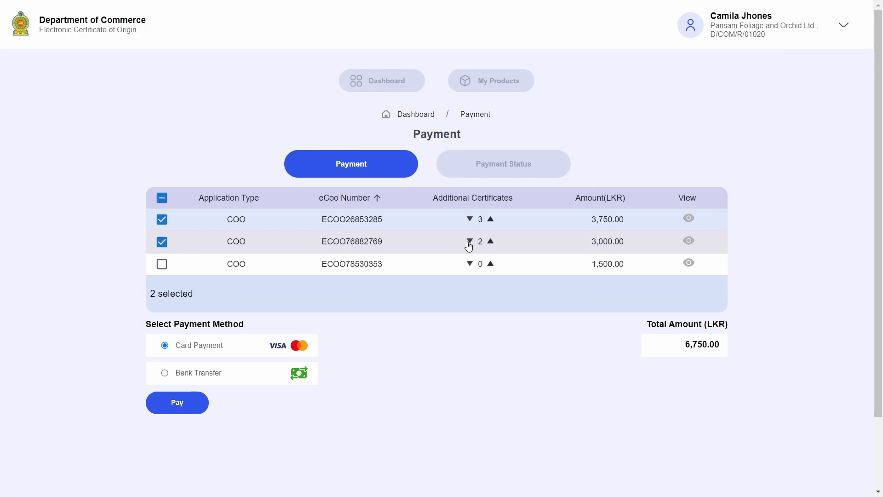
pyautogui.click(470, 241)
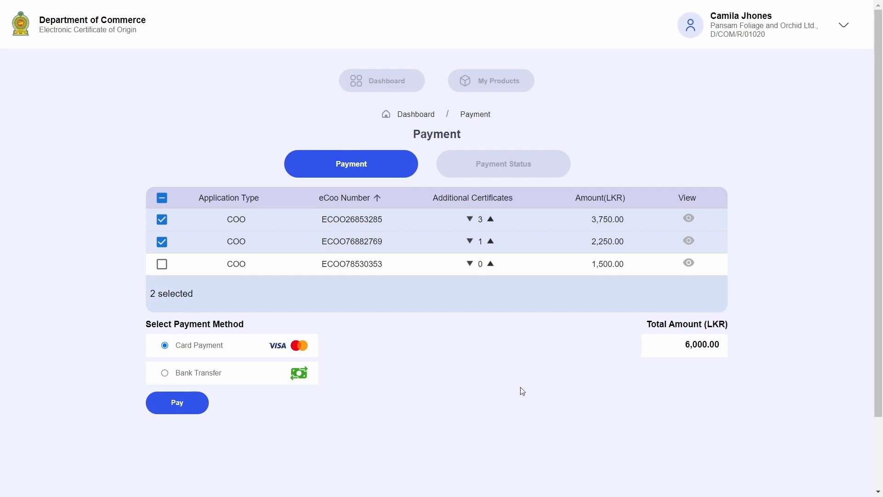
pyautogui.moveTo(148, 324)
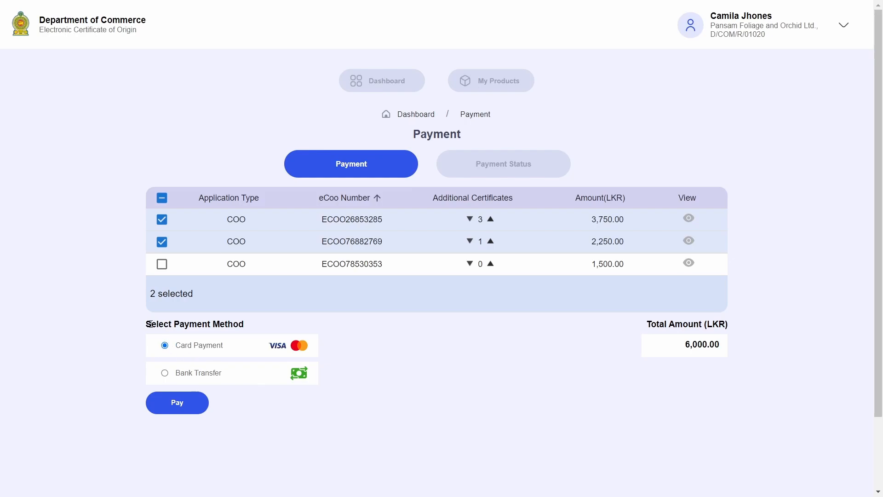
# Step: Proceed to the card payment form for the selected applications
pyautogui.click(177, 403)
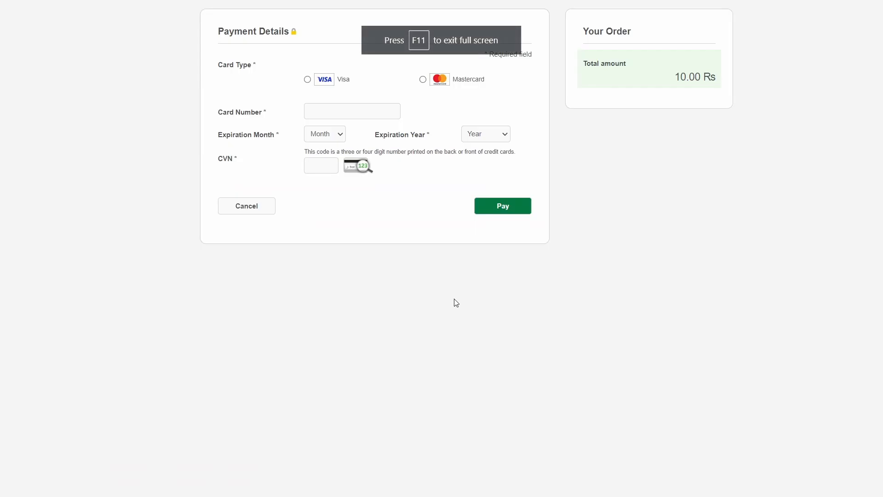
pyautogui.moveTo(577, 277)
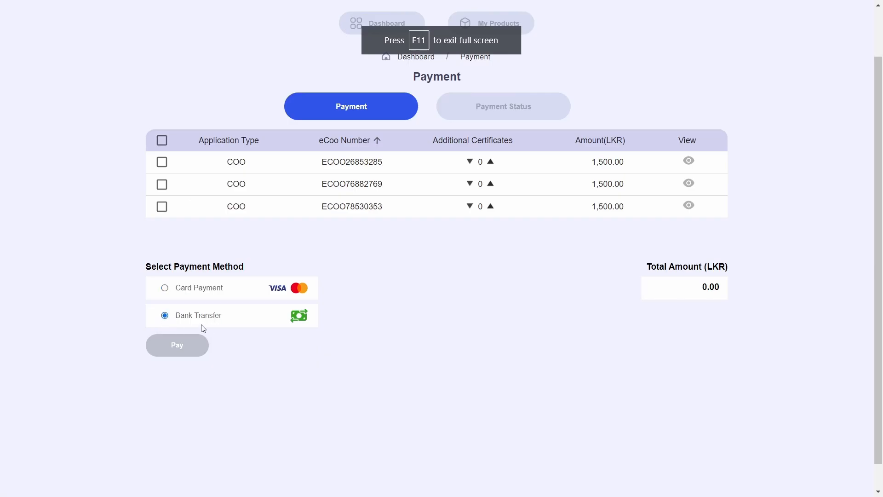
pyautogui.click(162, 161)
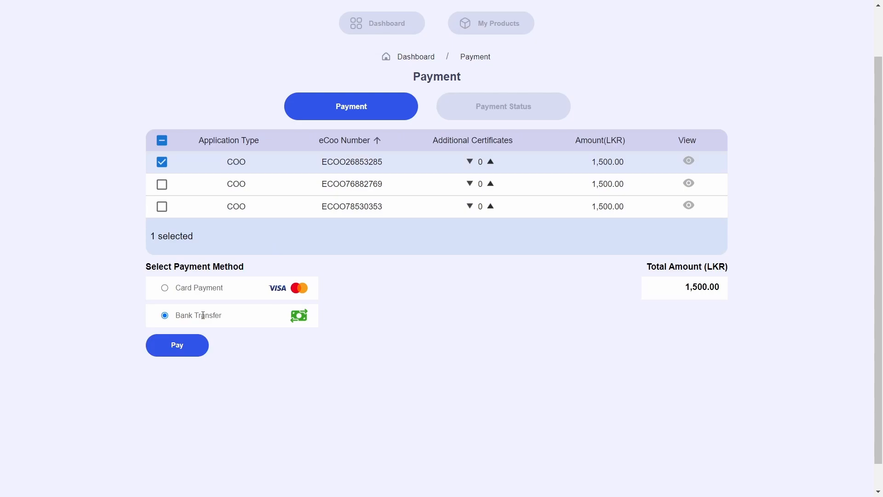
pyautogui.moveTo(189, 359)
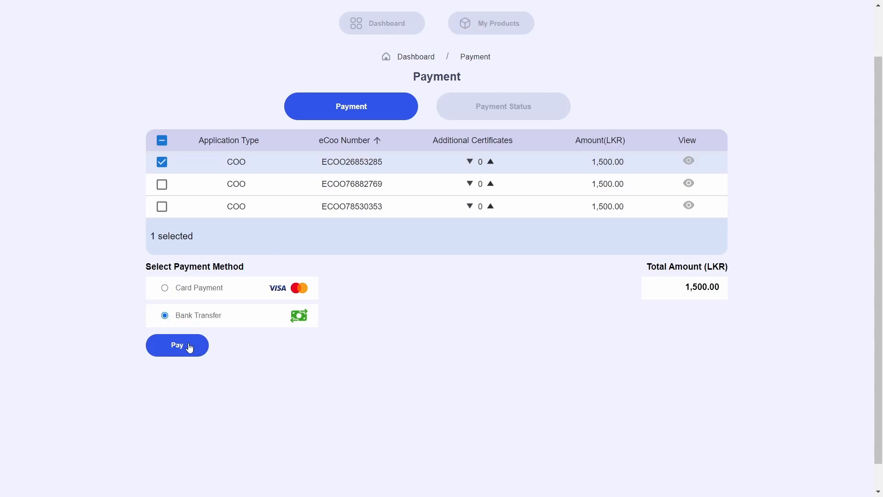
pyautogui.click(177, 345)
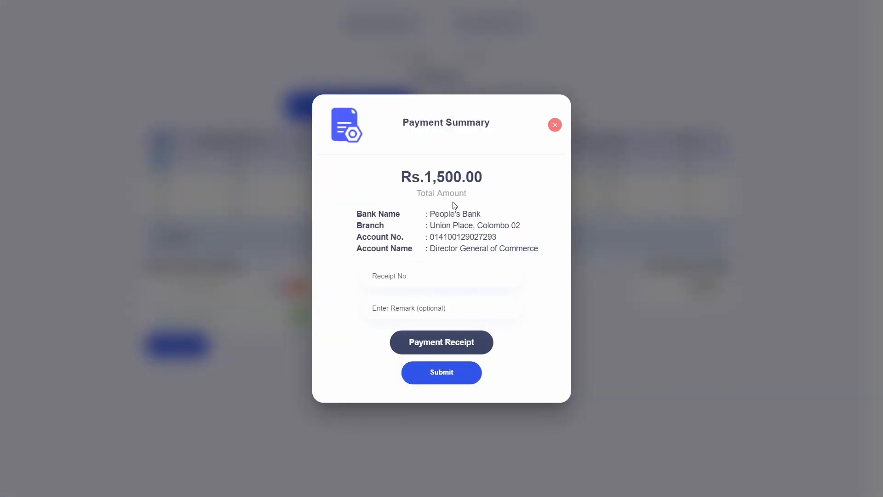
pyautogui.click(555, 125)
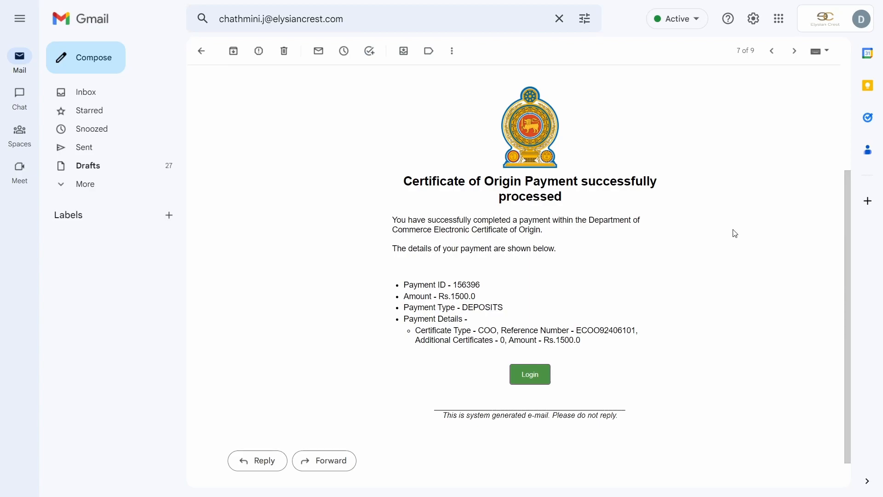
# Step: Highlight the 'Certificate of Origin Payment successfully processed' heading in the confirmation email
pyautogui.moveTo(403, 181); pyautogui.dragTo(621, 181)
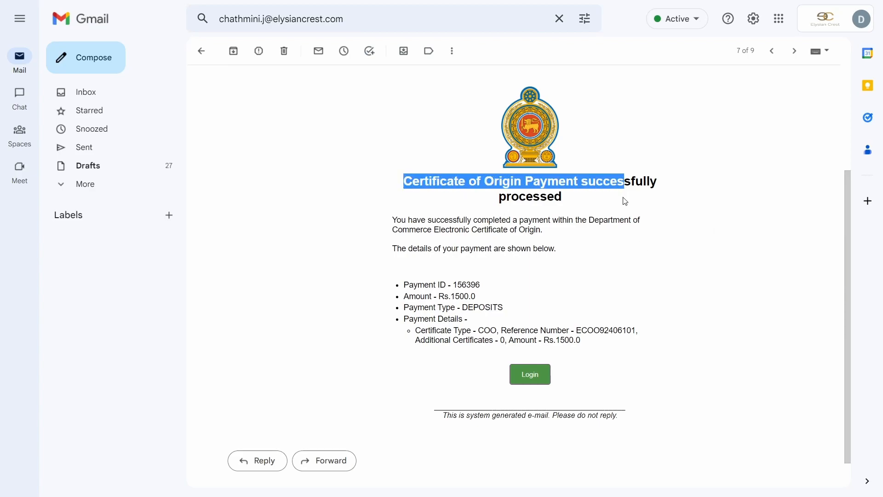
pyautogui.moveTo(395, 220); pyautogui.dragTo(603, 220)
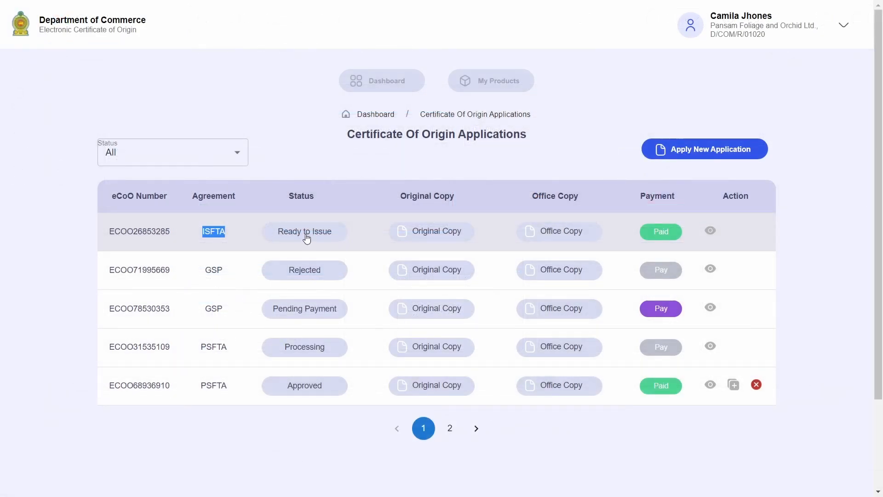
pyautogui.moveTo(433, 237)
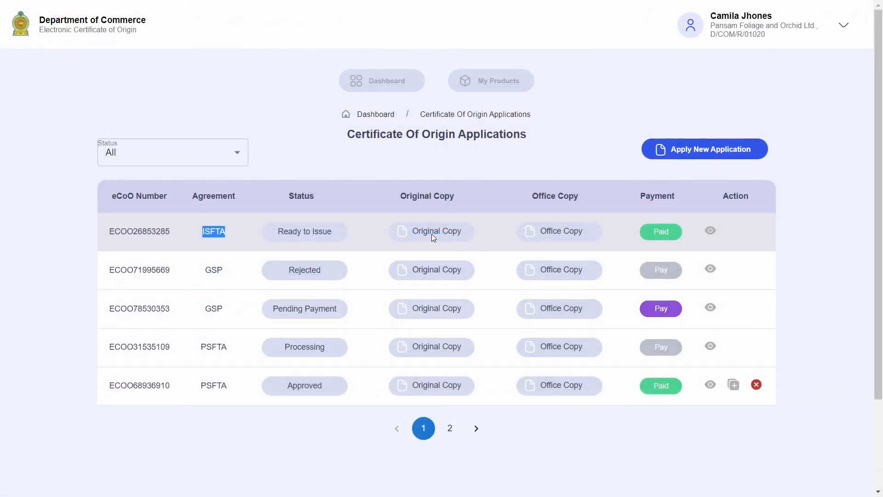
# Step: View the original and office copy PDFs of certificate ECOO26853285, then show the portal full screen
pyautogui.click(431, 232)
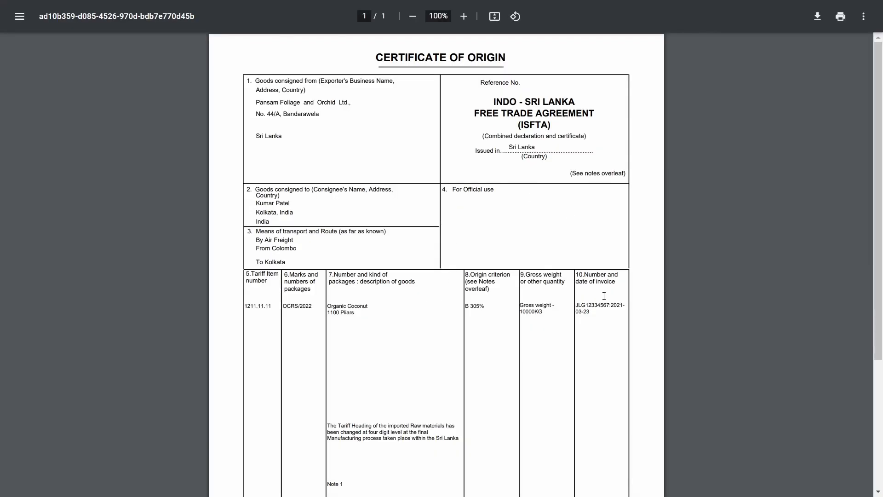
pyautogui.click(79, 9)
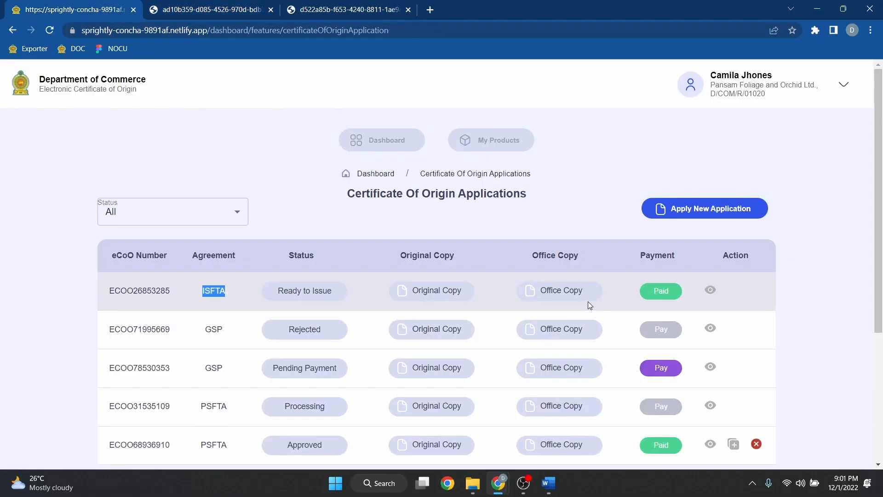
pyautogui.click(431, 290)
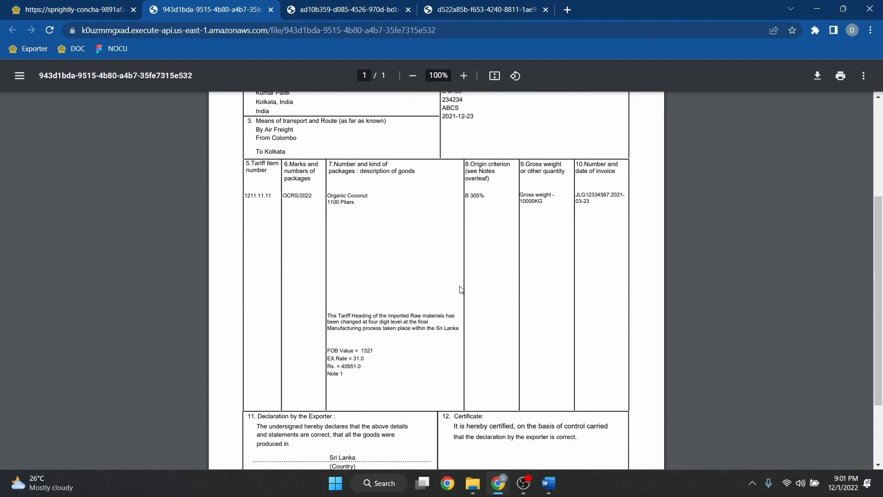
pyautogui.click(69, 9)
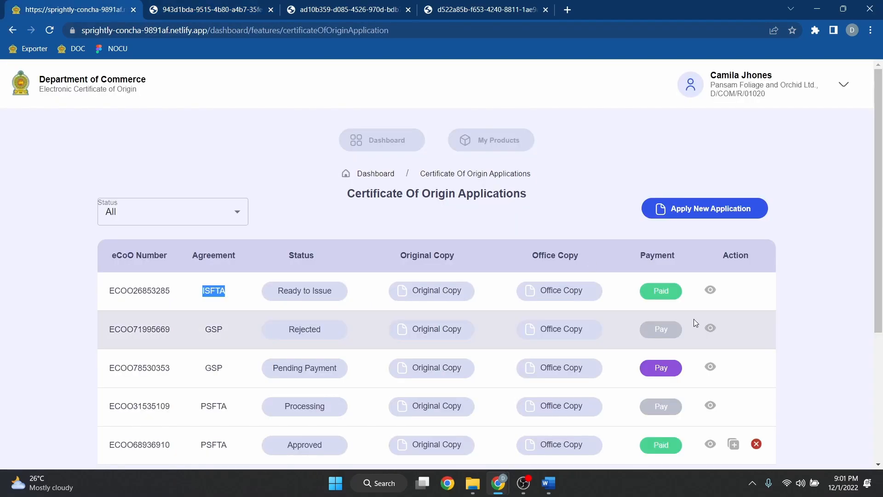
pyautogui.press('F11')
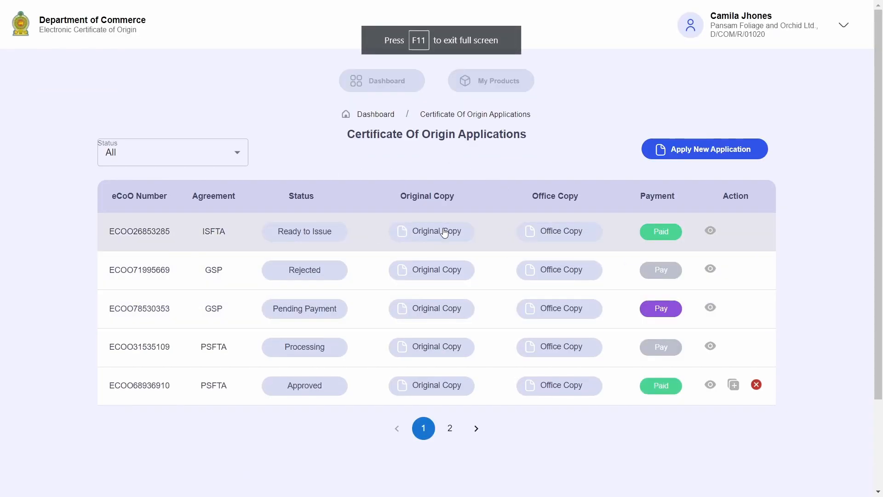
pyautogui.moveTo(428, 151)
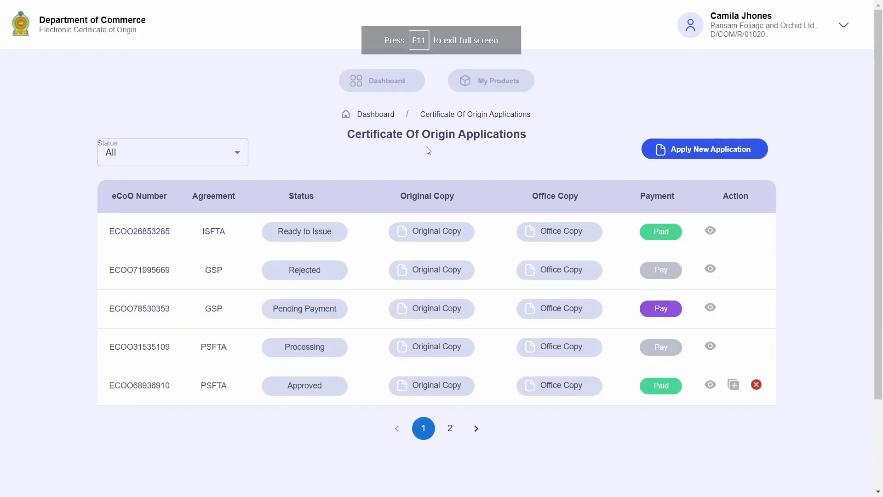
pyautogui.click(382, 81)
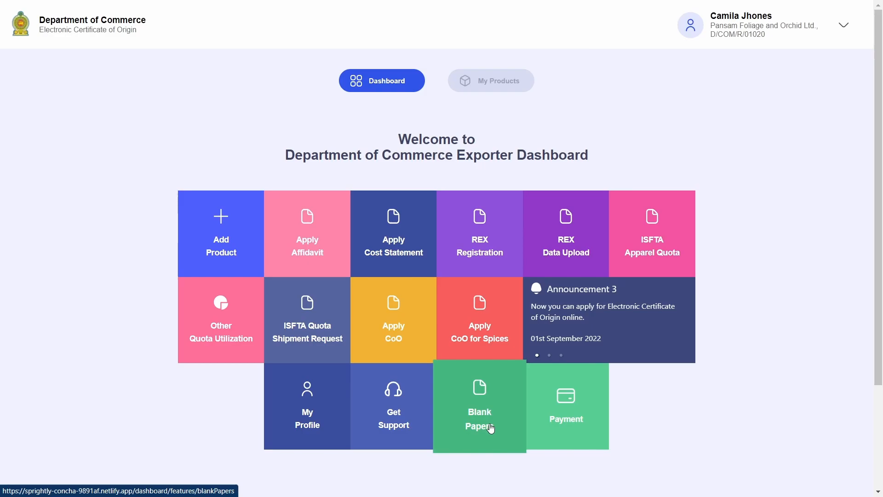
pyautogui.click(394, 319)
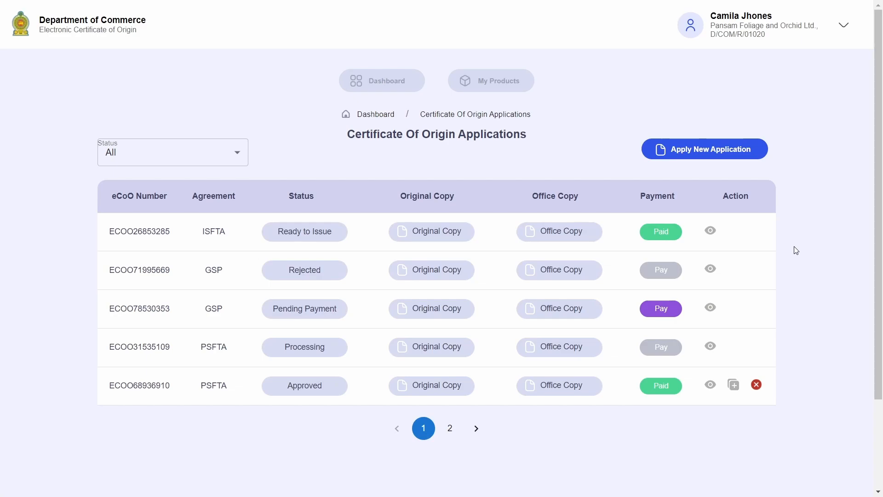
pyautogui.moveTo(302, 246)
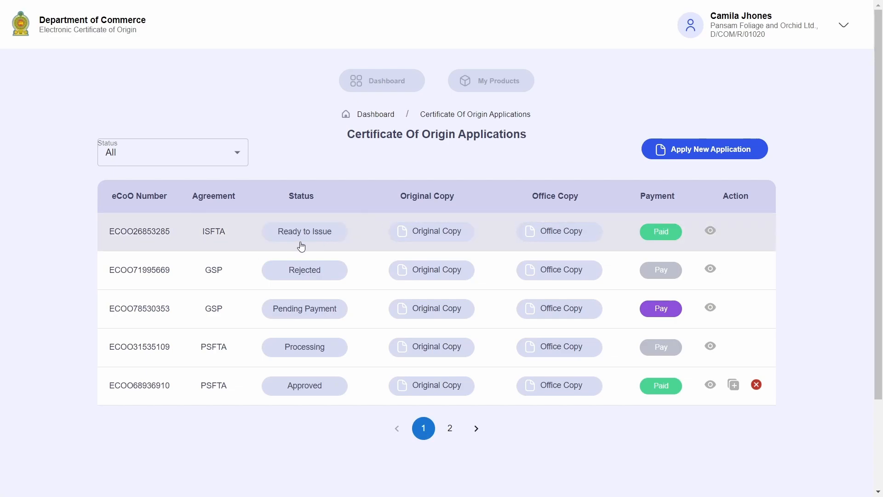
pyautogui.scroll(-3)
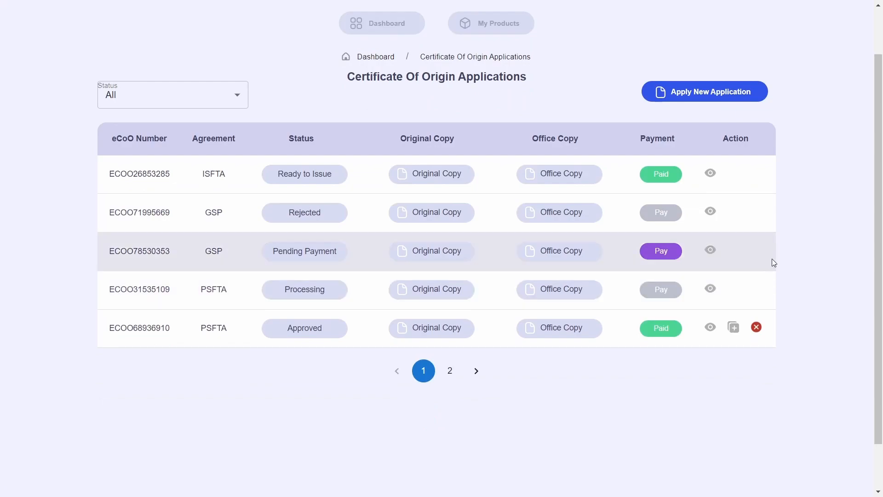
pyautogui.scroll(-3)
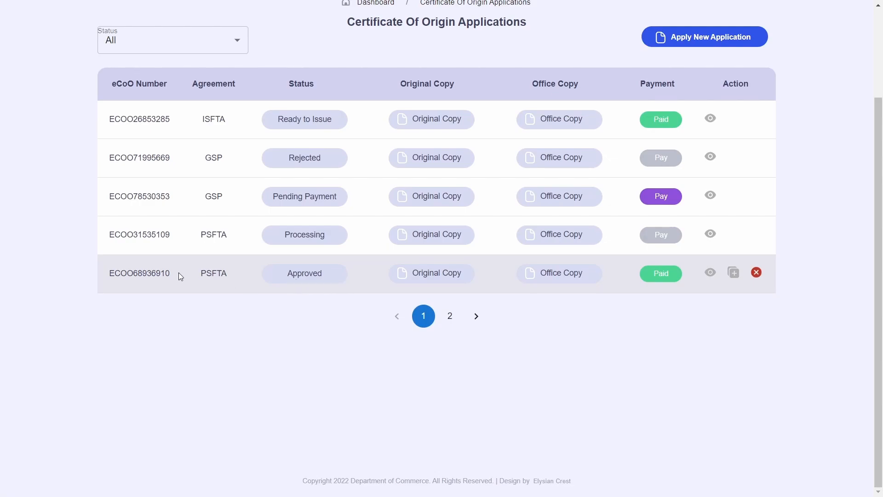
pyautogui.moveTo(502, 280)
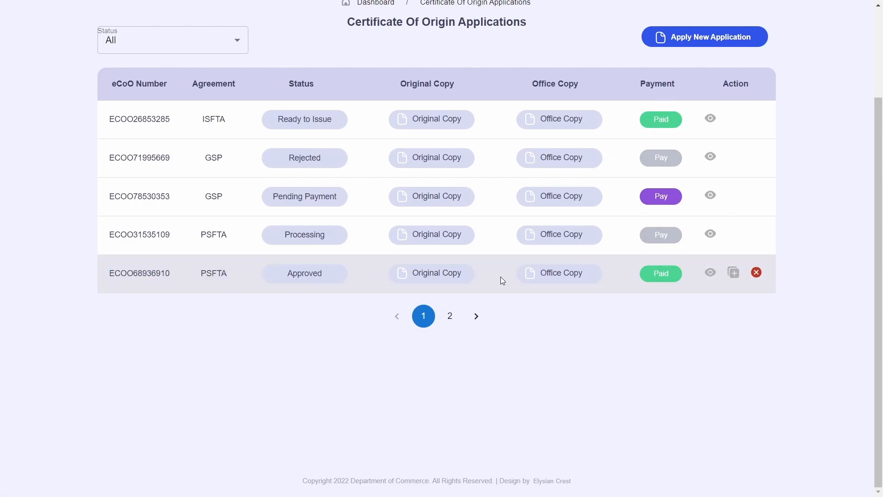
pyautogui.moveTo(744, 275)
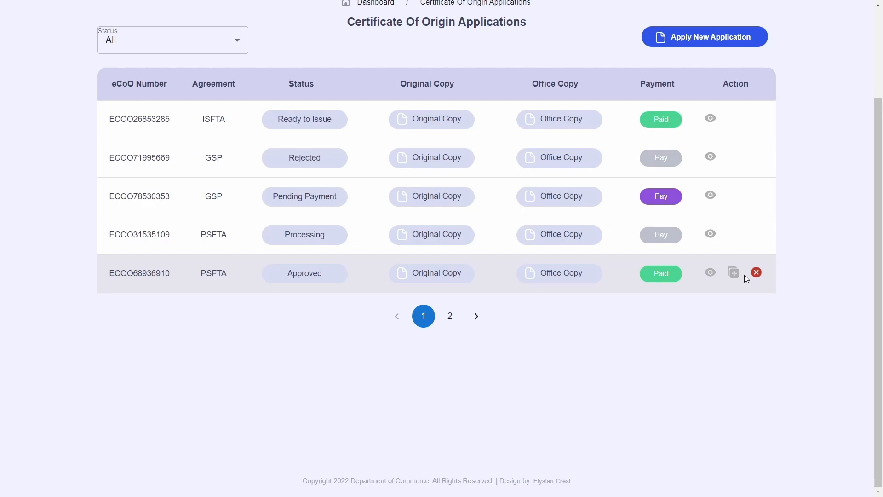
pyautogui.moveTo(771, 285)
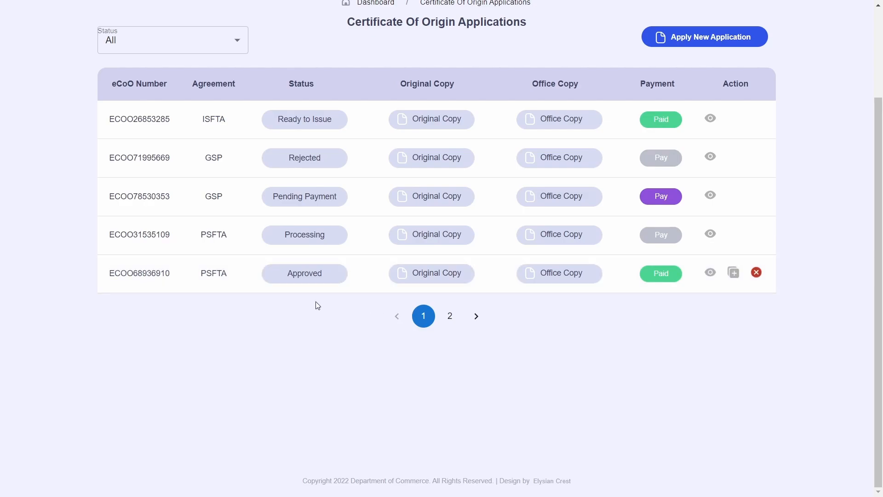
pyautogui.moveTo(699, 300)
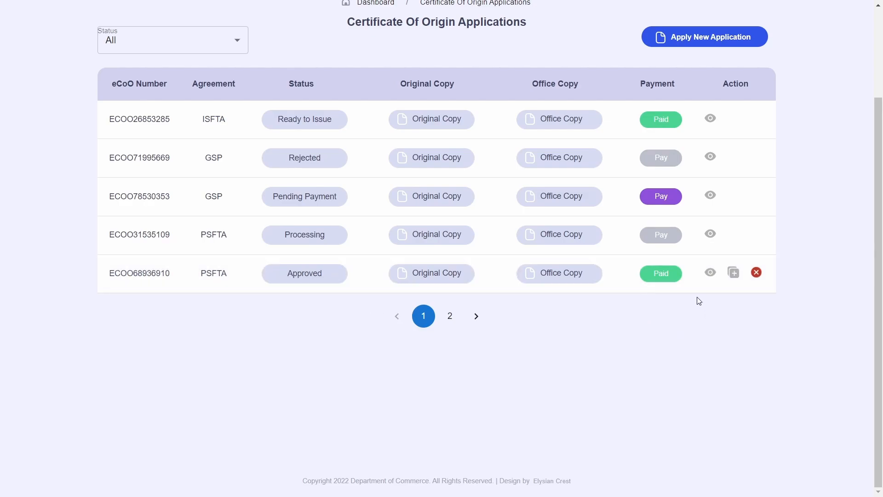
pyautogui.moveTo(724, 320)
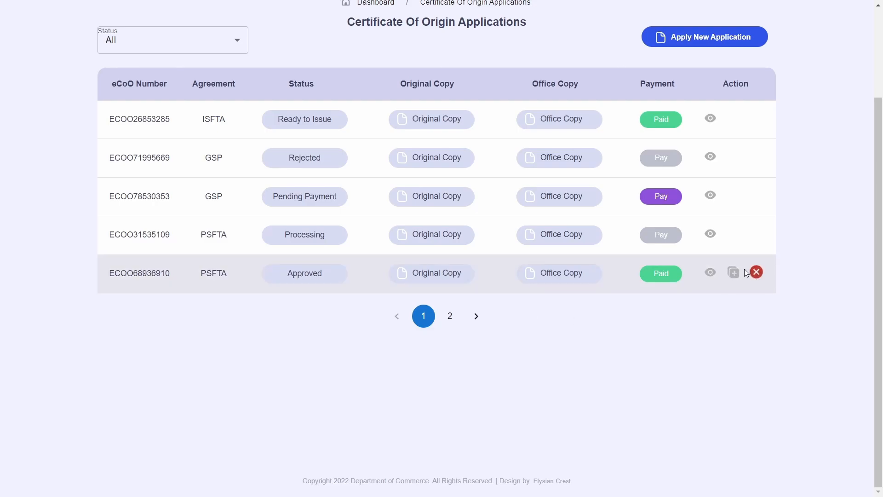
# Step: Open and close the duplication and cancellation requests for ECOO68936910 unsubmitted, returning to the exporter dashboard
pyautogui.click(733, 272)
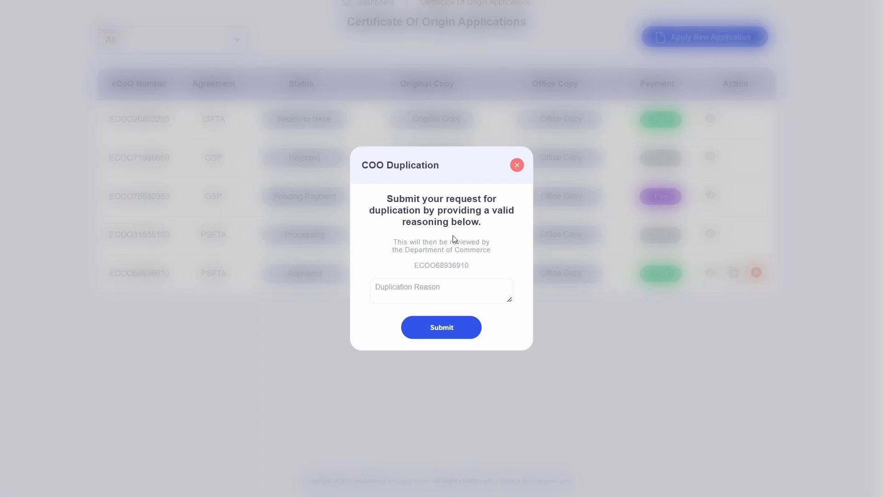
pyautogui.click(517, 164)
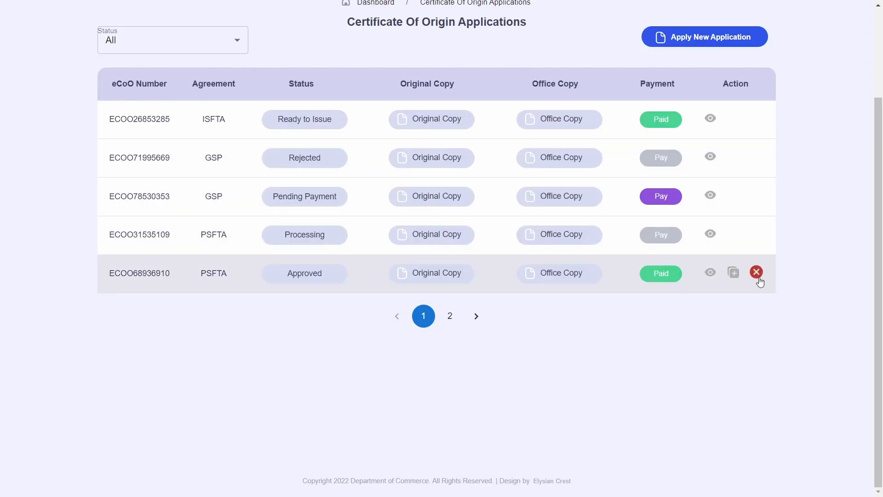
pyautogui.click(756, 271)
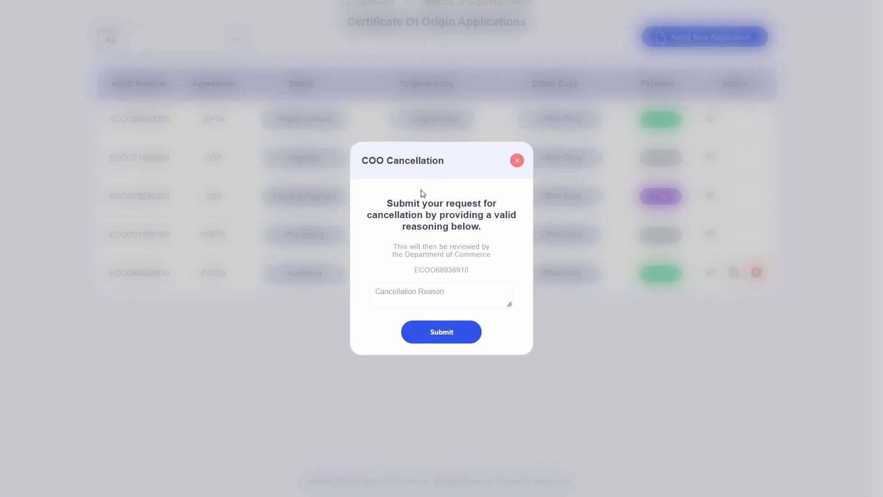
pyautogui.click(517, 160)
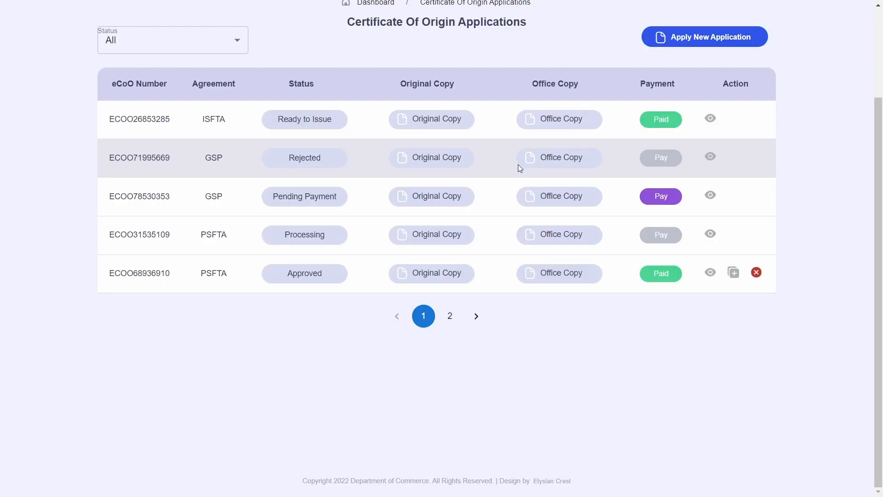
pyautogui.moveTo(811, 265)
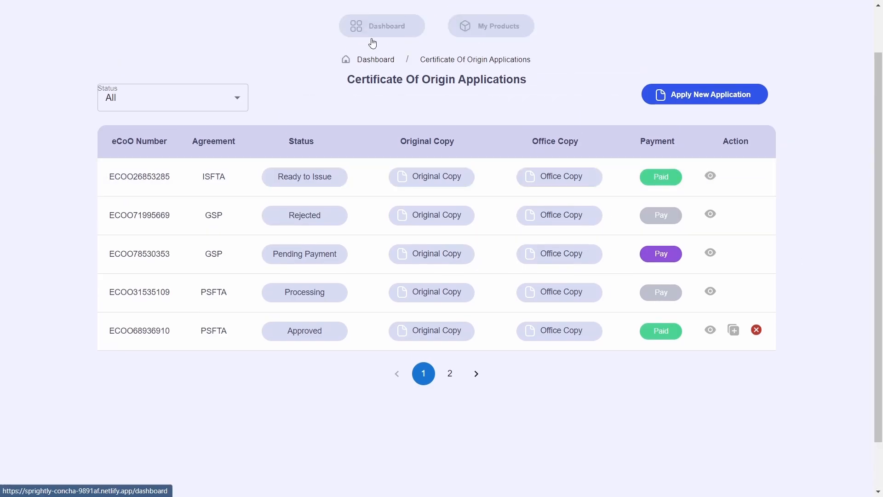
pyautogui.click(382, 26)
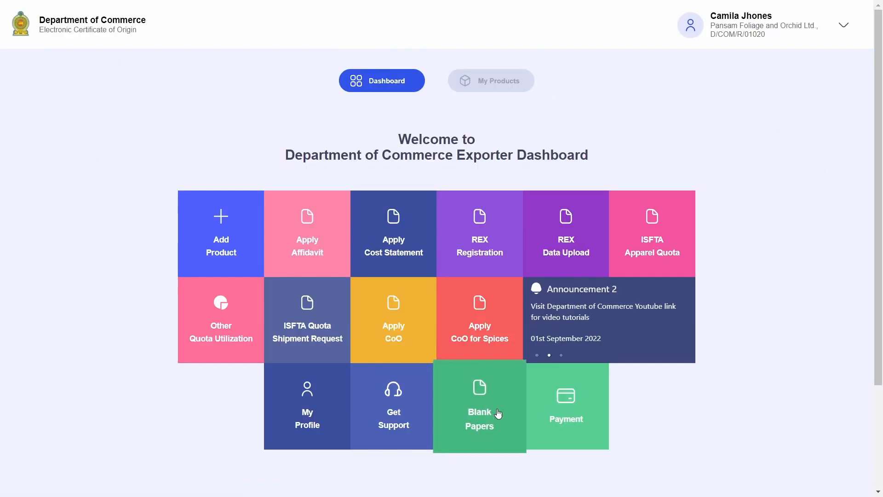